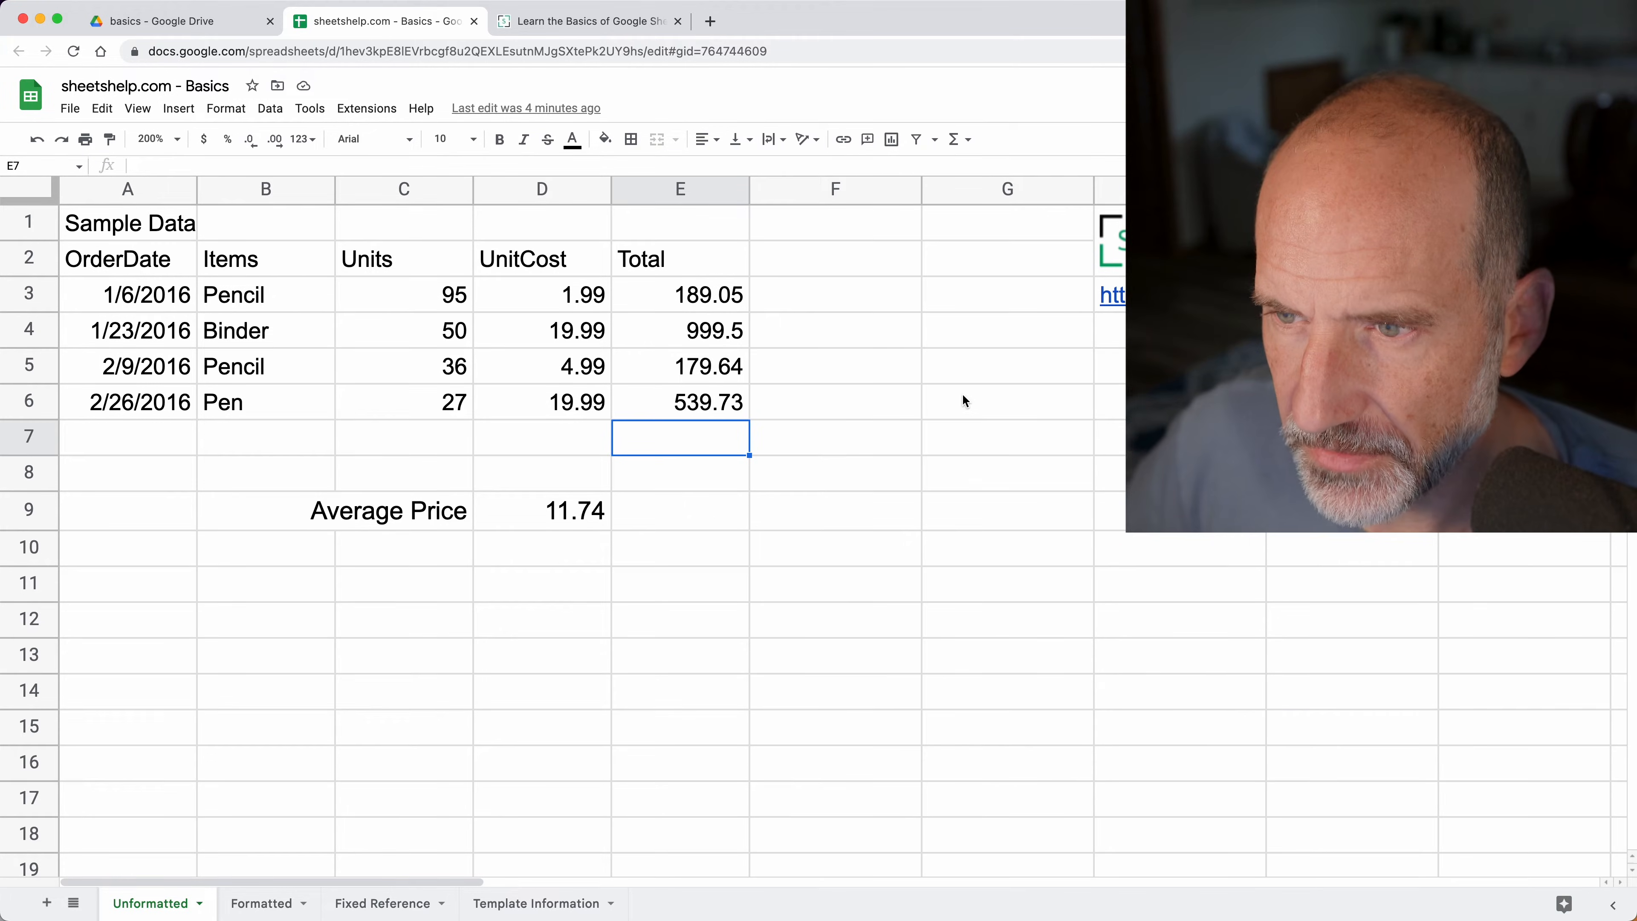
# - Start a formula with = in the empty cell F8 beside the order table
pyautogui.click(833, 473)
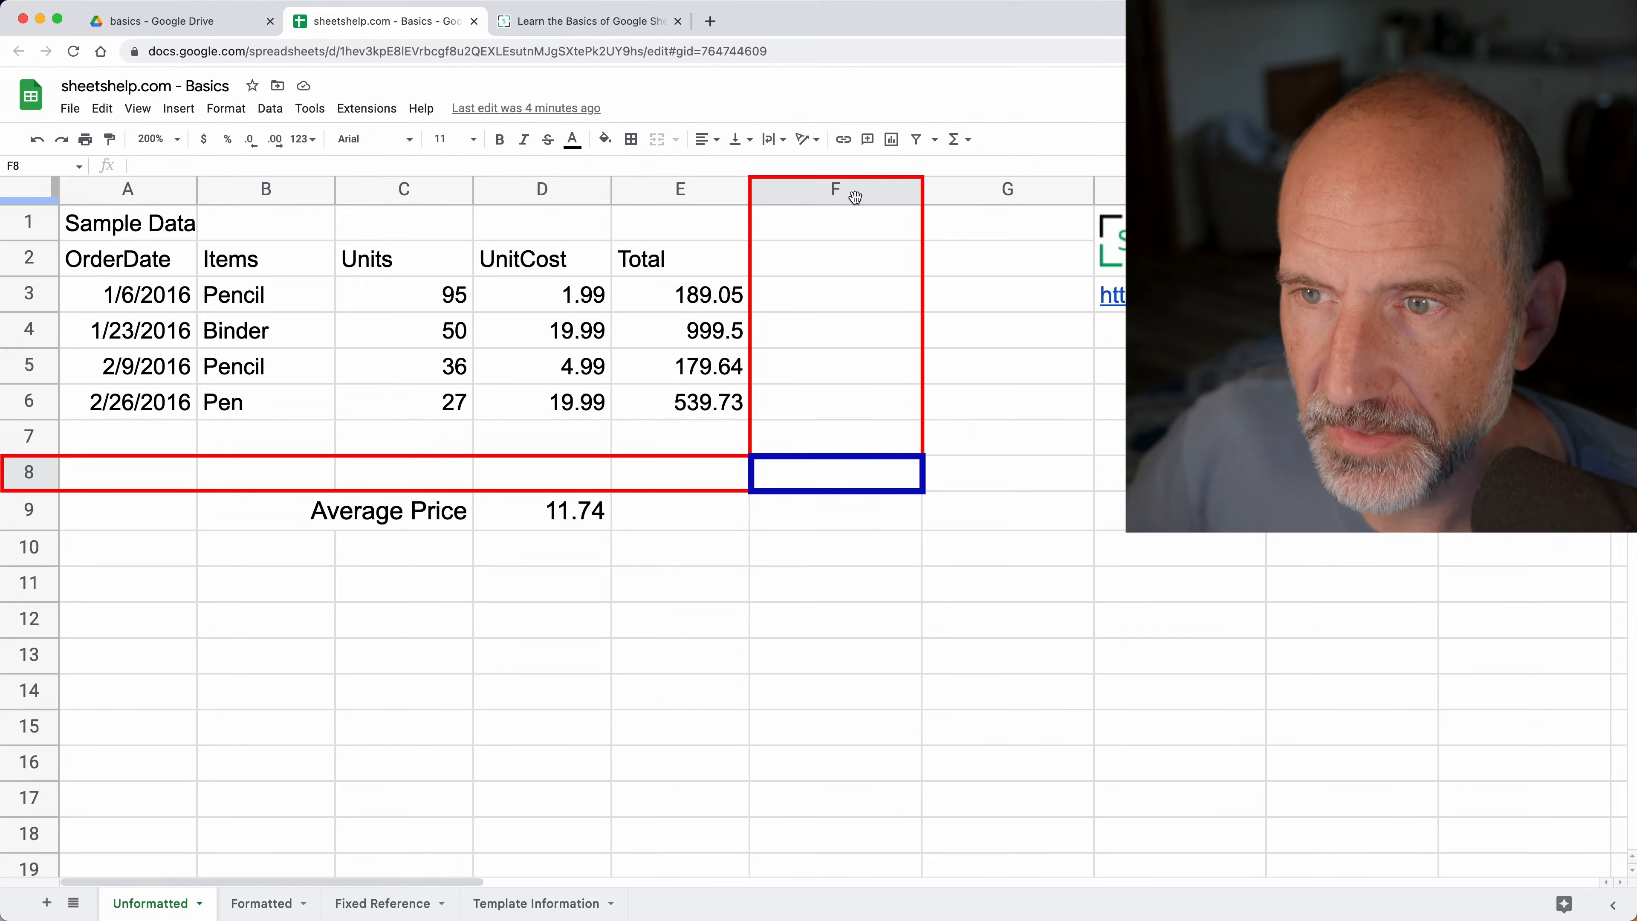
pyautogui.moveTo(567, 471)
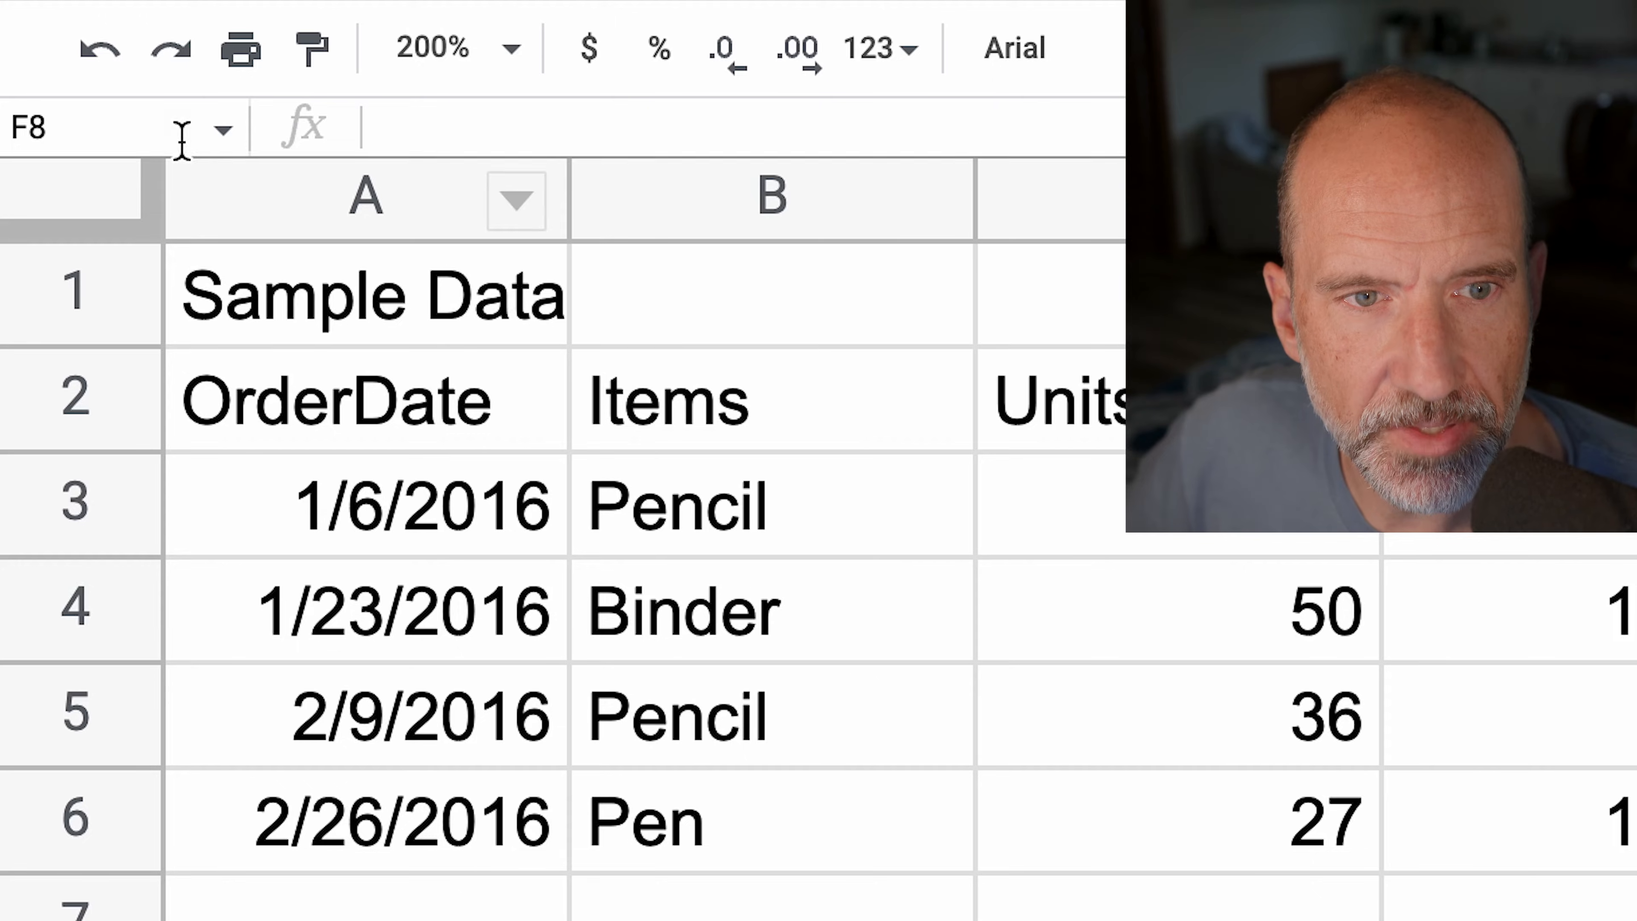
pyautogui.moveTo(115, 127)
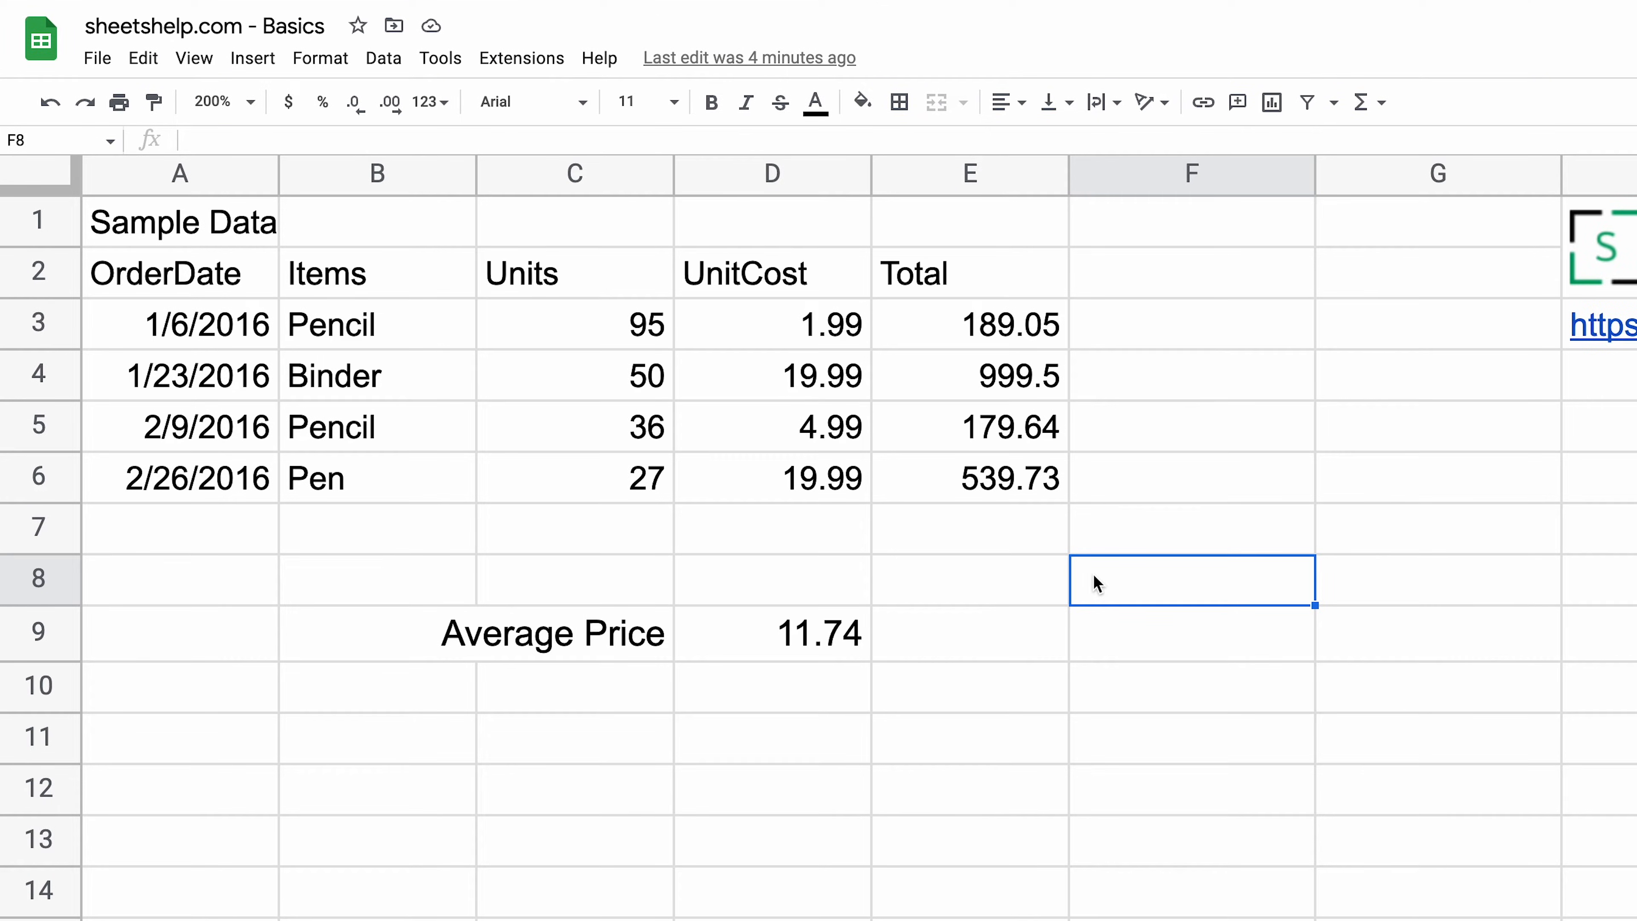
pyautogui.write('=')
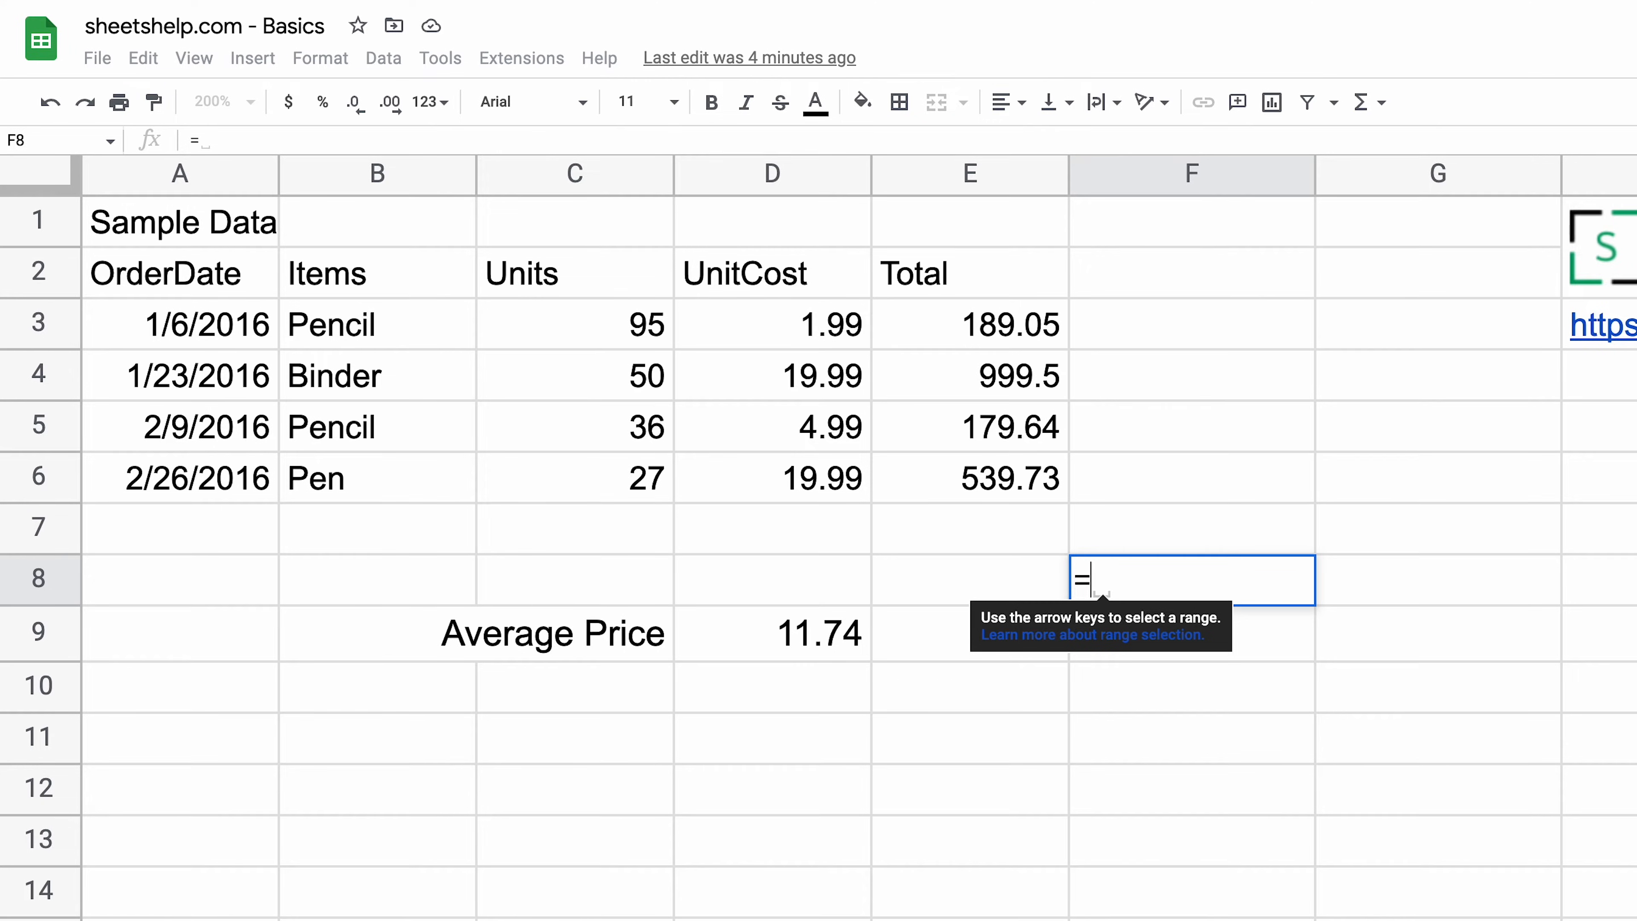
pyautogui.click(180, 221)
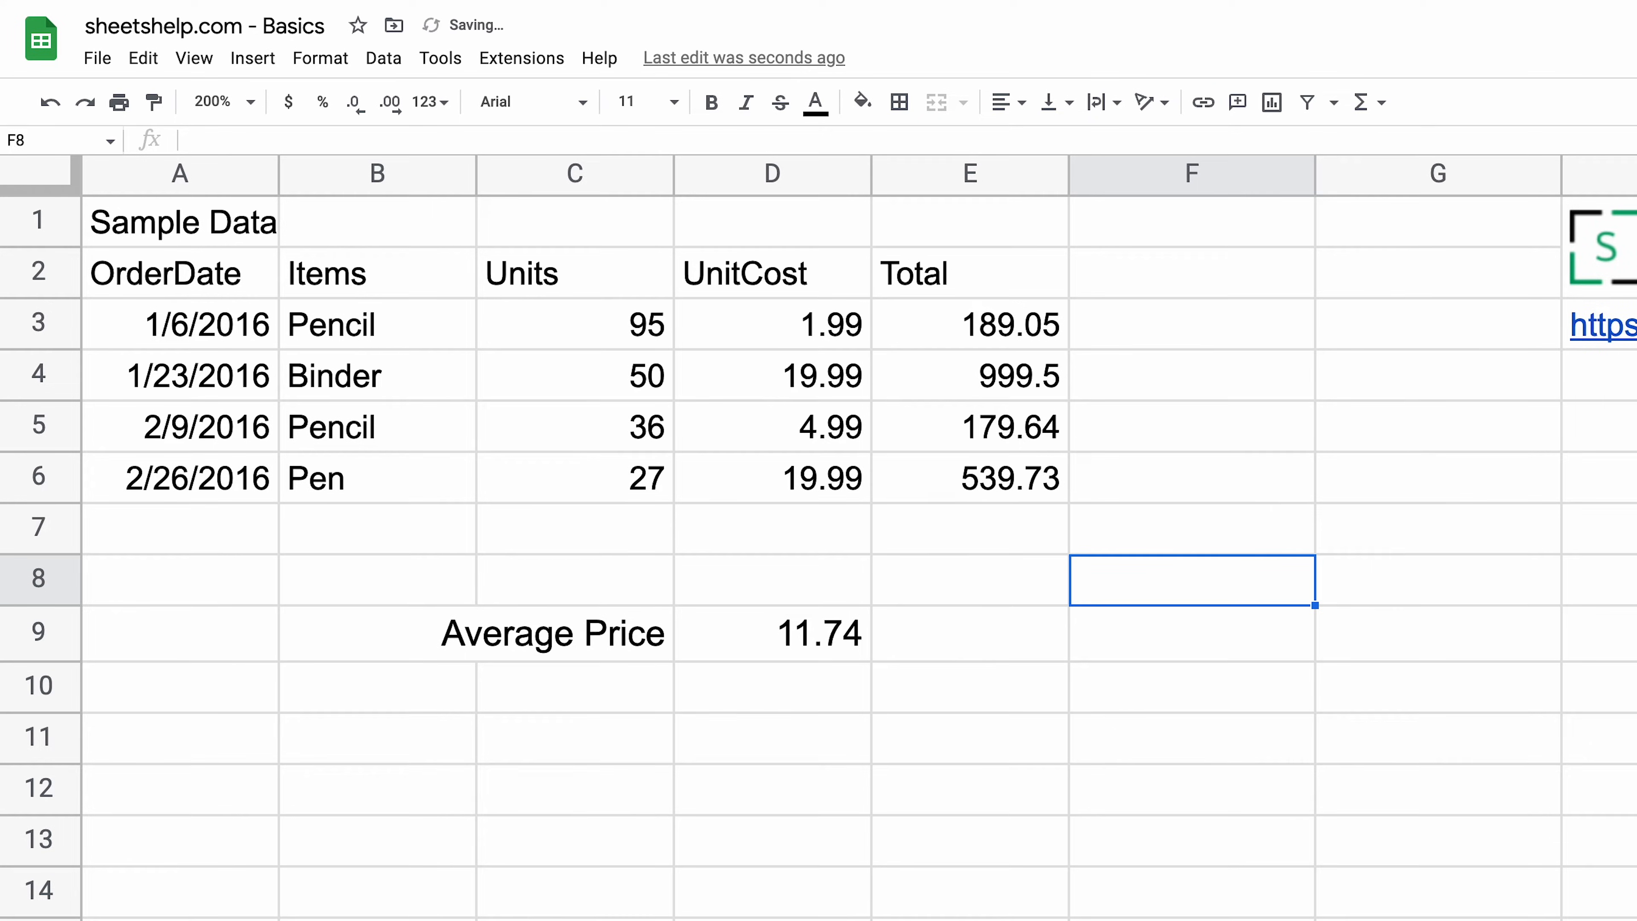
pyautogui.write('=')
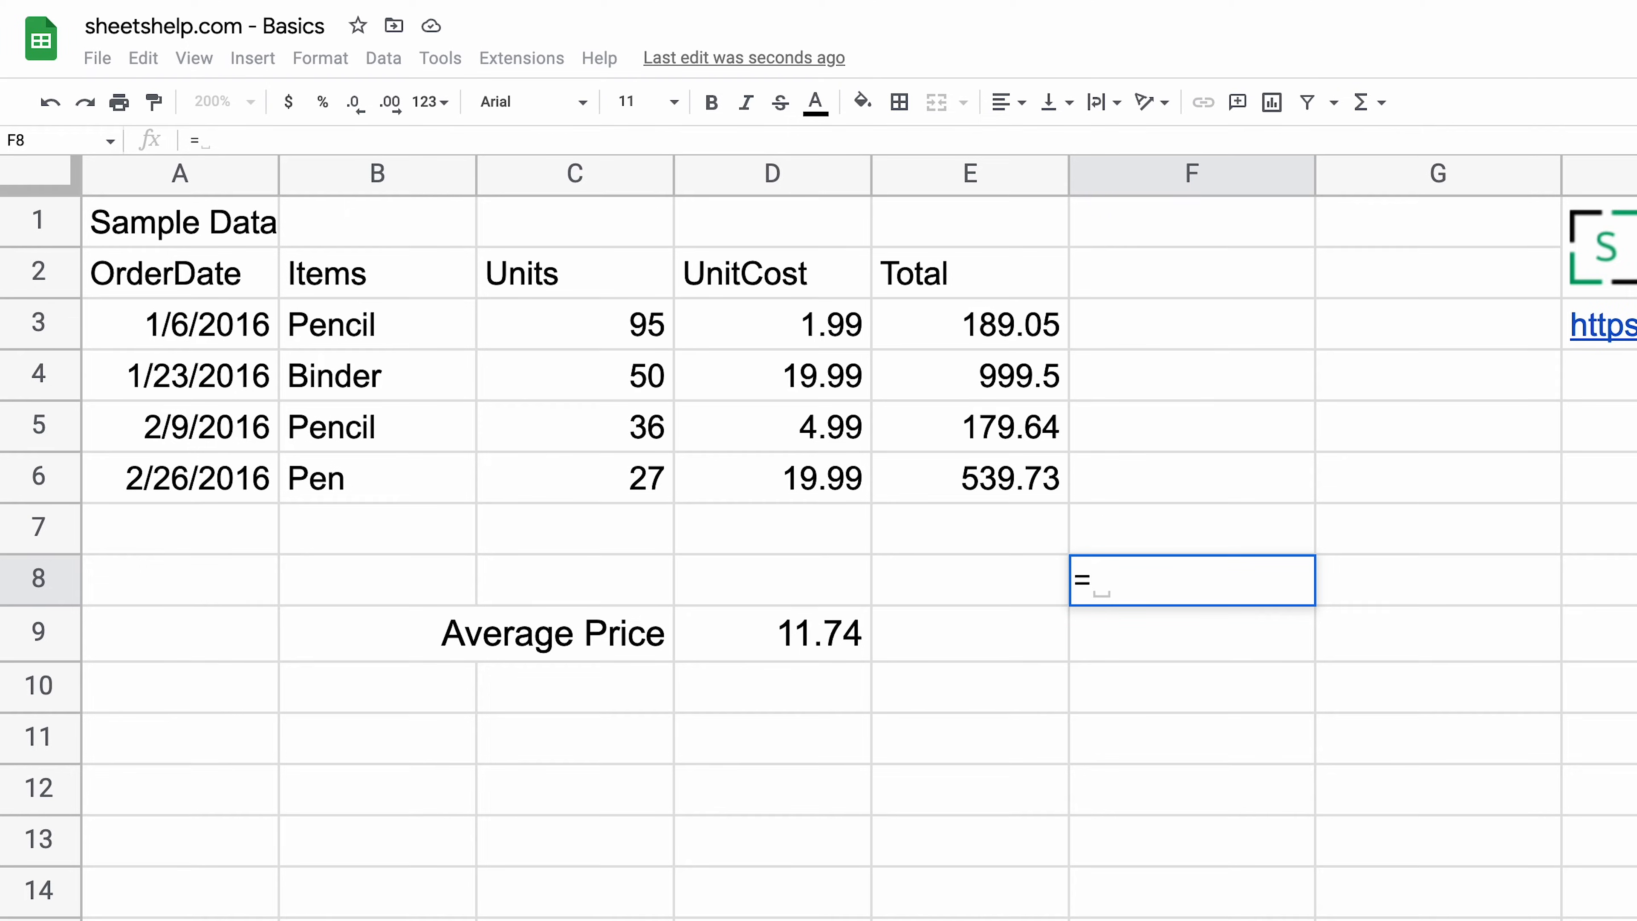
pyautogui.click(969, 528)
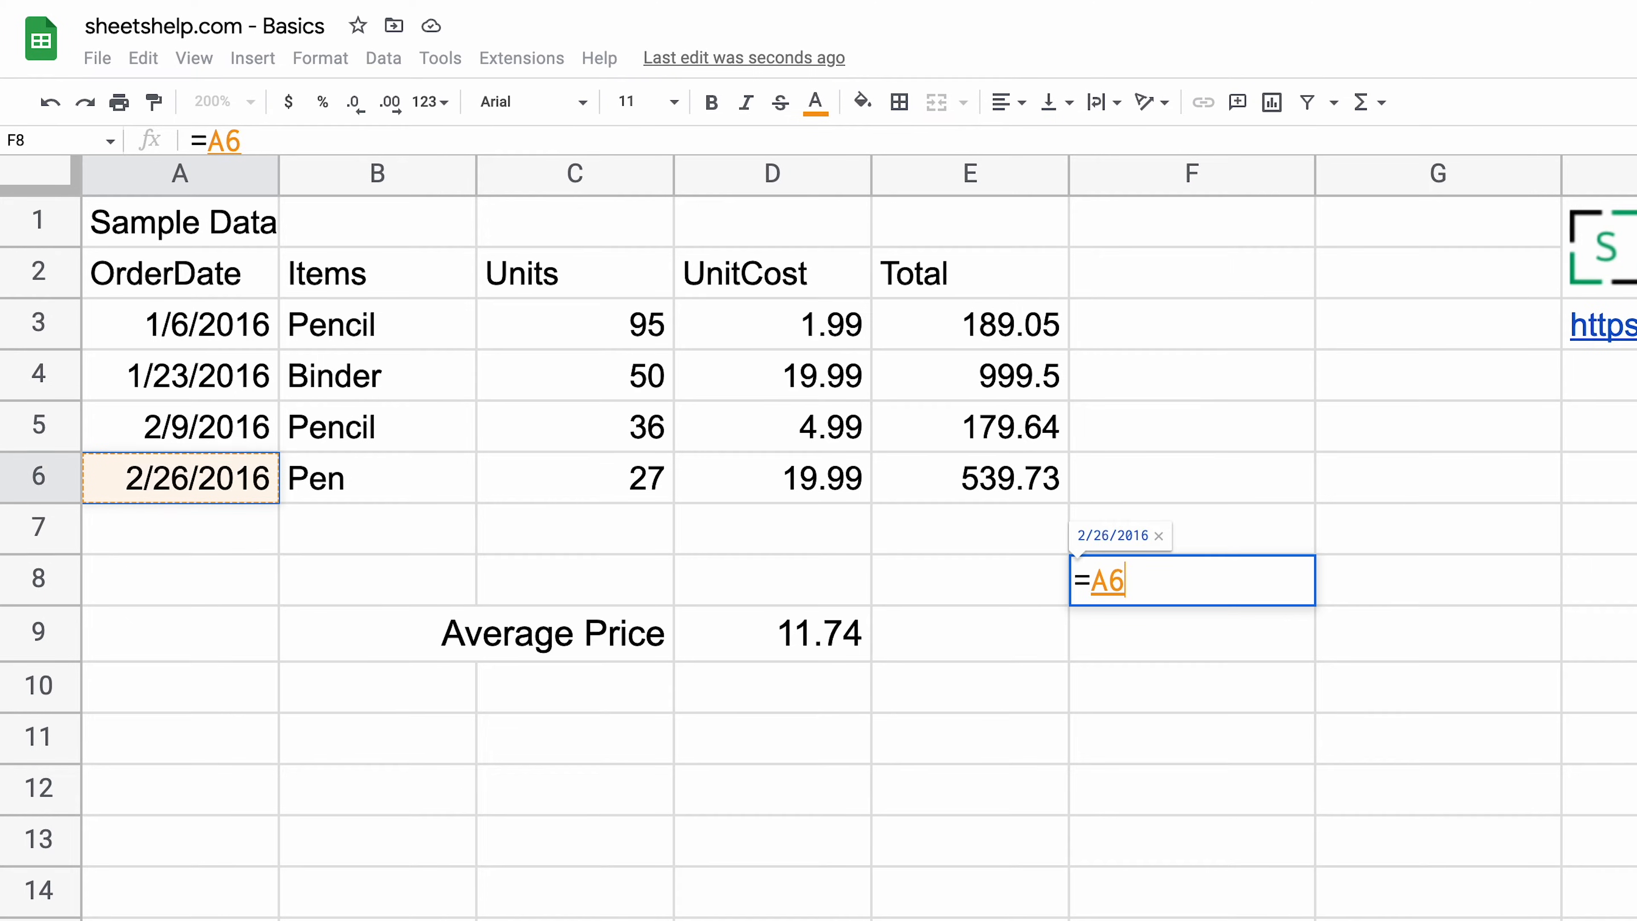
pyautogui.click(180, 221)
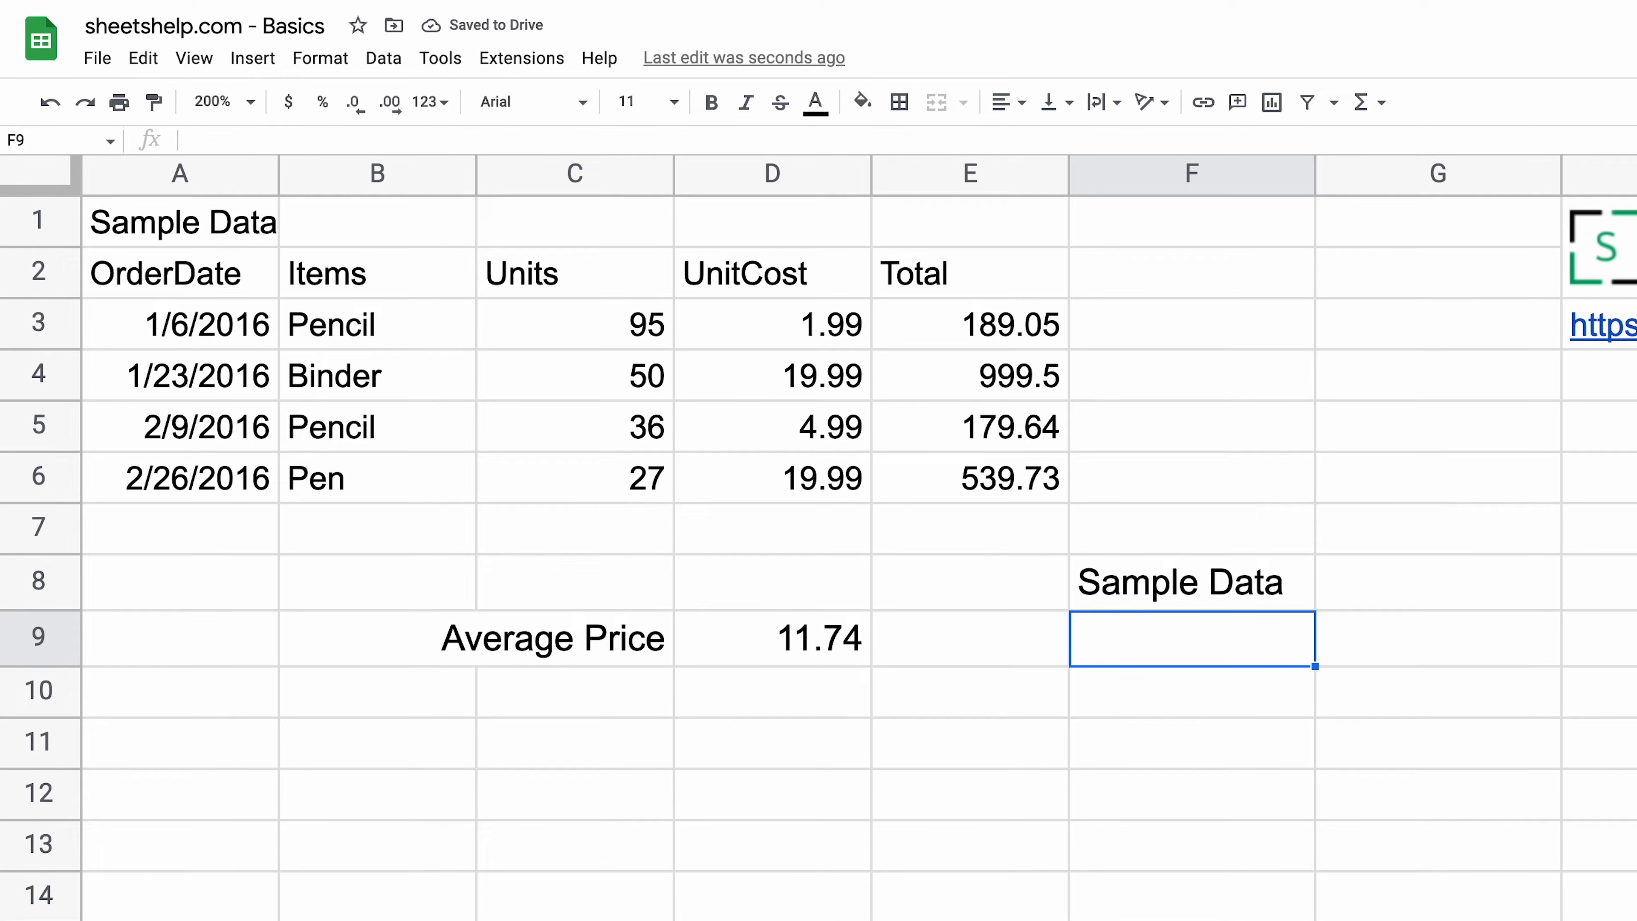
pyautogui.write('=')
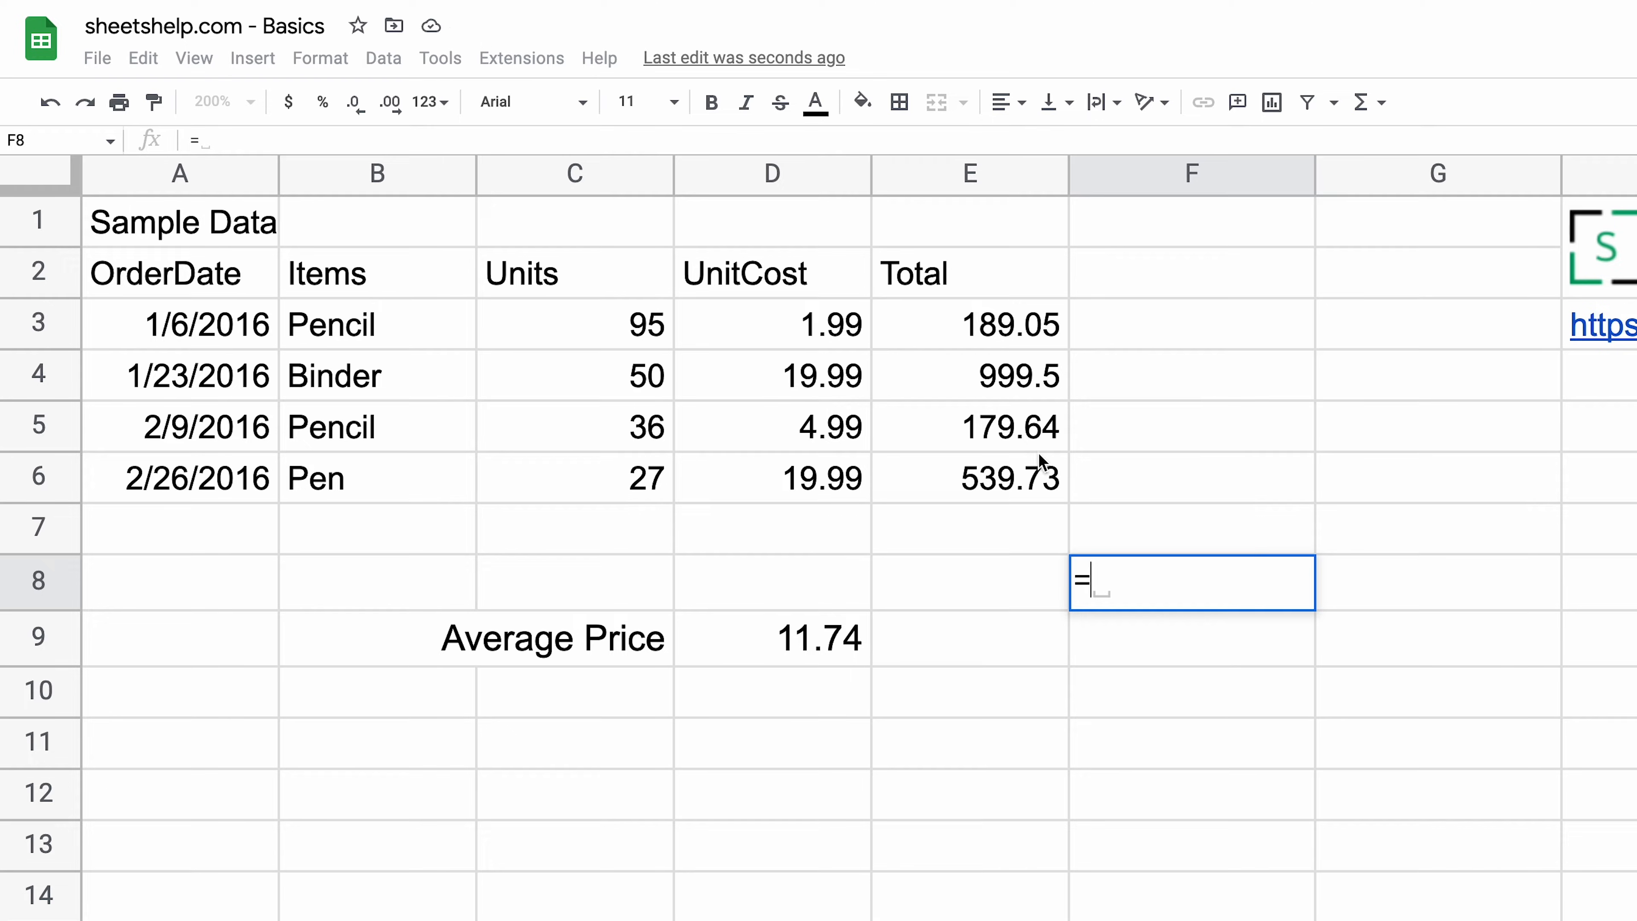
pyautogui.click(180, 220)
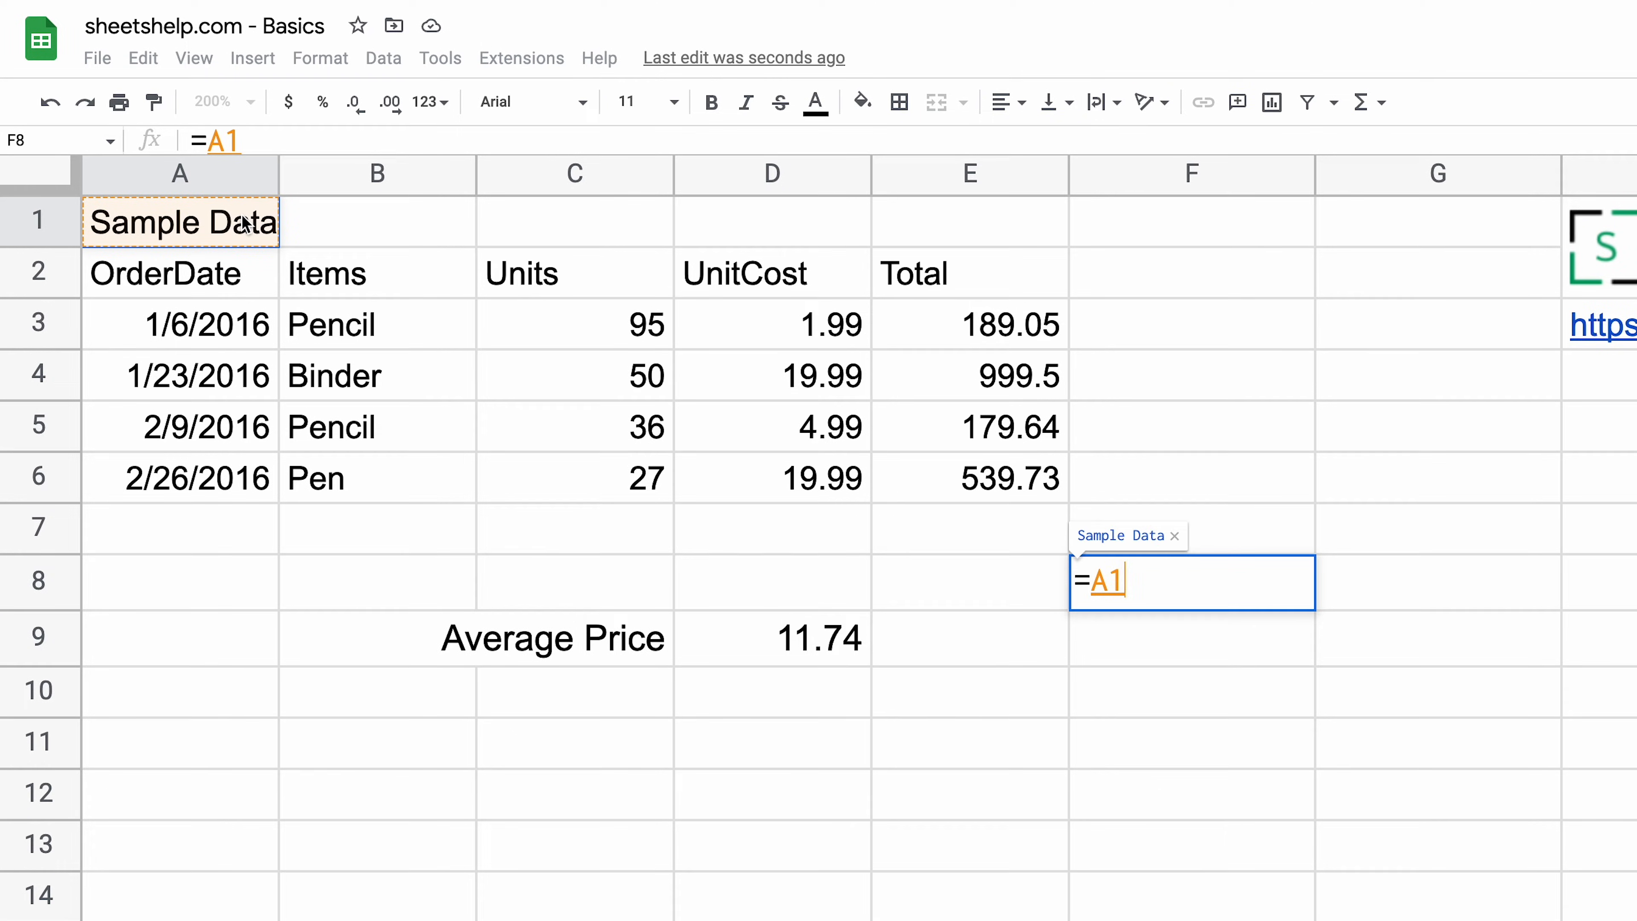
pyautogui.press('enter')
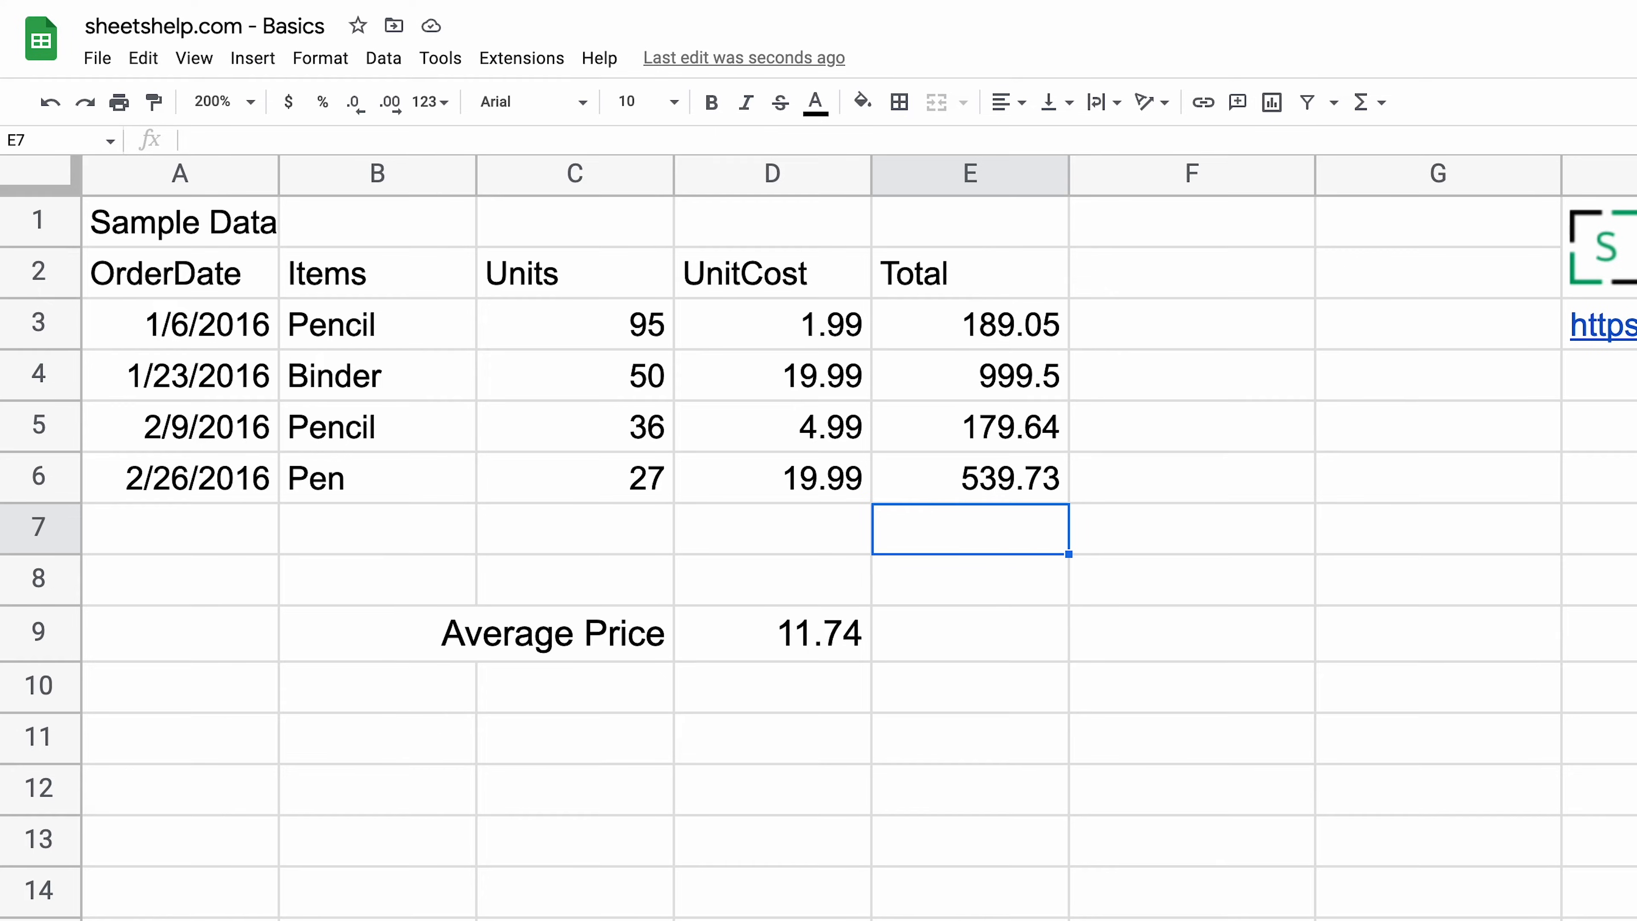
# - Enter =SUM(E2:E6) in E7 to total the Total column as 1907.92
pyautogui.write('=')
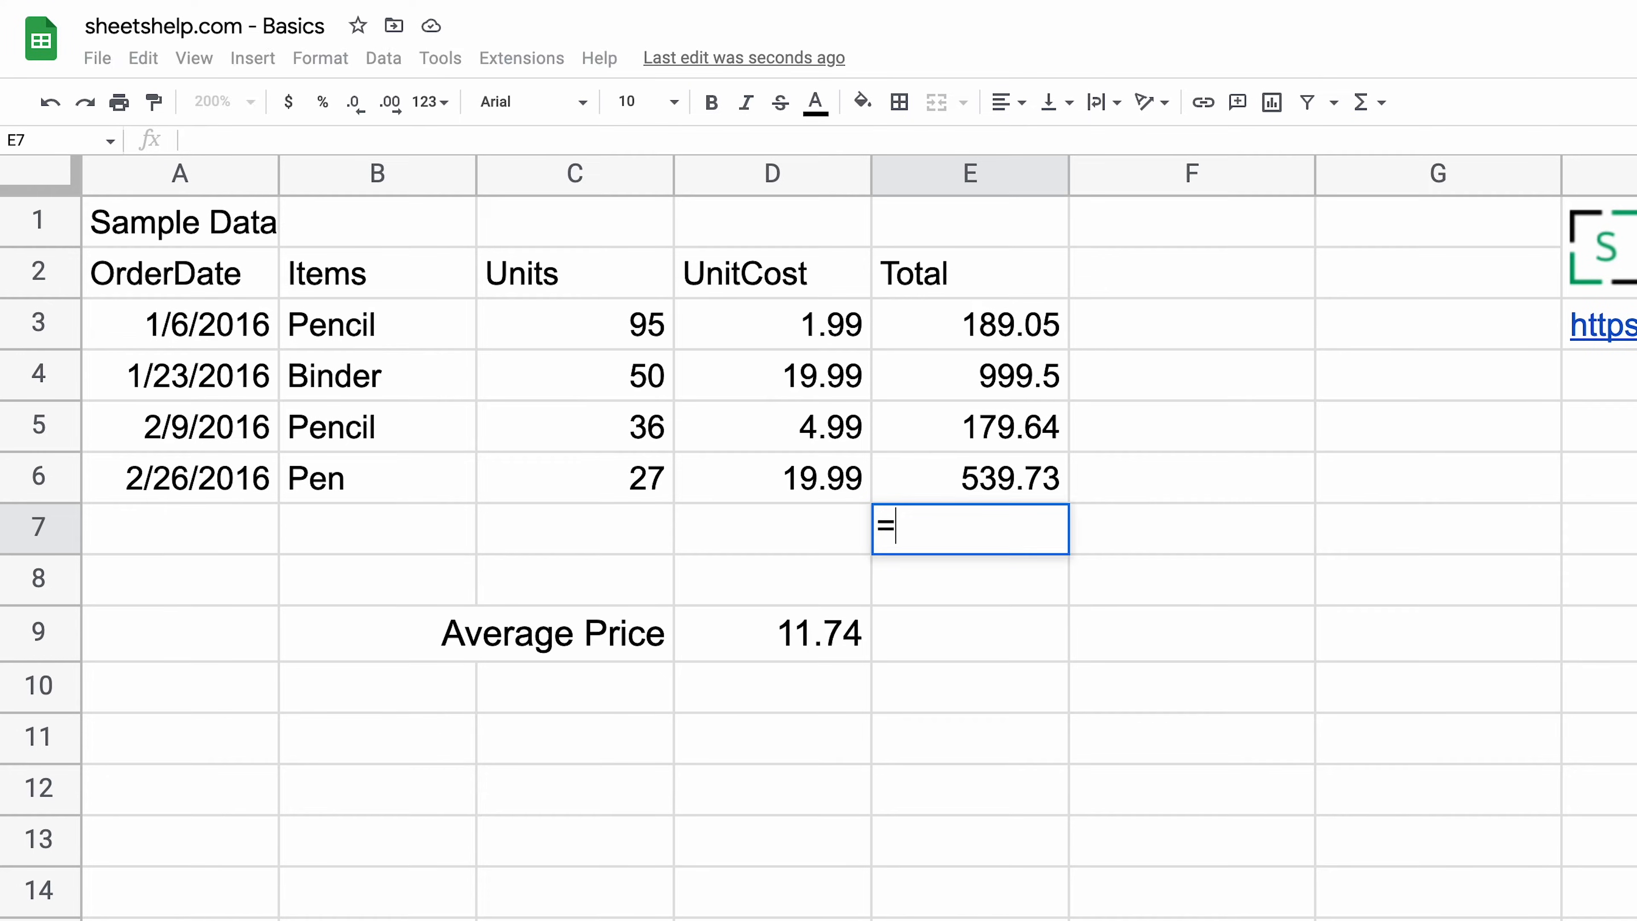
pyautogui.write('SUM(E2:E6)')
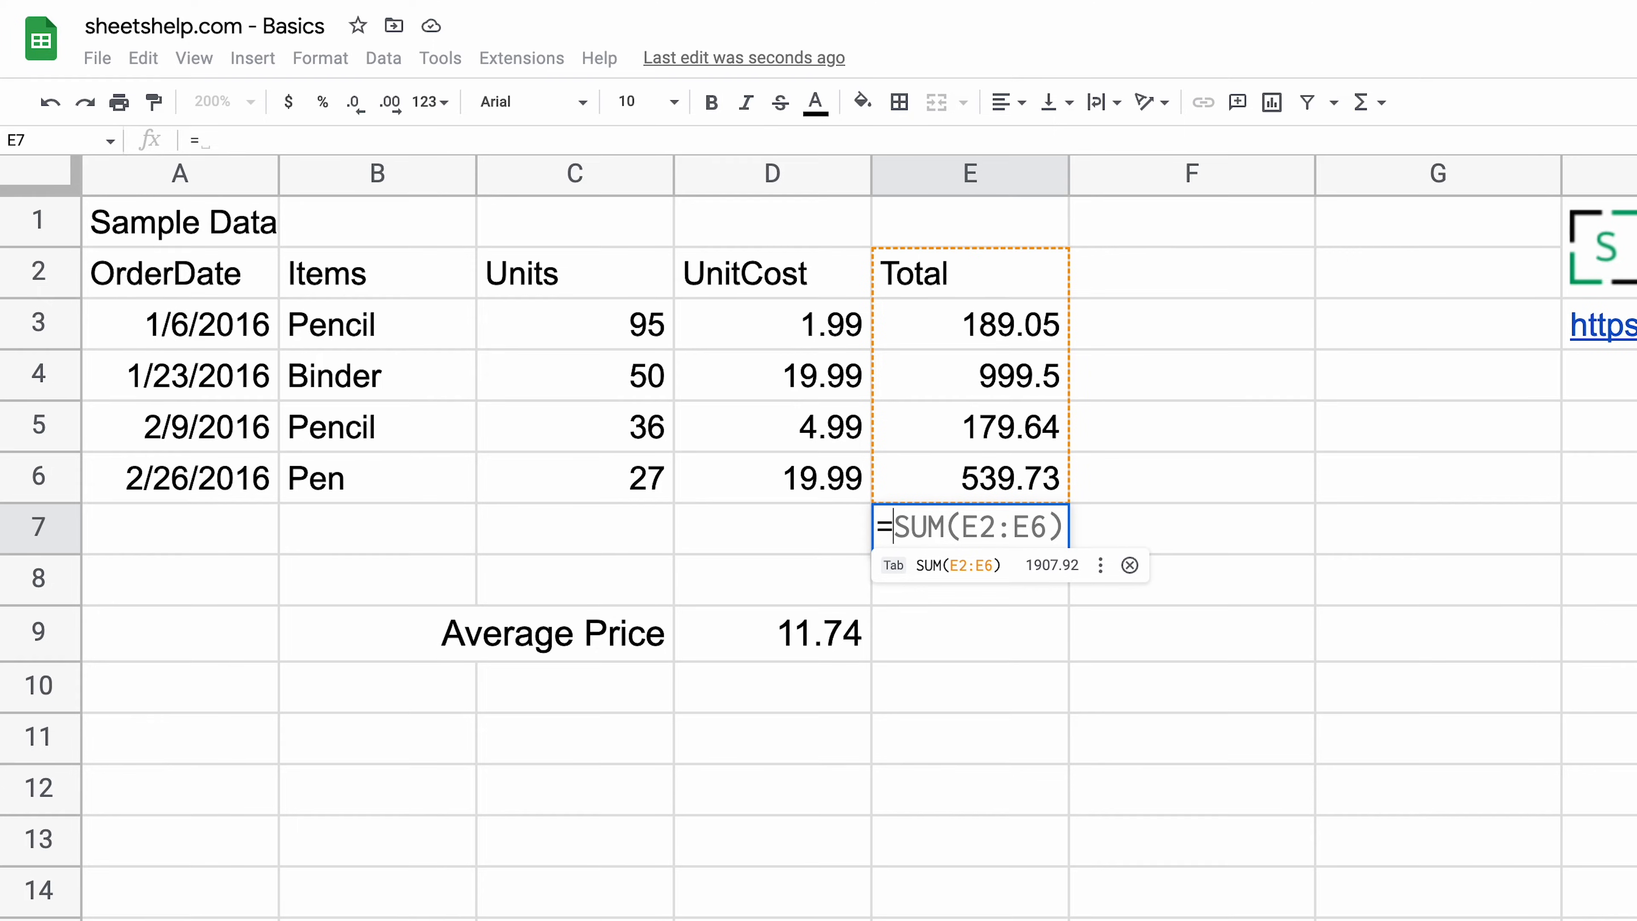
pyautogui.press('Enter')
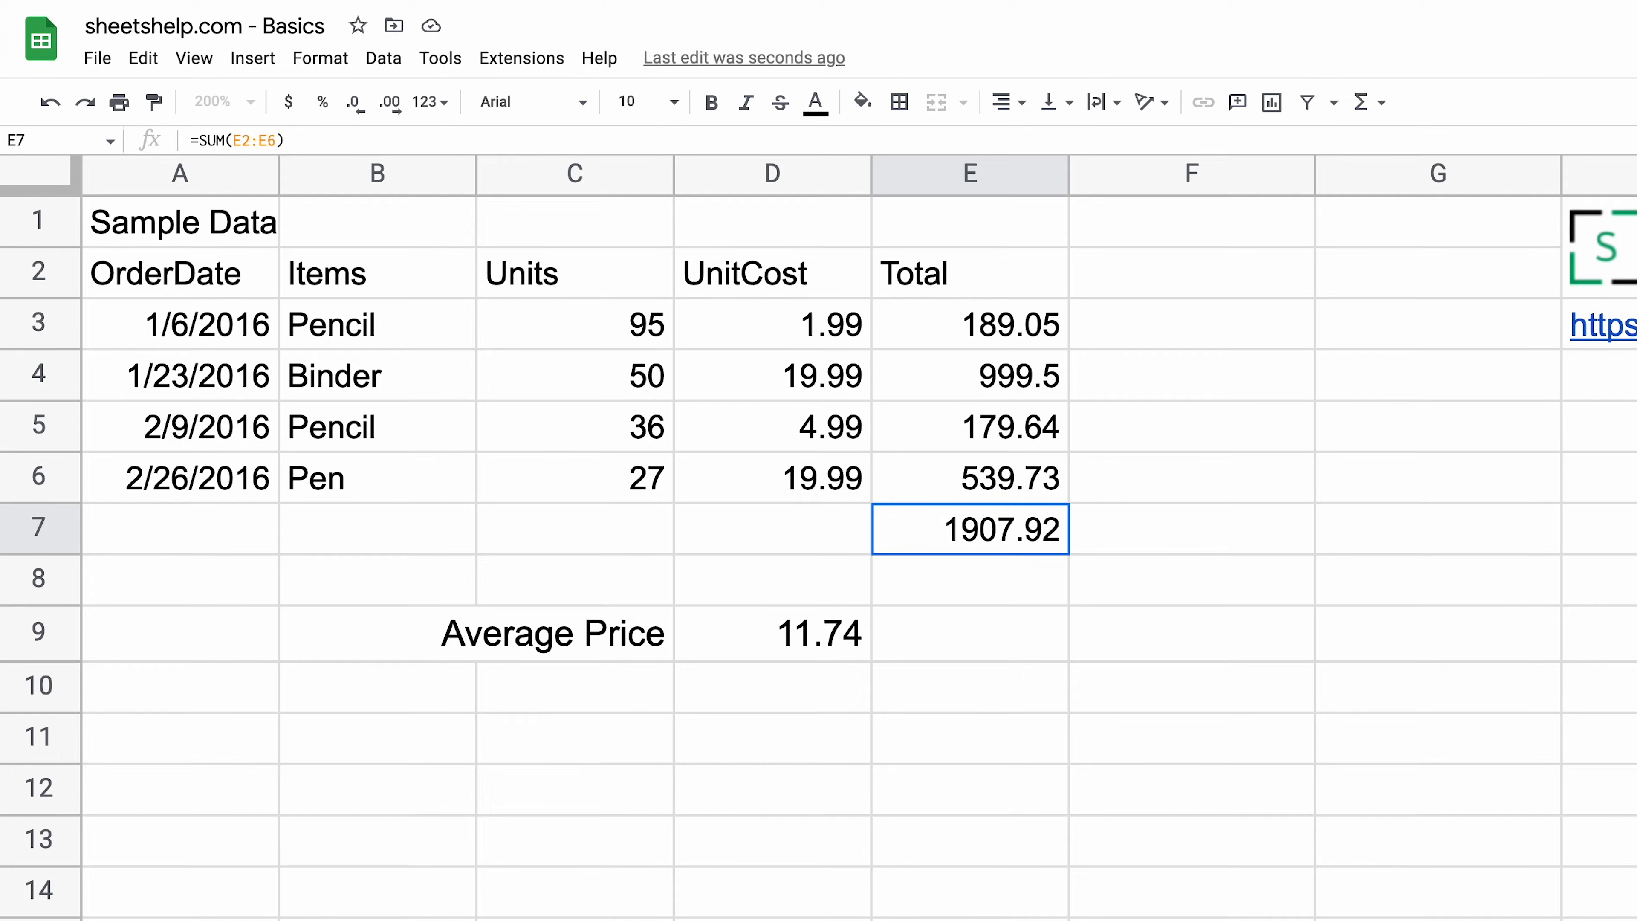
# - Reopen the E7 sum for editing so its E2:E6 range can be narrowed
pyautogui.doubleClick(968, 529)
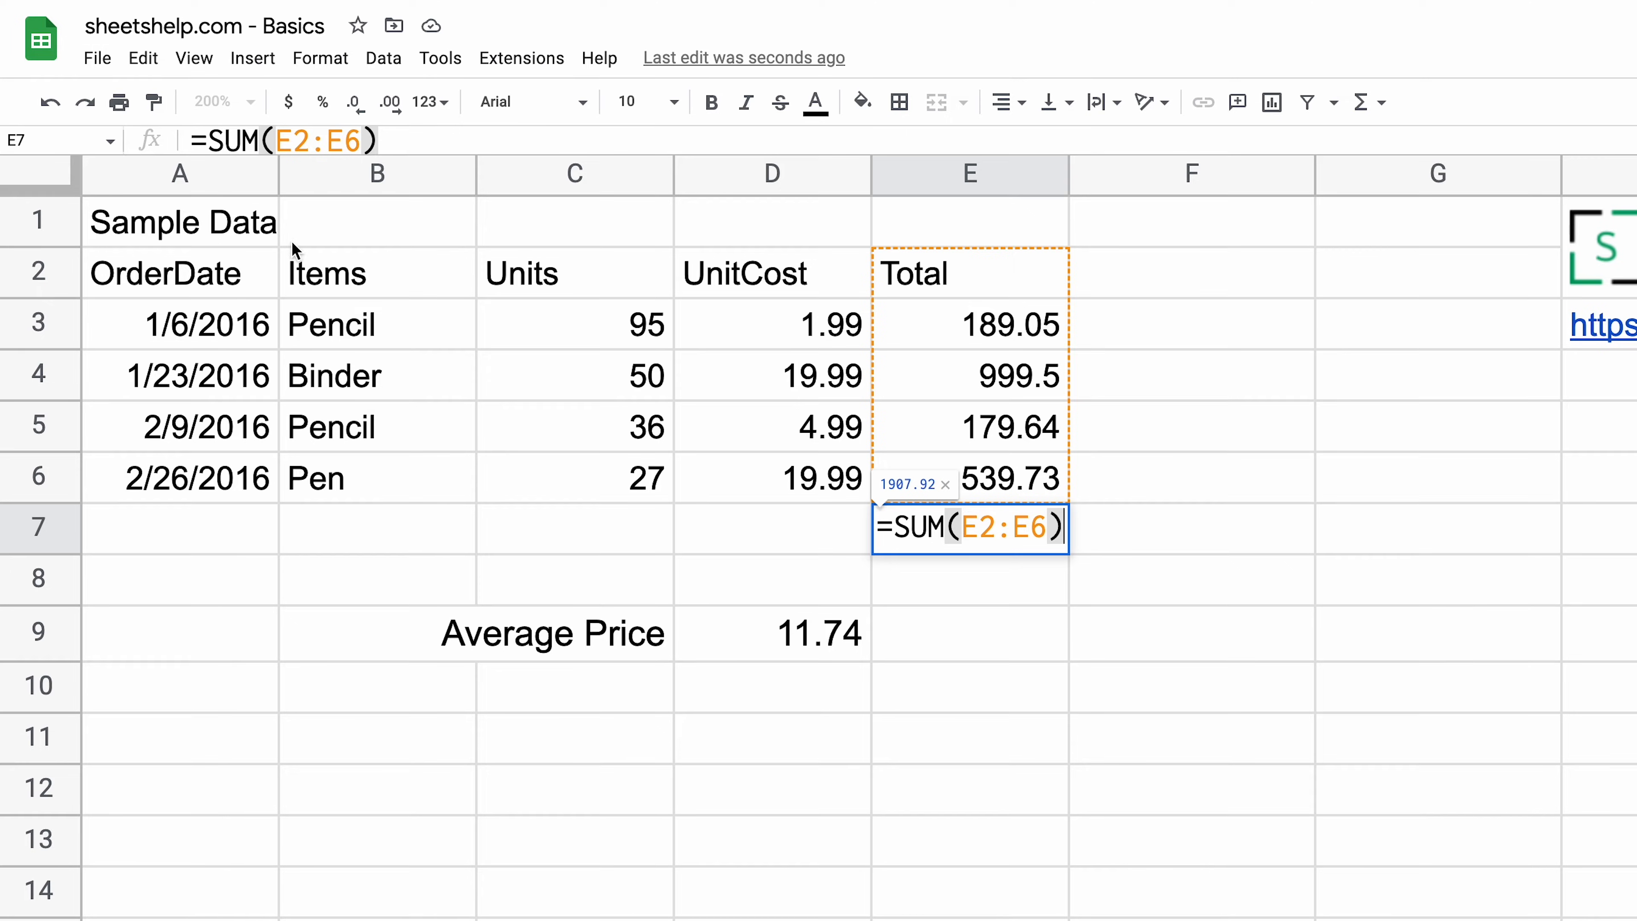
pyautogui.moveTo(981, 526)
pyautogui.write('3')
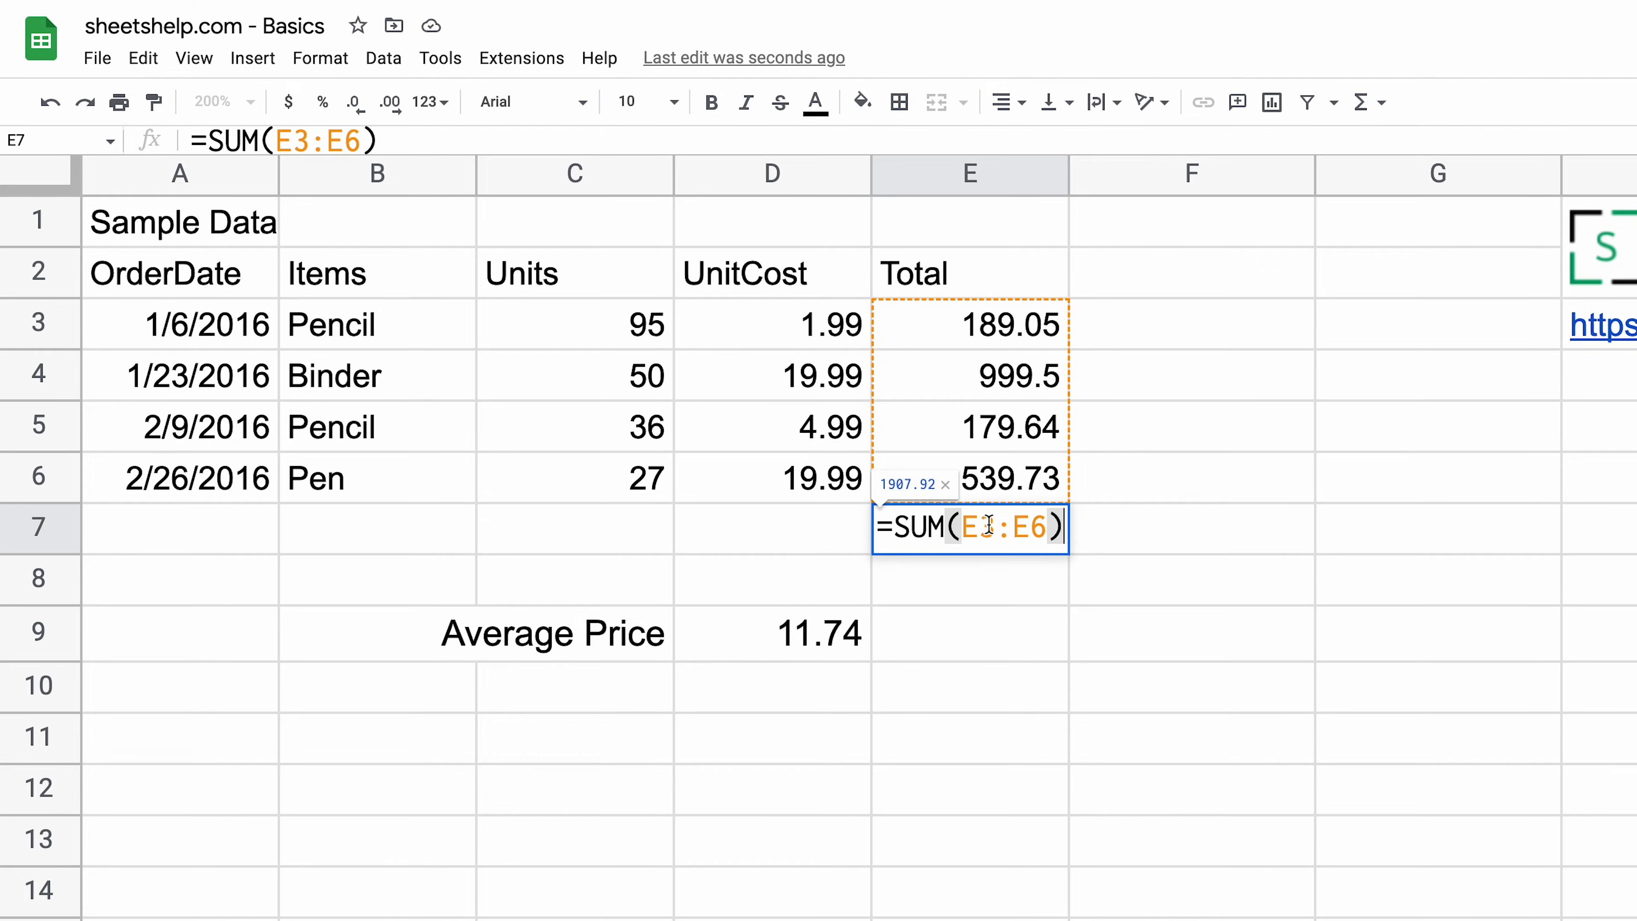
# - Confirm E7 as SUM(E3:E6), inspect the pasted copy in C7 and clear it
pyautogui.press('Enter')
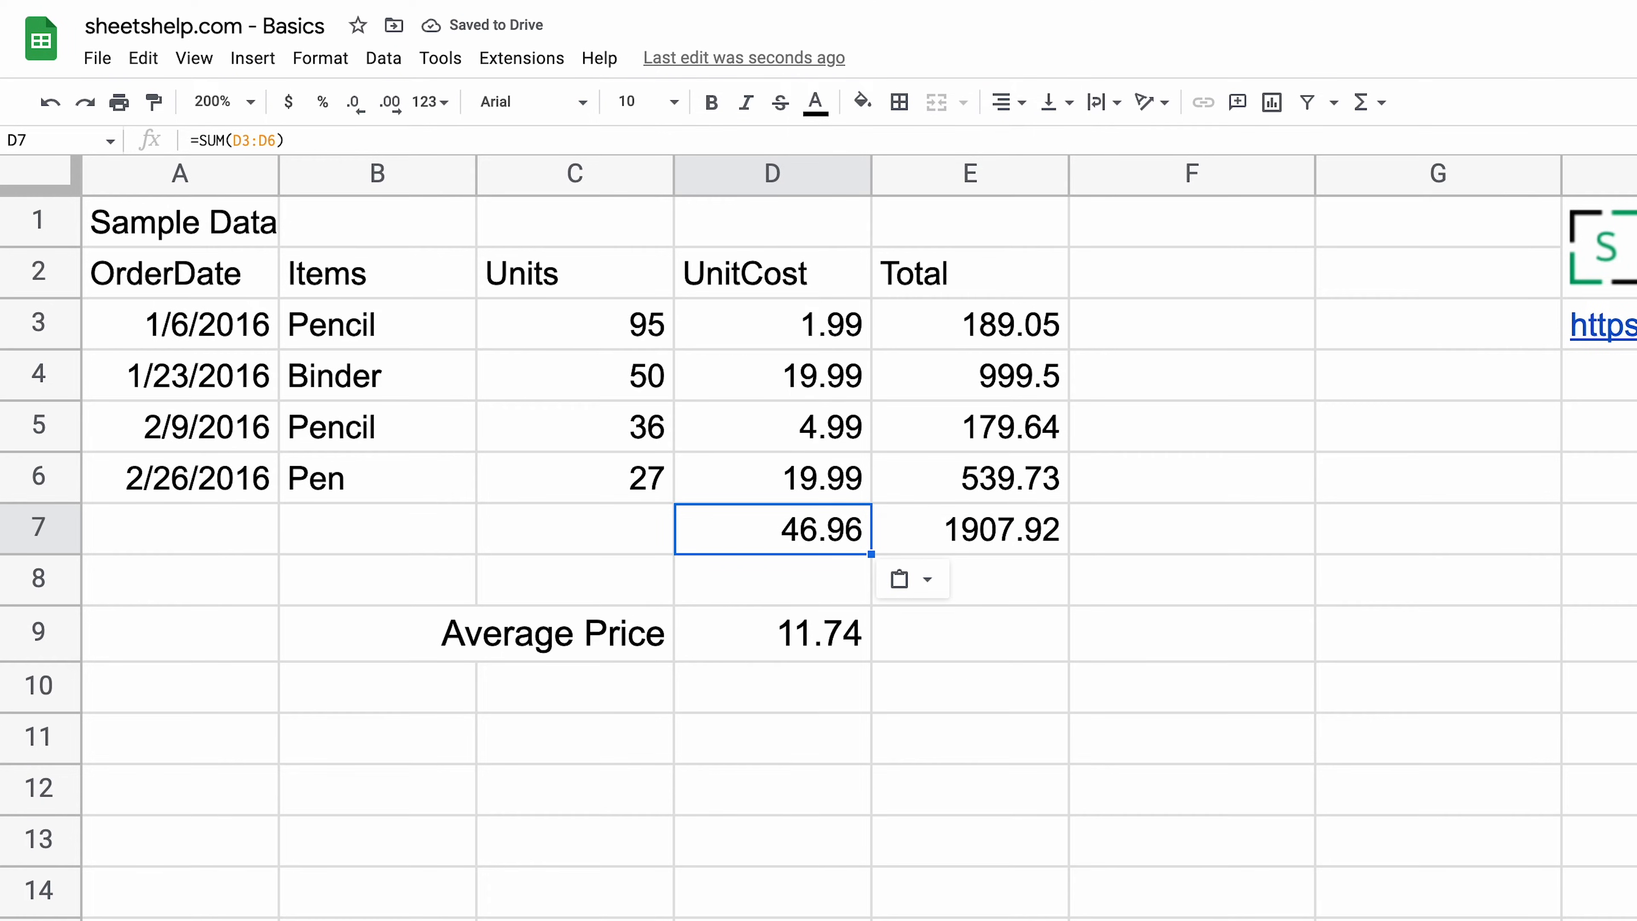
pyautogui.press('Delete')
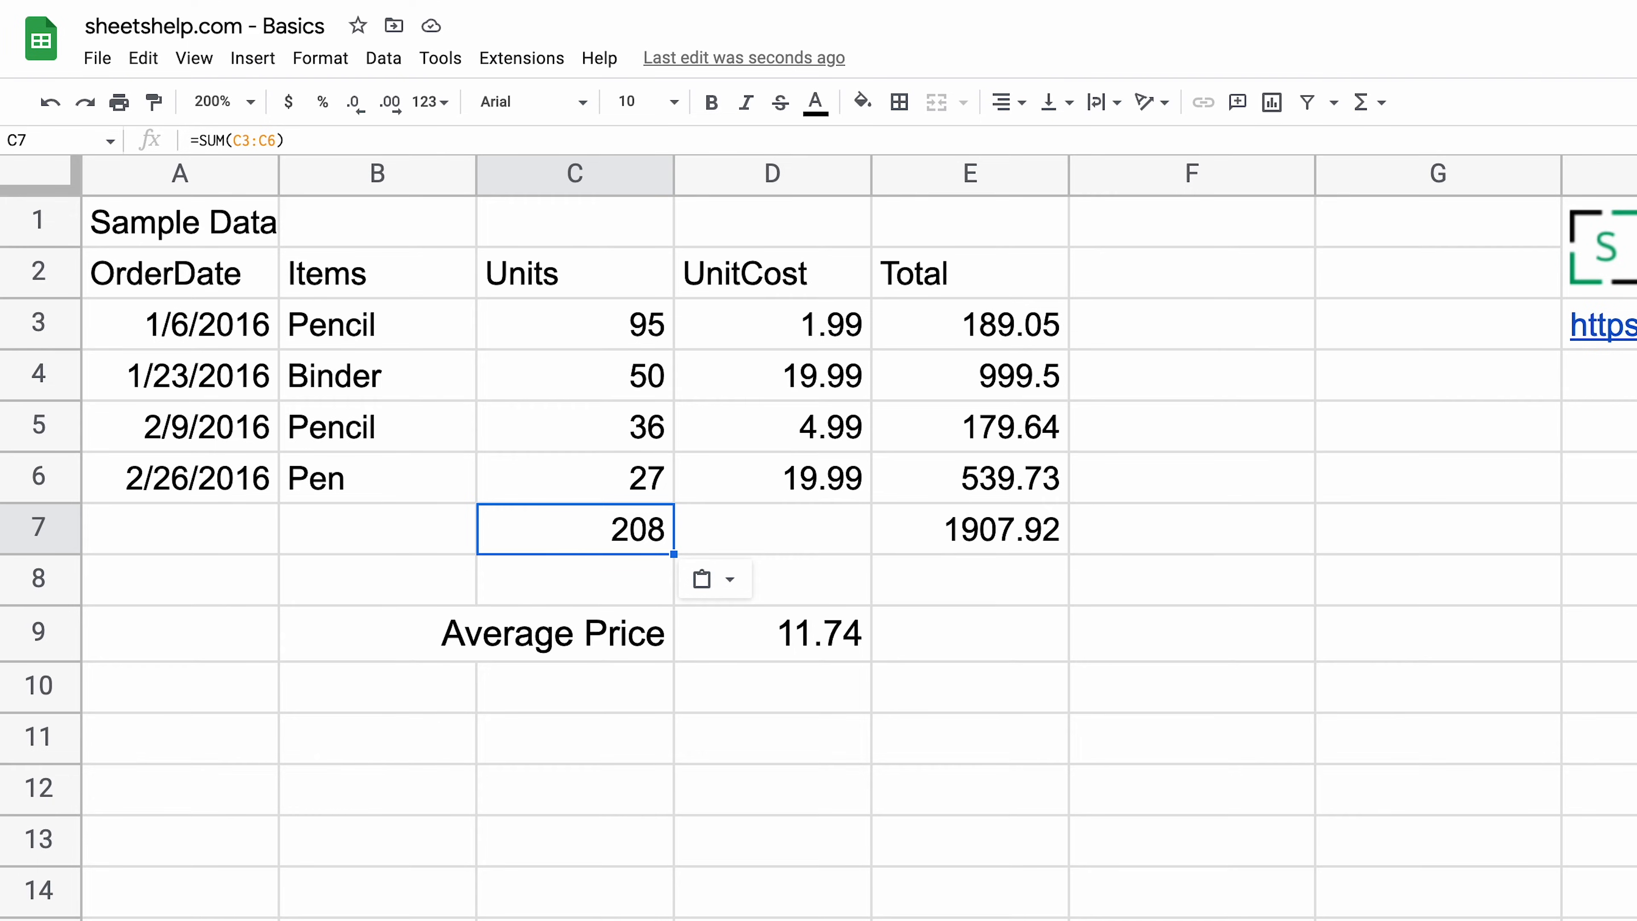
pyautogui.moveTo(754, 491)
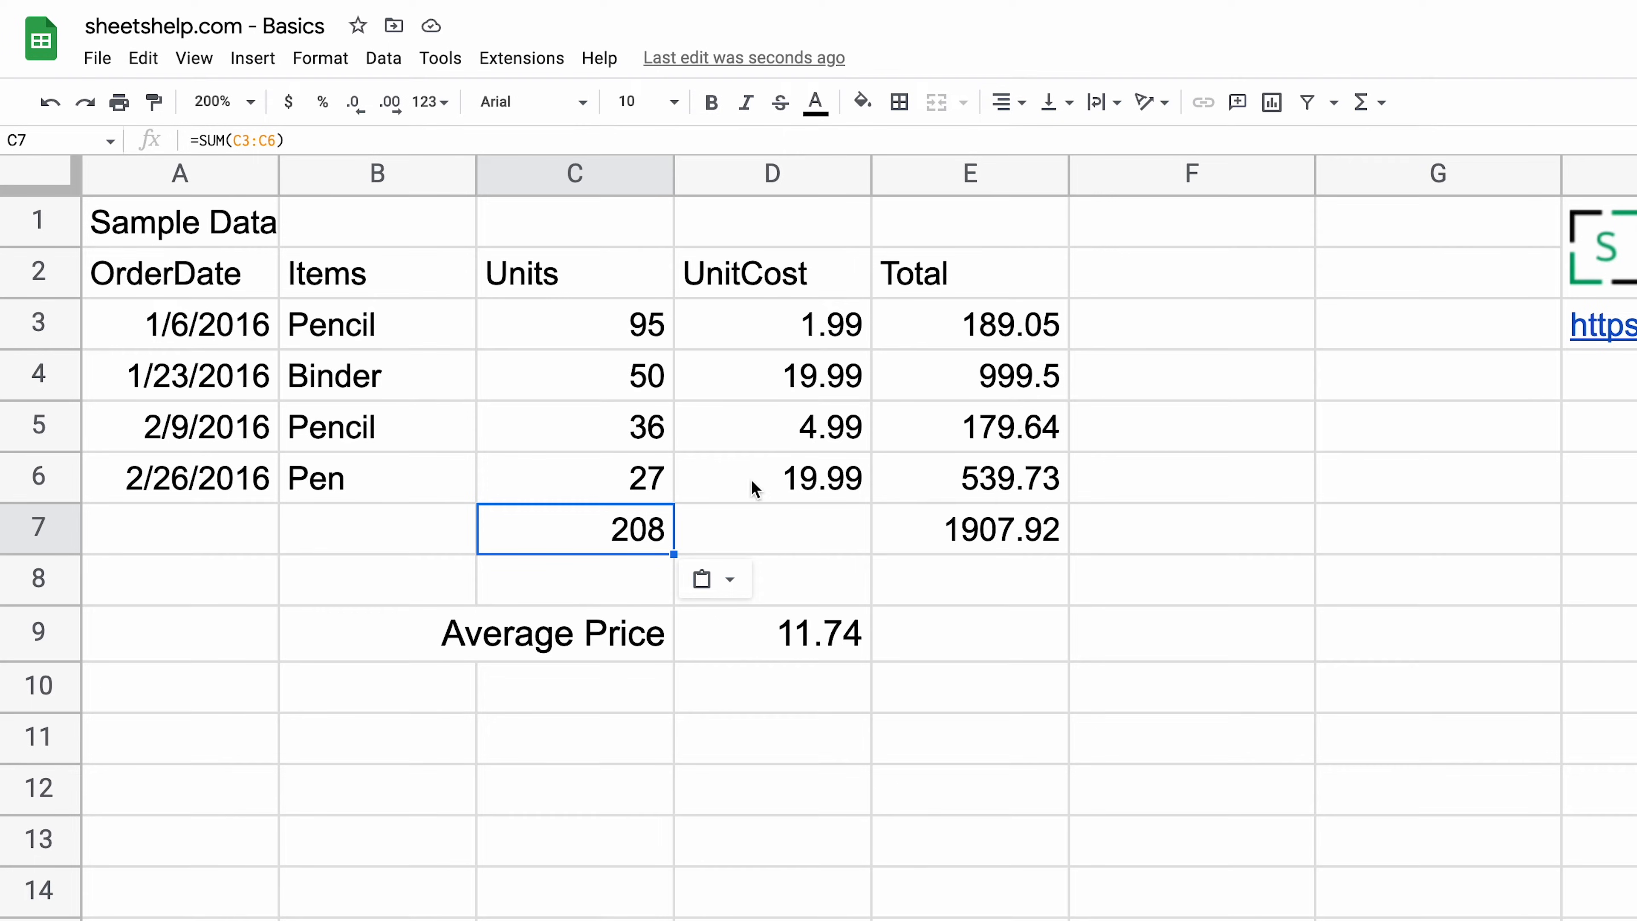
pyautogui.doubleClick(573, 527)
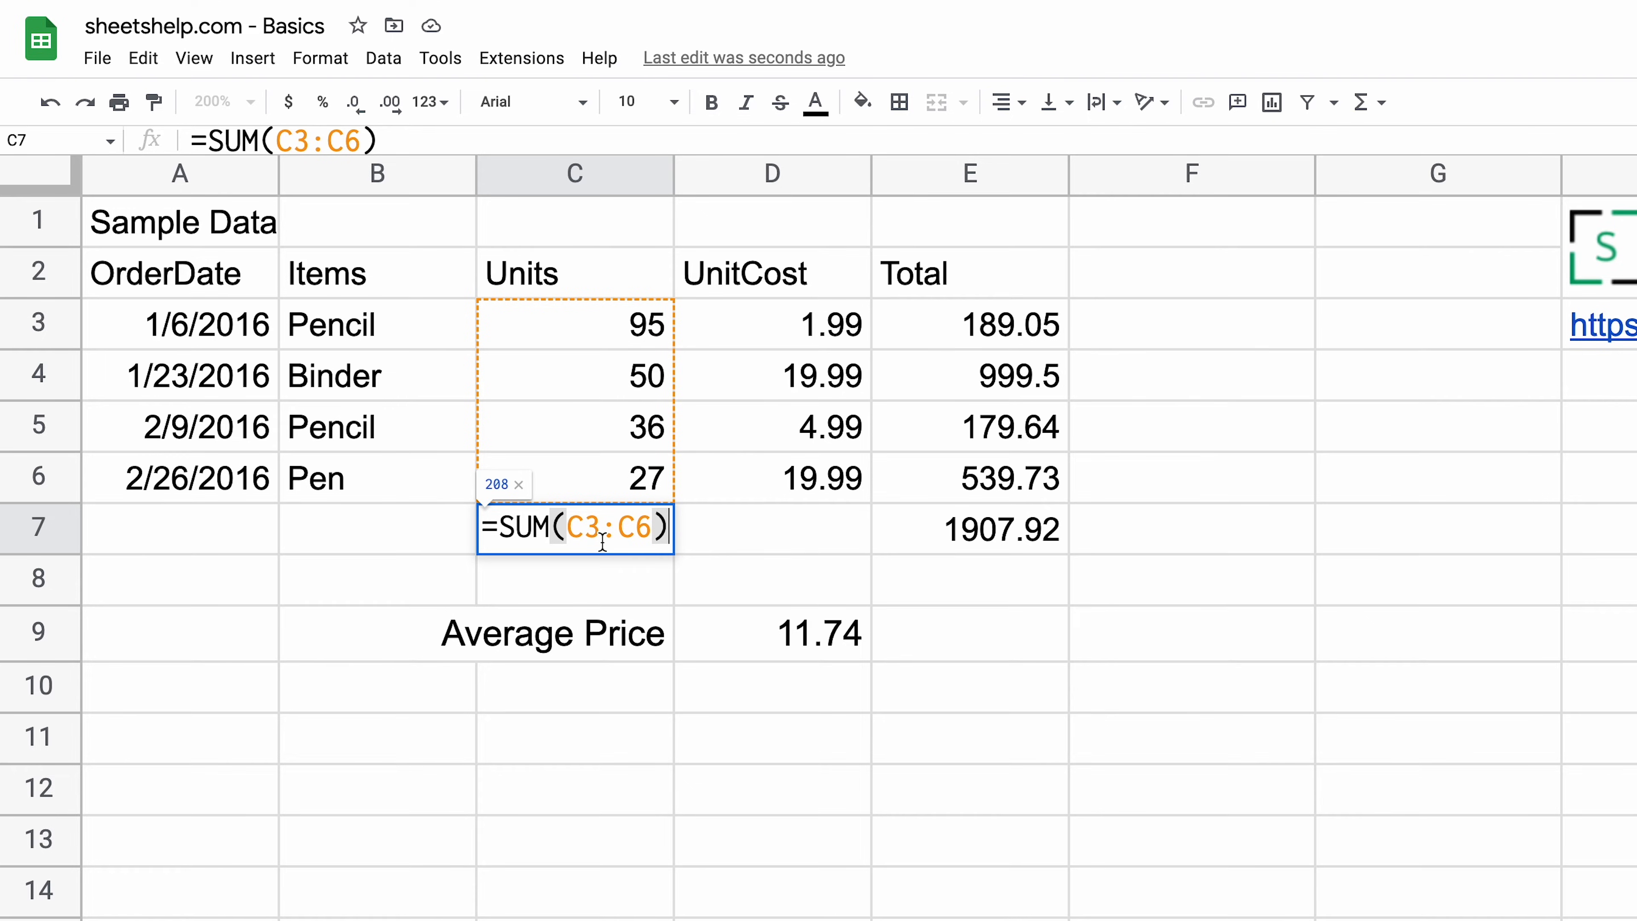
pyautogui.press('Enter')
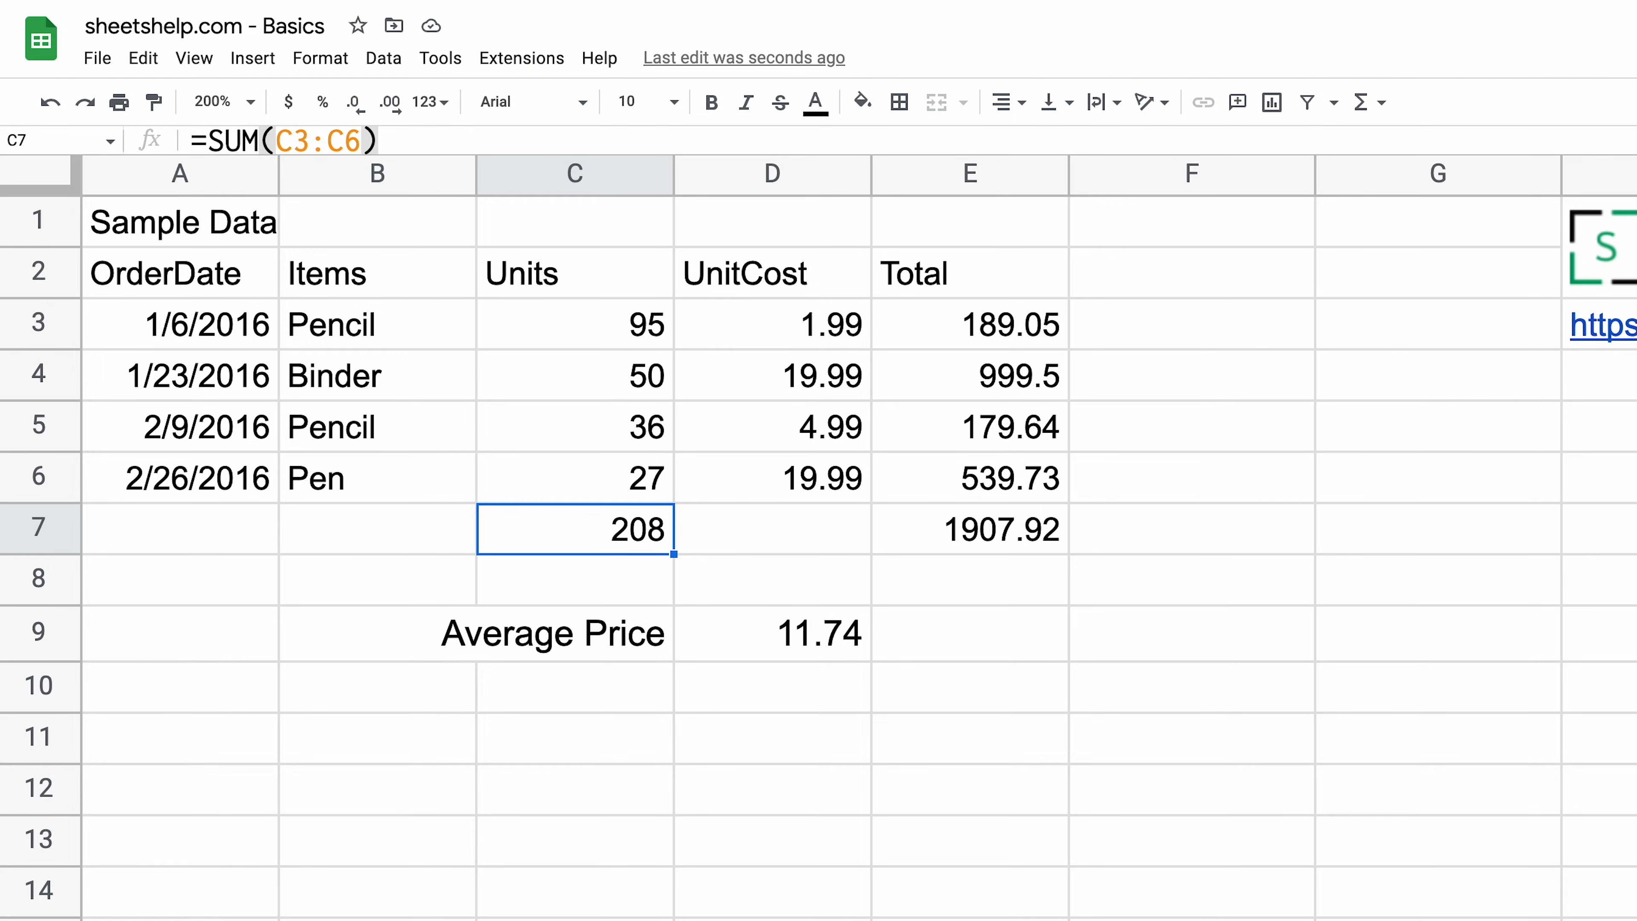
pyautogui.press('Delete')
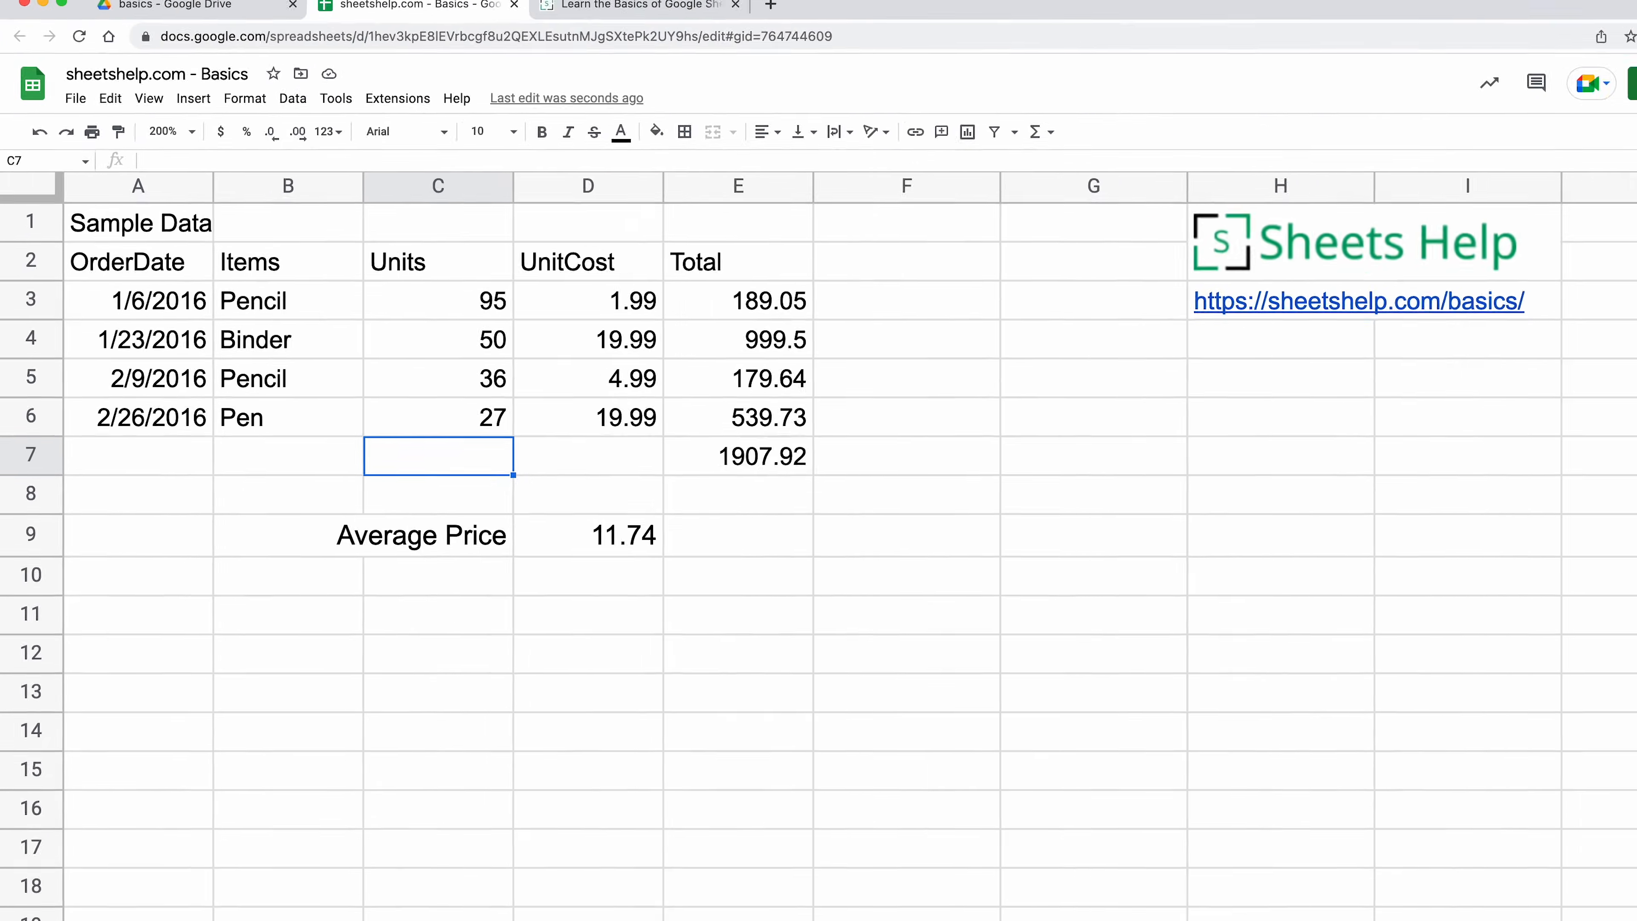
# - Switch to the Fixed Reference sheet, then go to the Sheets Help basics page
pyautogui.click(381, 903)
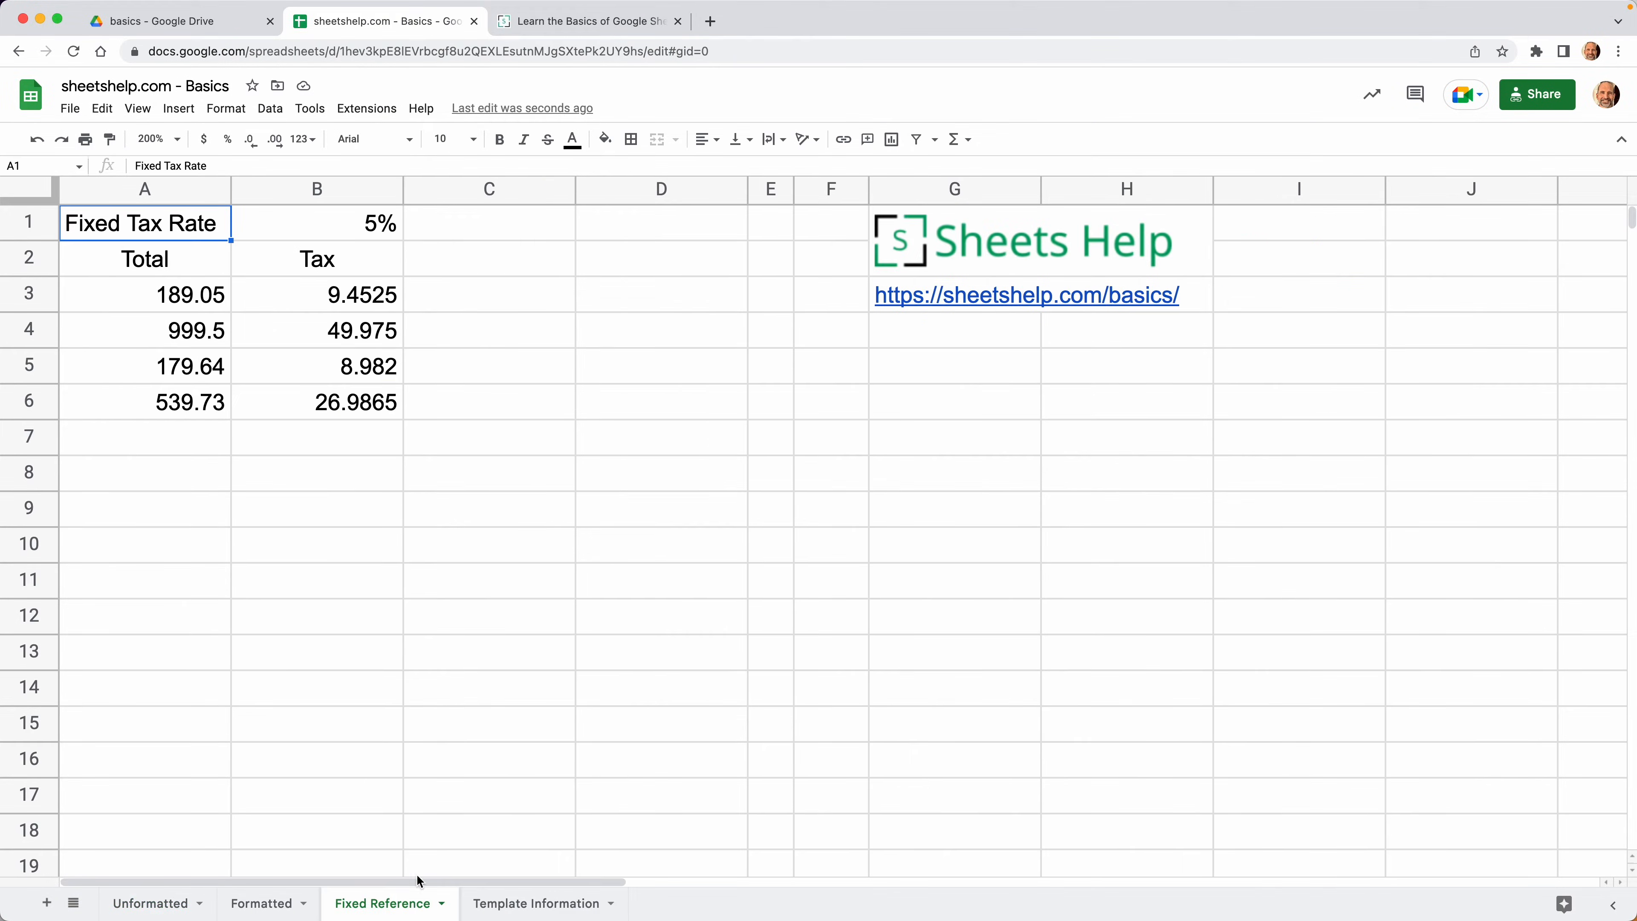
pyautogui.click(488, 544)
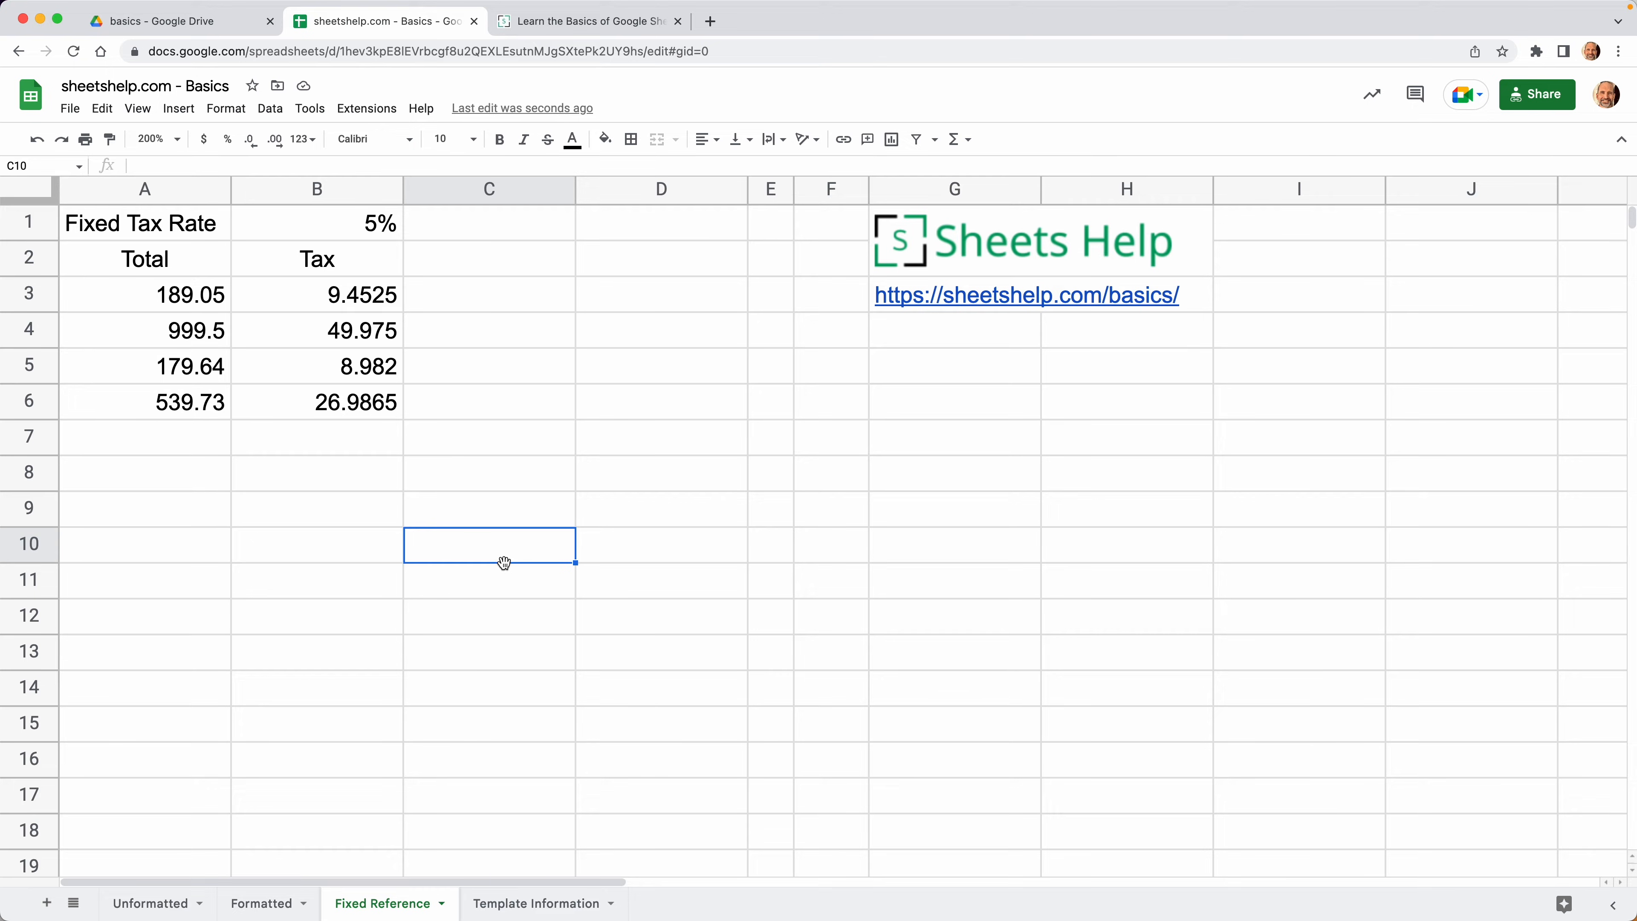
pyautogui.click(585, 20)
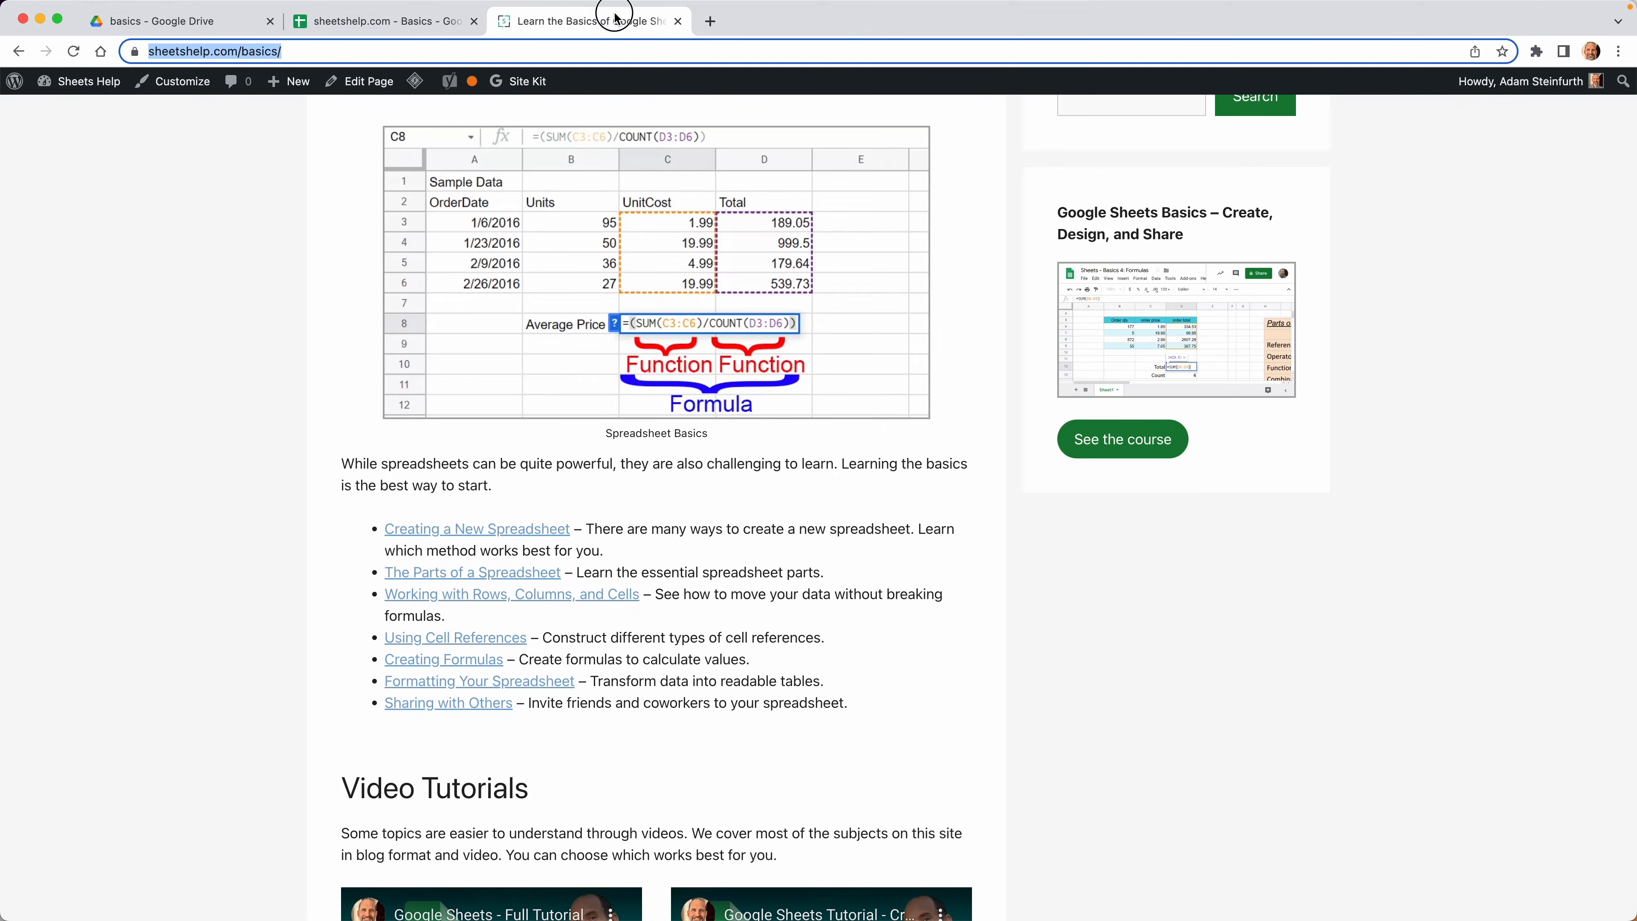
# - Open the Using Cell References article and its example spreadsheet link
pyautogui.scroll(-3)
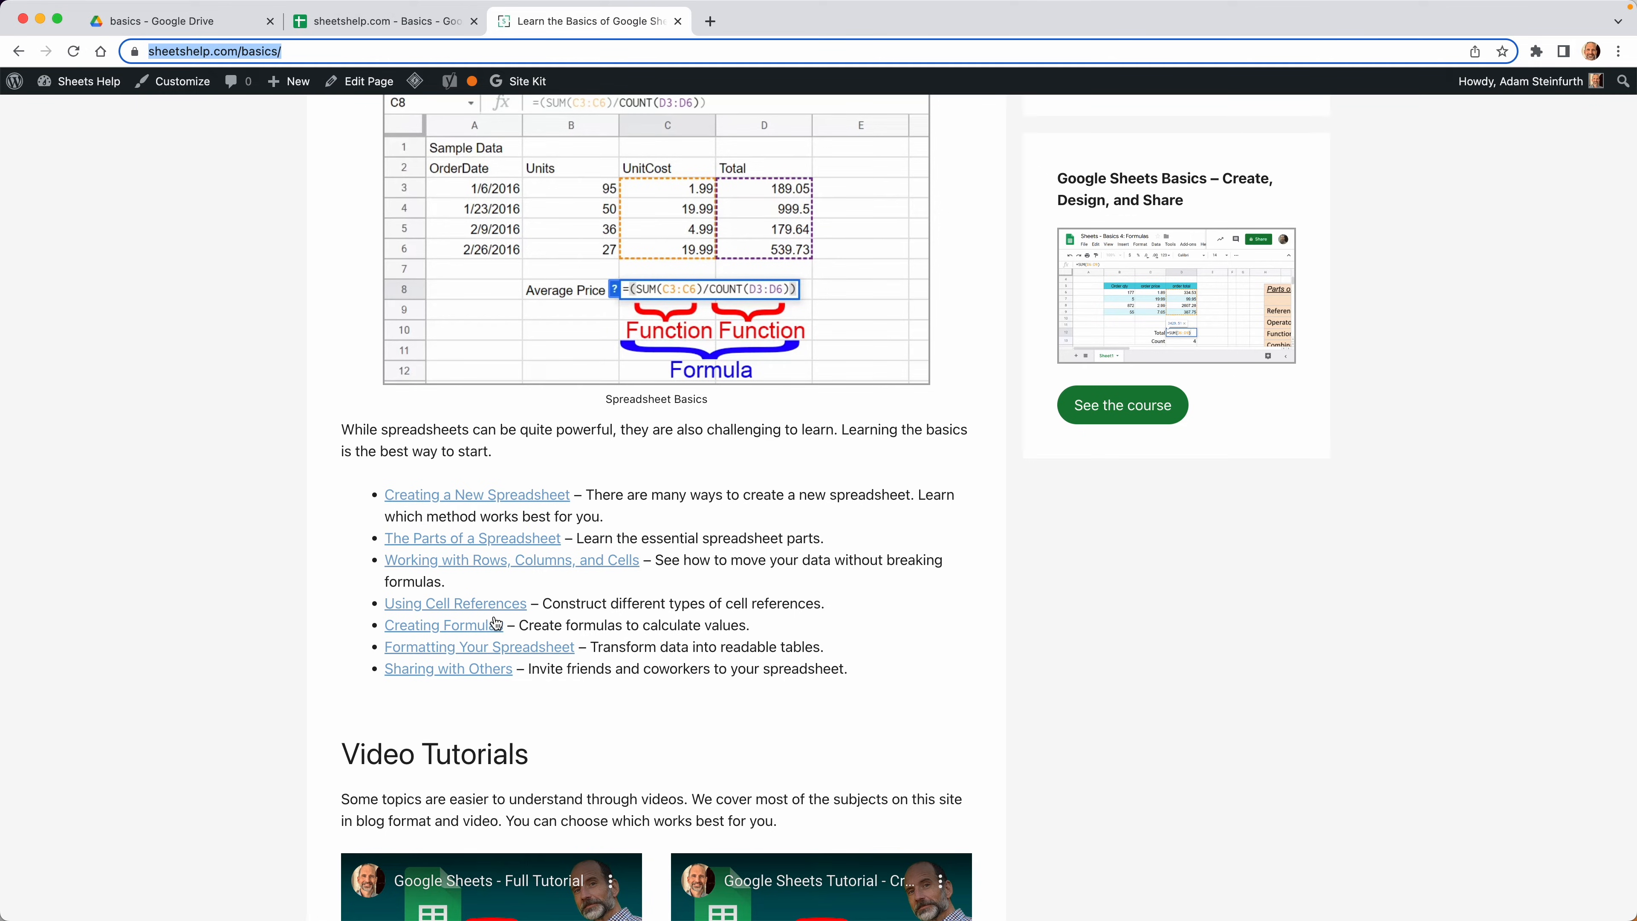
pyautogui.click(454, 603)
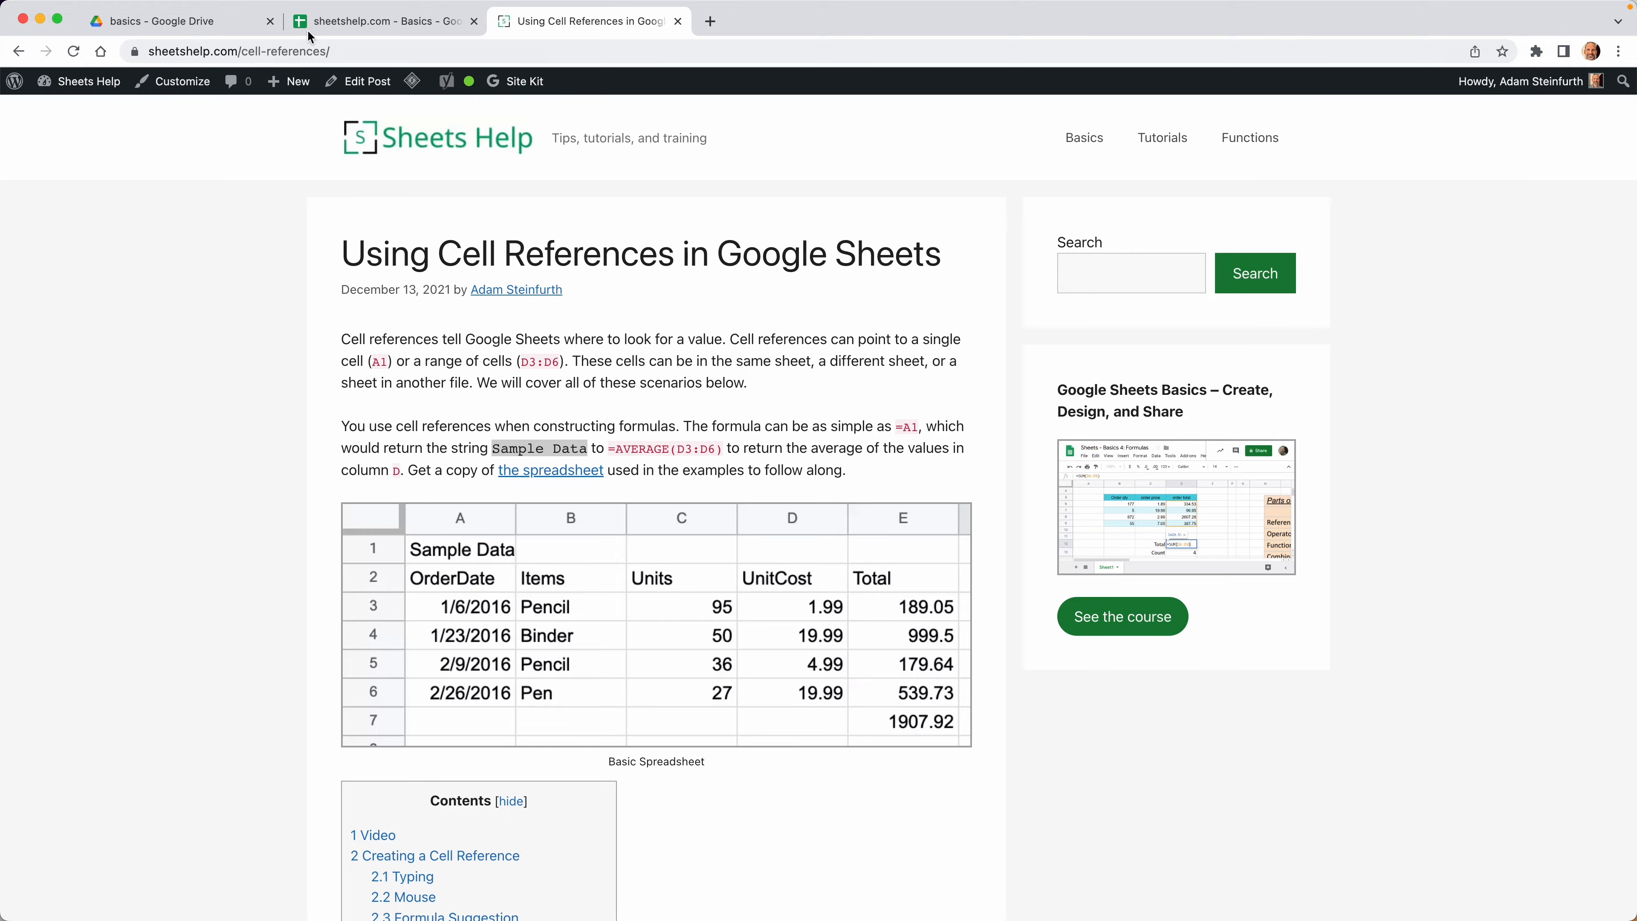
pyautogui.moveTo(564, 449)
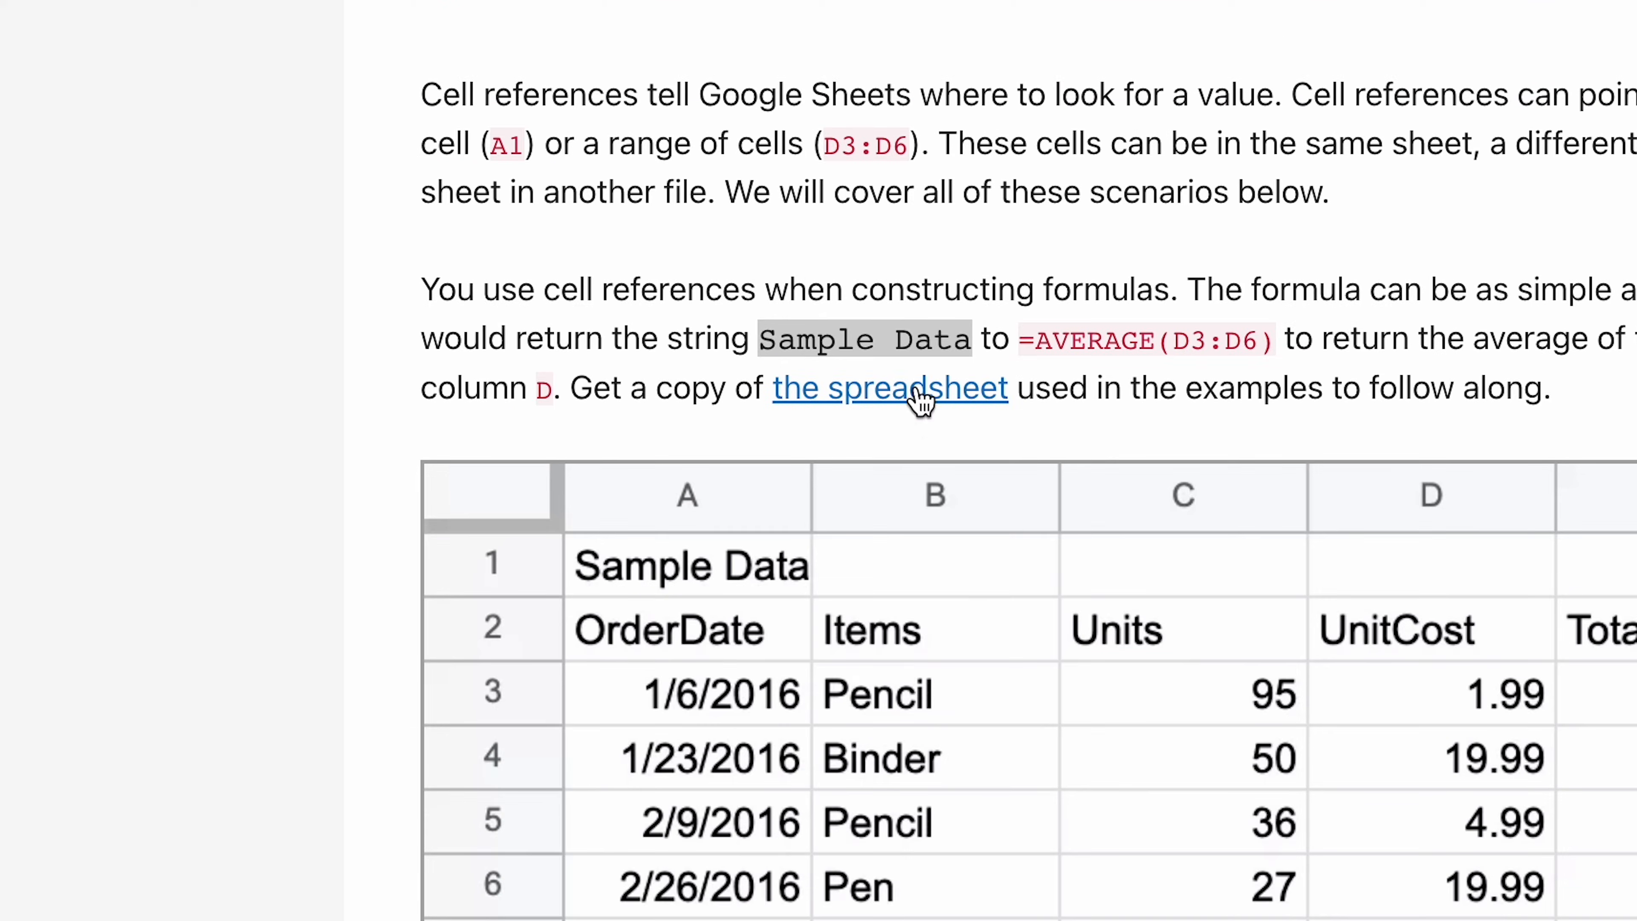
pyautogui.click(889, 387)
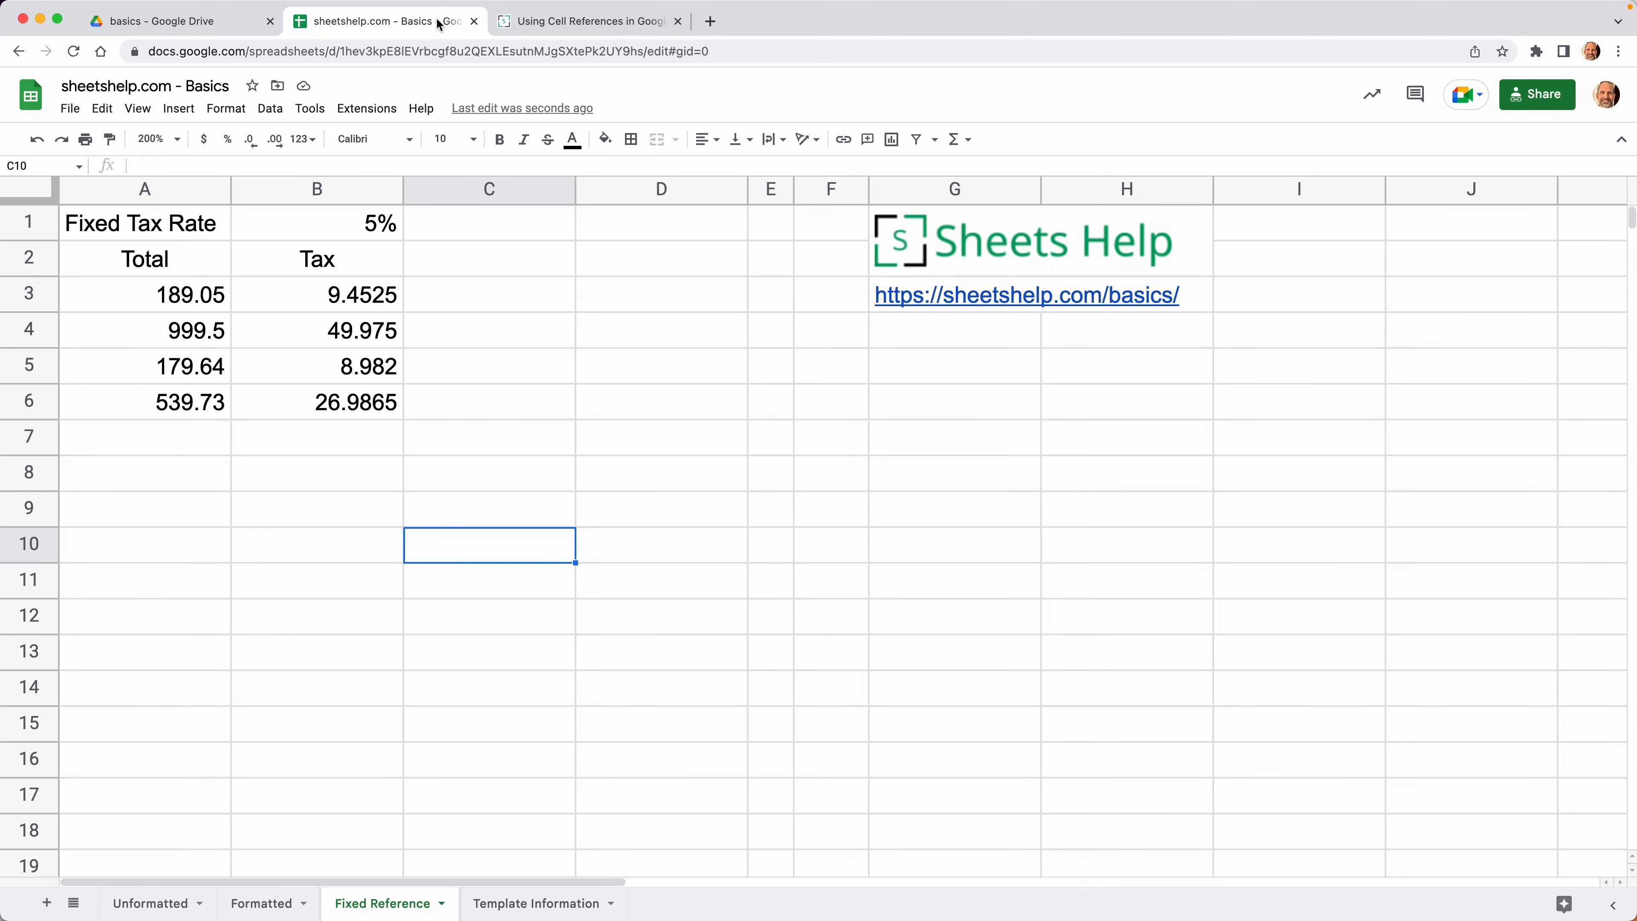
pyautogui.moveTo(497, 367)
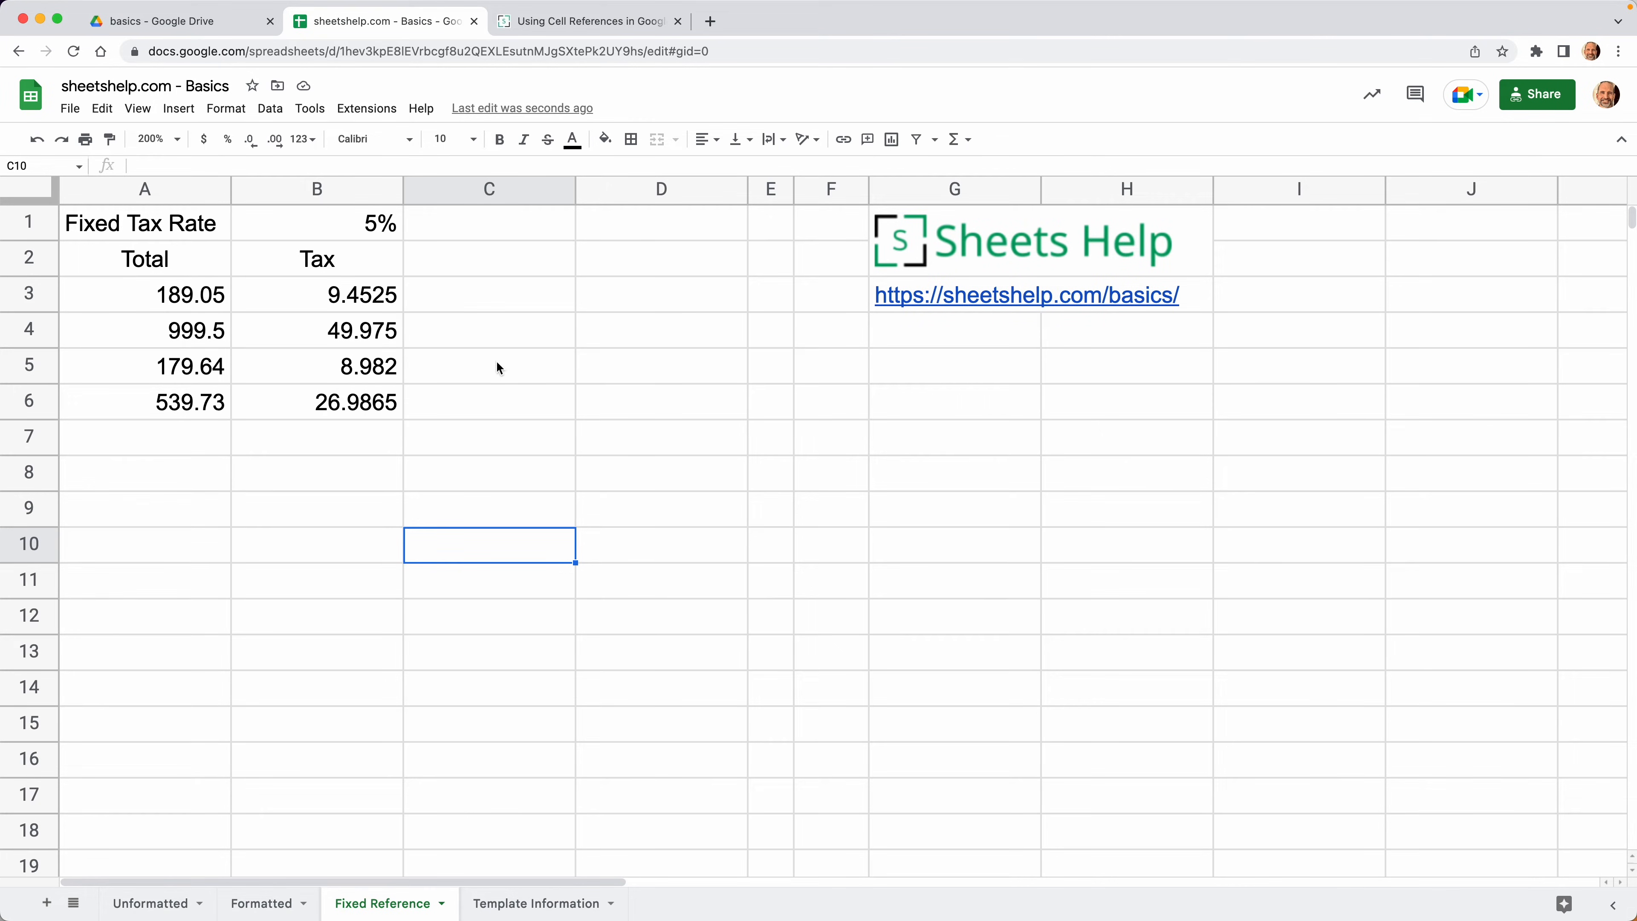
# - Enter =A3*B1 in B3 to get the first total's 5% tax, 9.4525
pyautogui.click(489, 366)
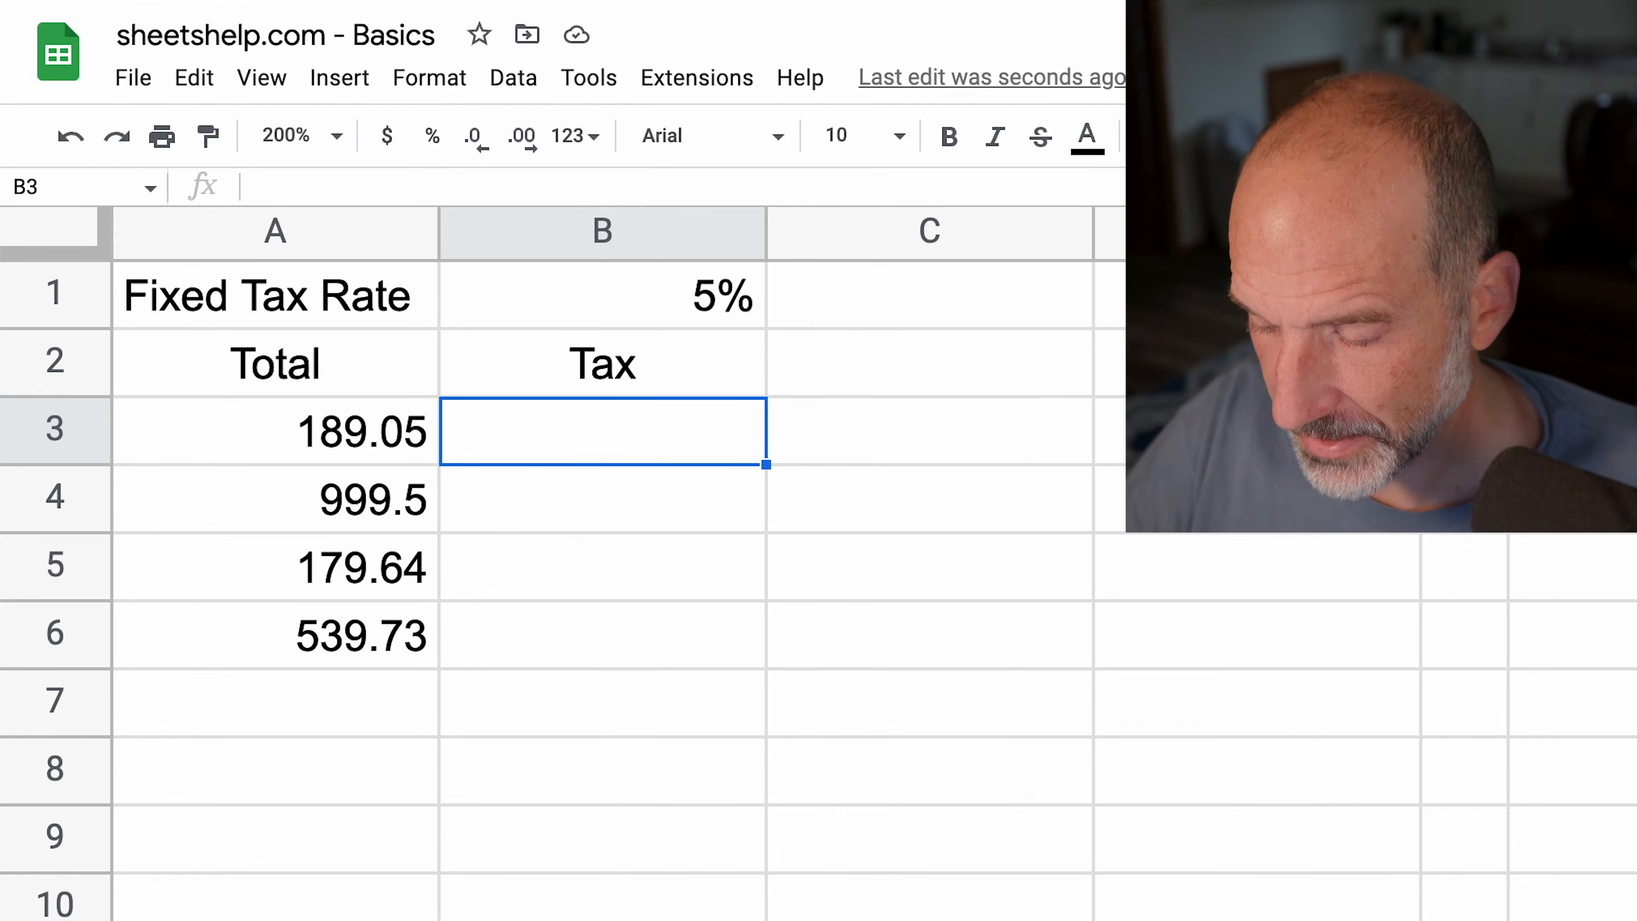
pyautogui.write('=')
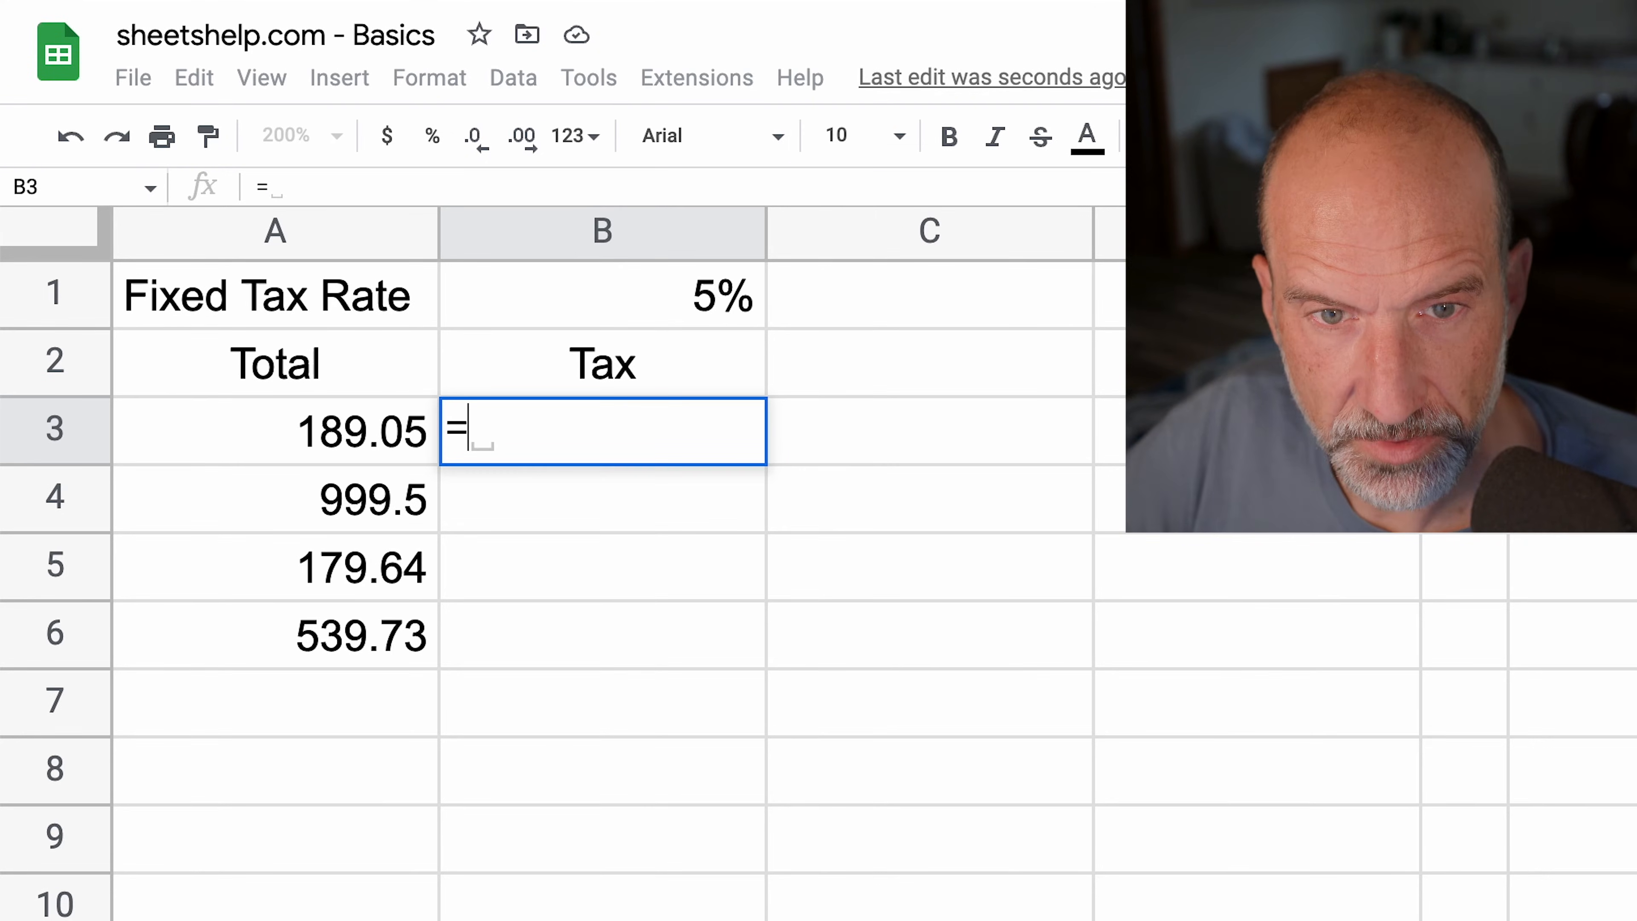
pyautogui.click(275, 432)
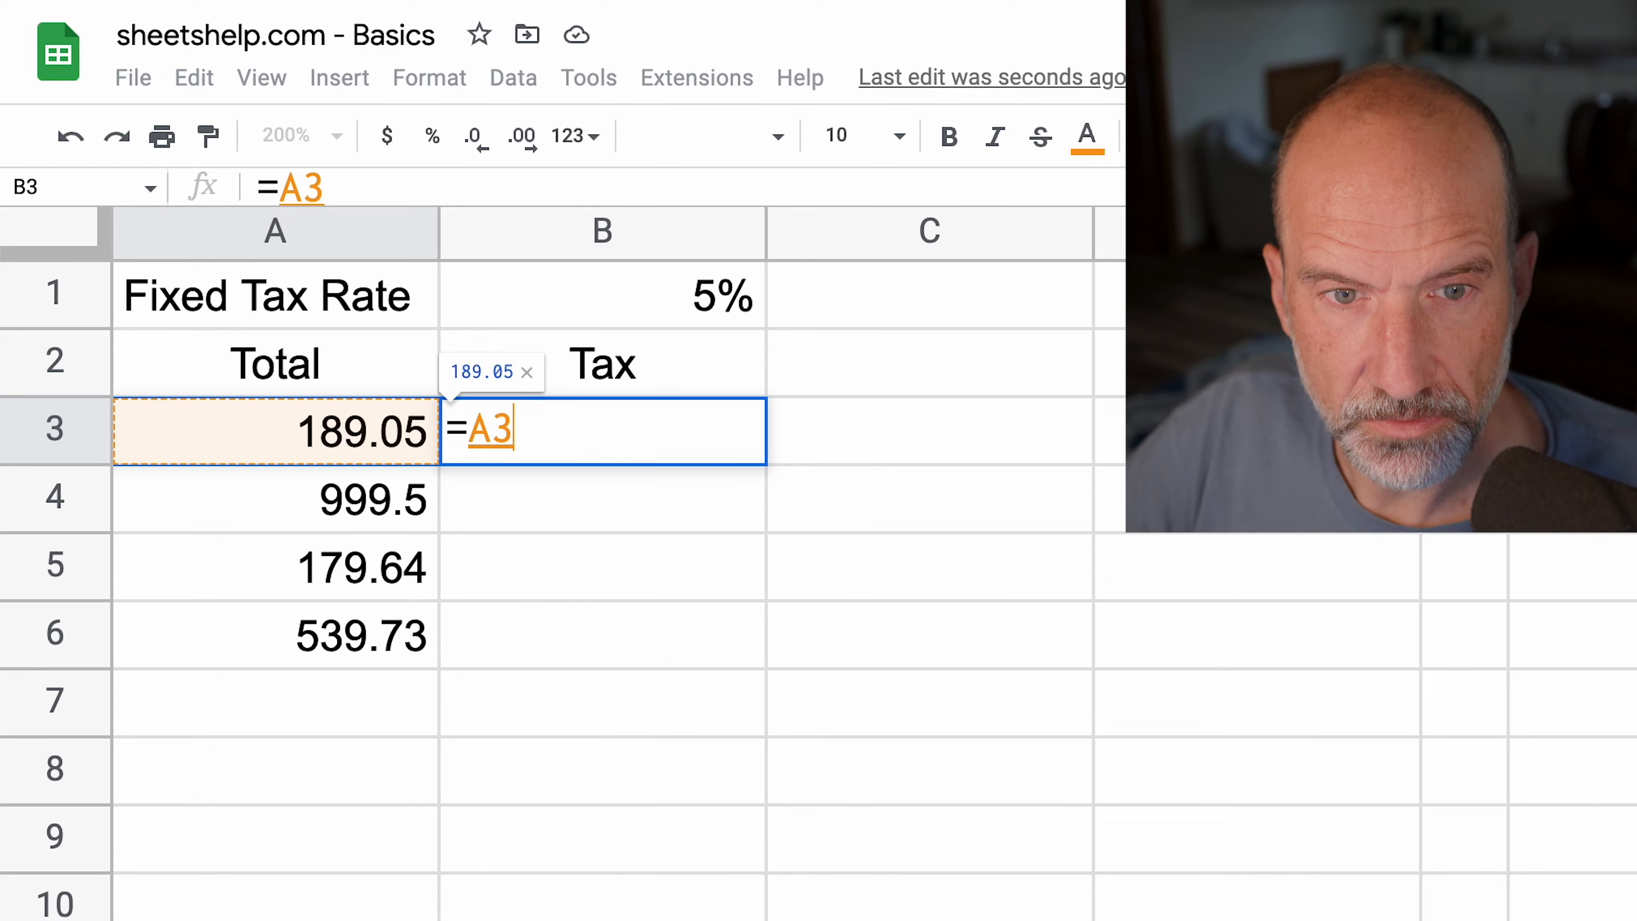
pyautogui.write('*')
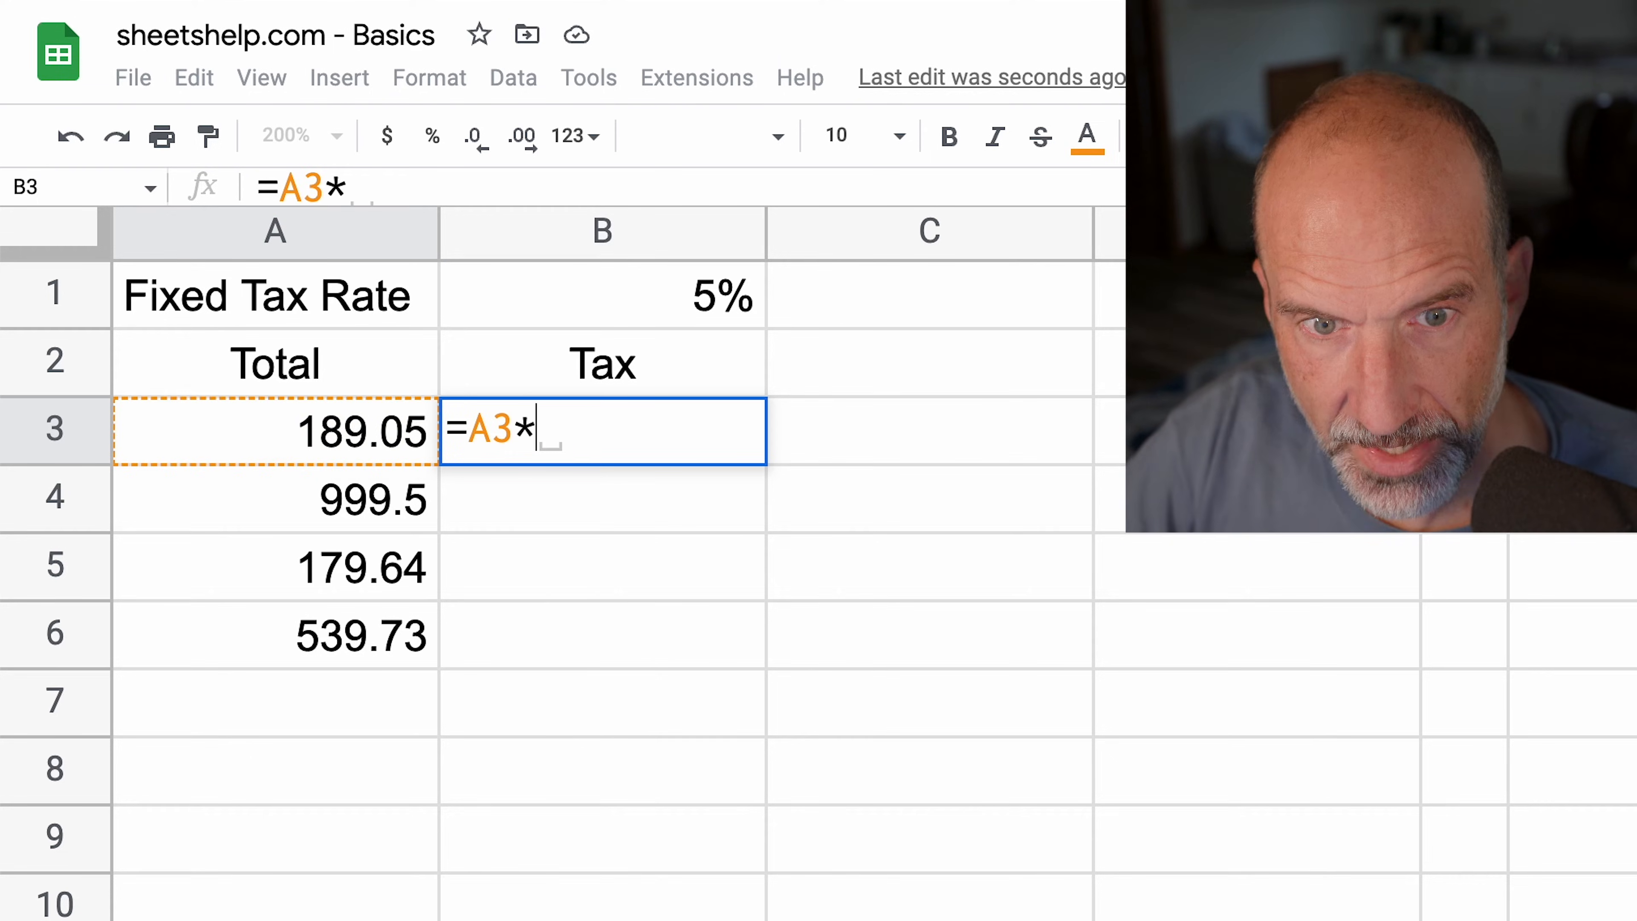
pyautogui.write('(')
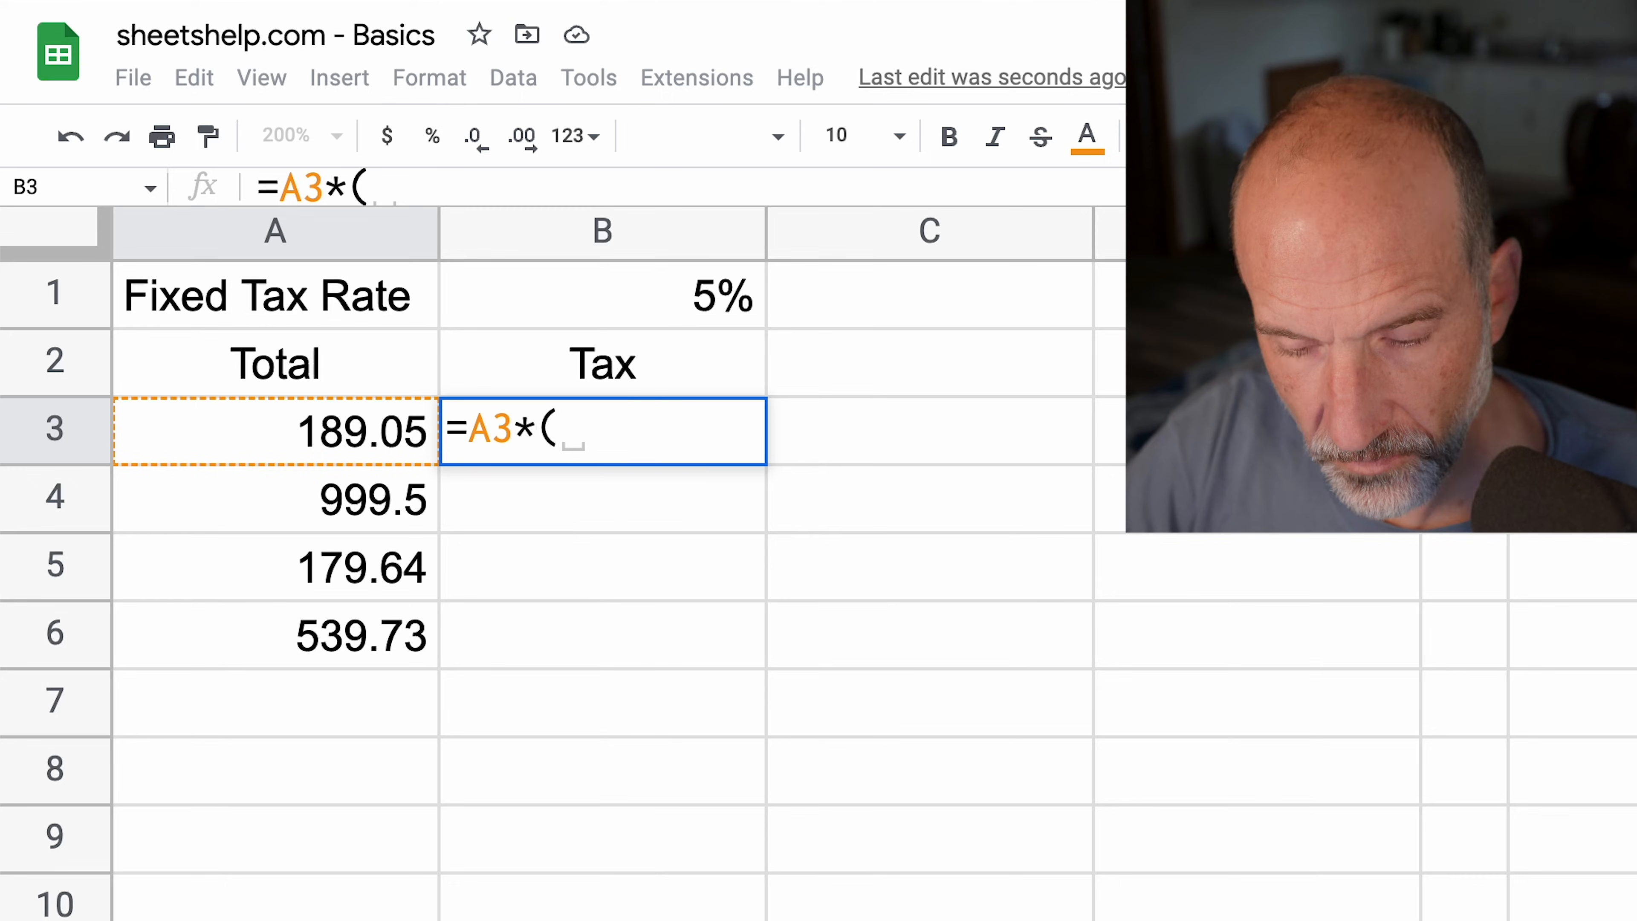
pyautogui.press('Backspace')
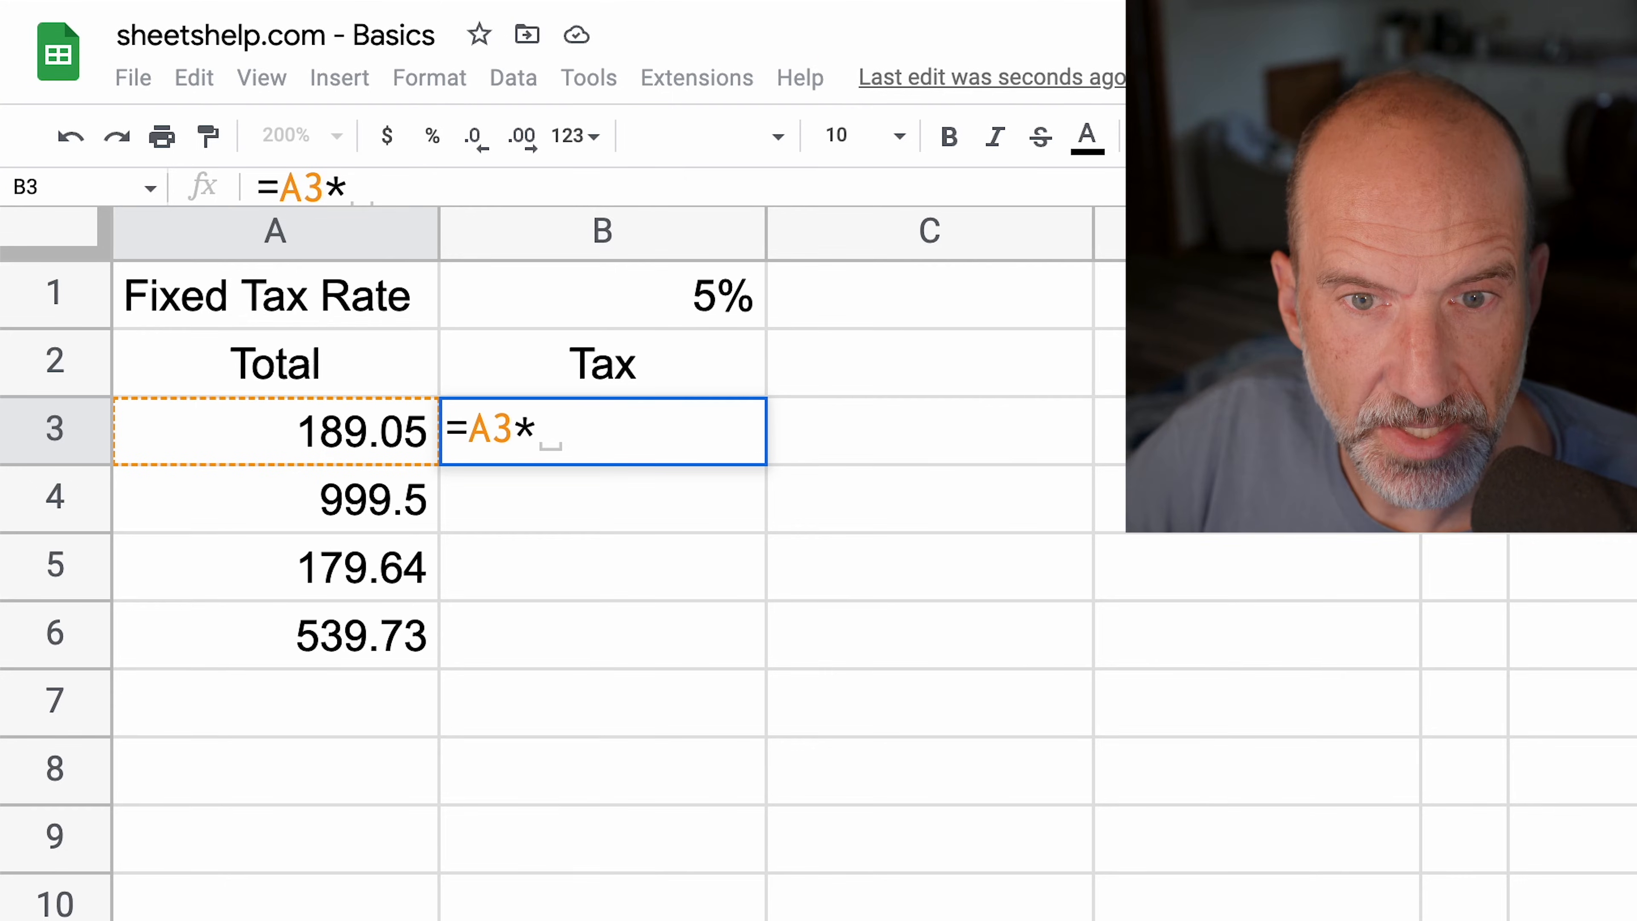
pyautogui.click(601, 294)
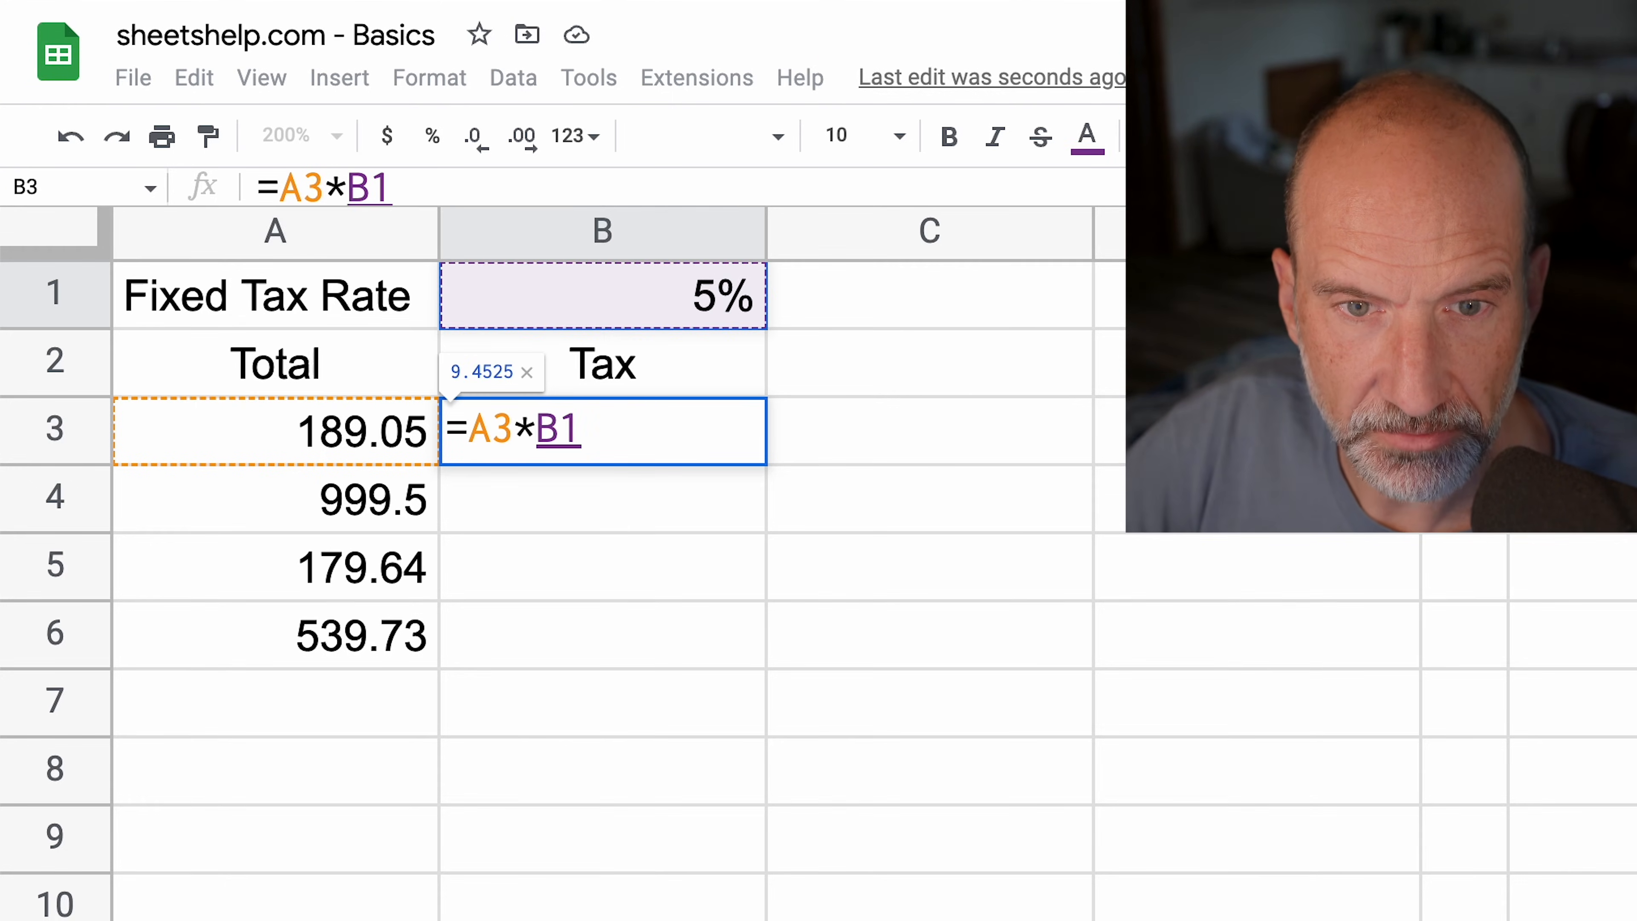
pyautogui.press('enter')
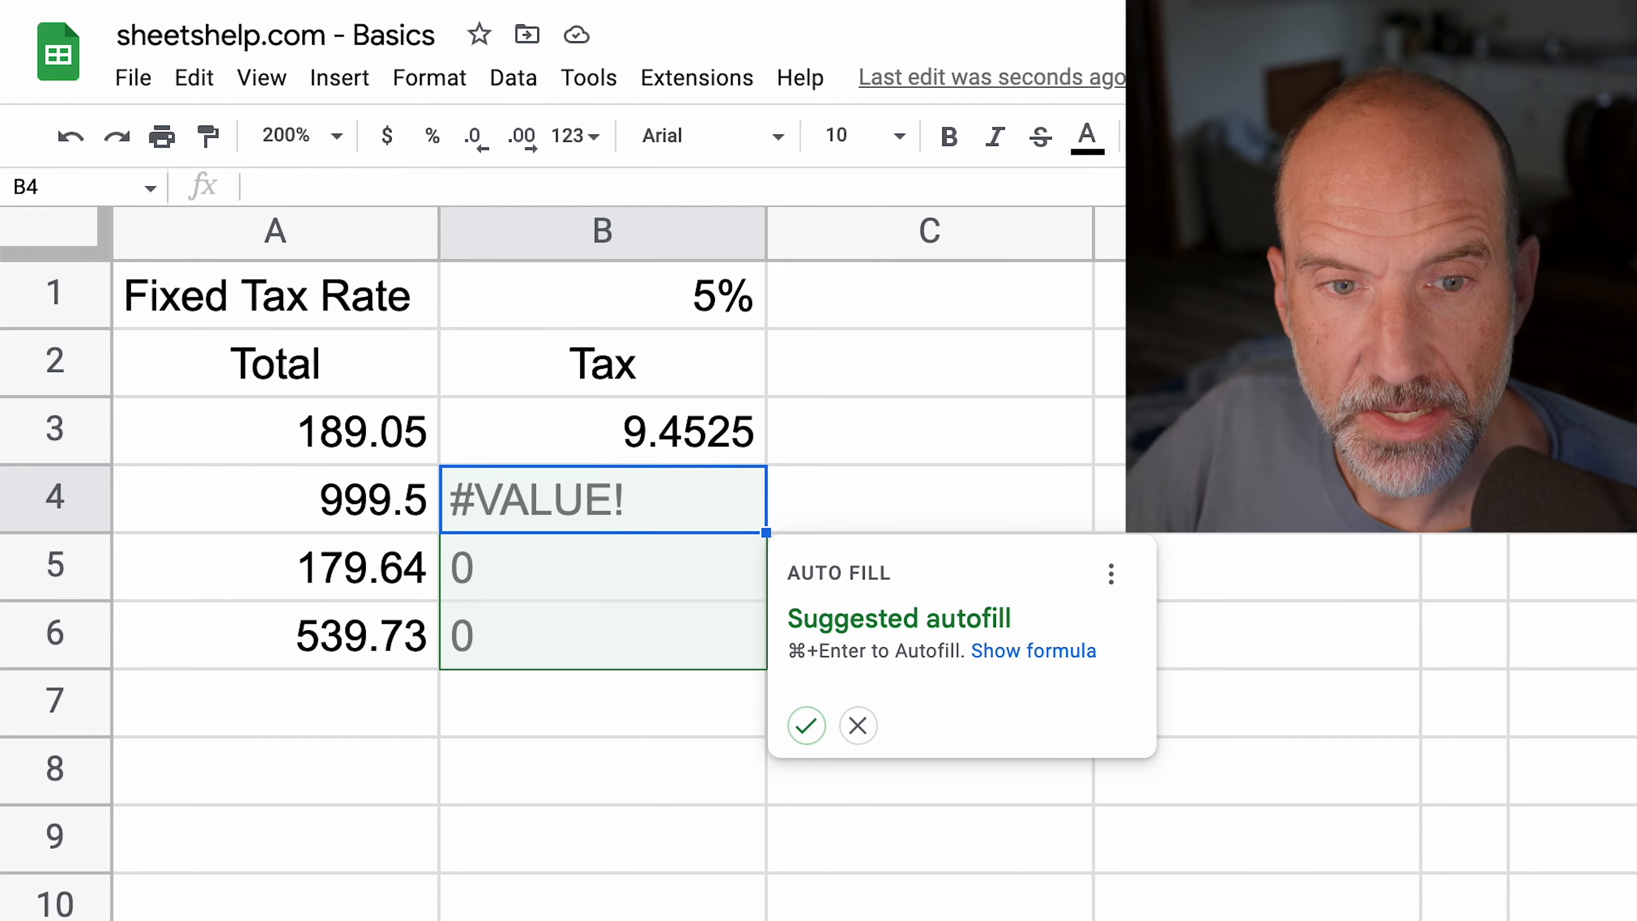
pyautogui.moveTo(991, 455)
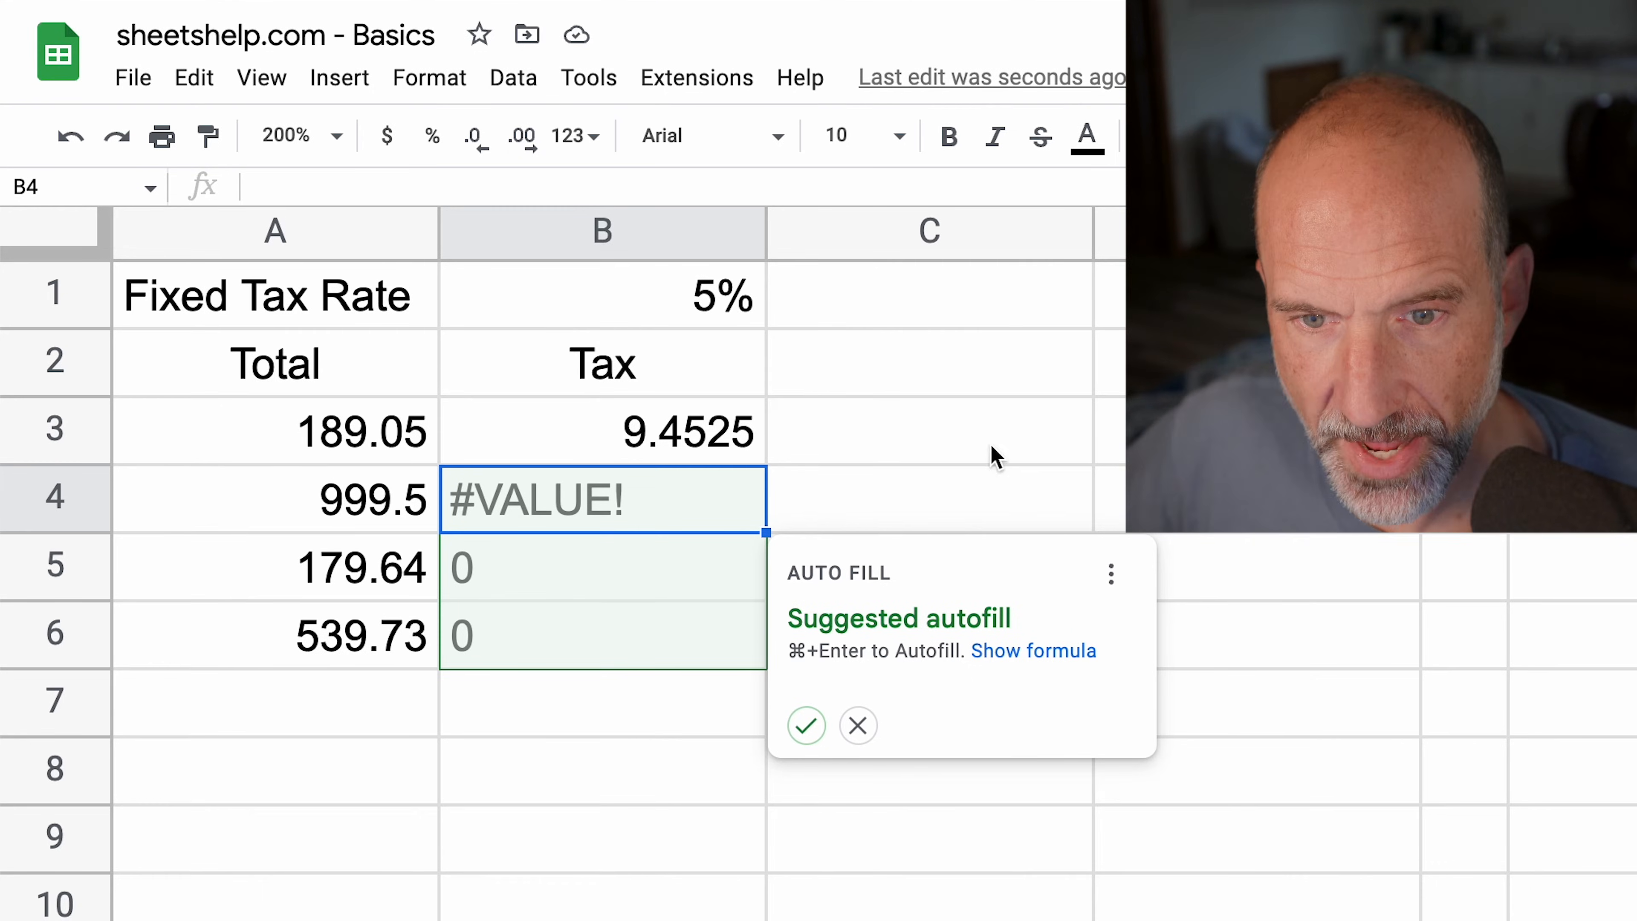
# - Dismiss the autofill suggestion and clear the wrongly copied formulas in B4:B6
pyautogui.click(805, 724)
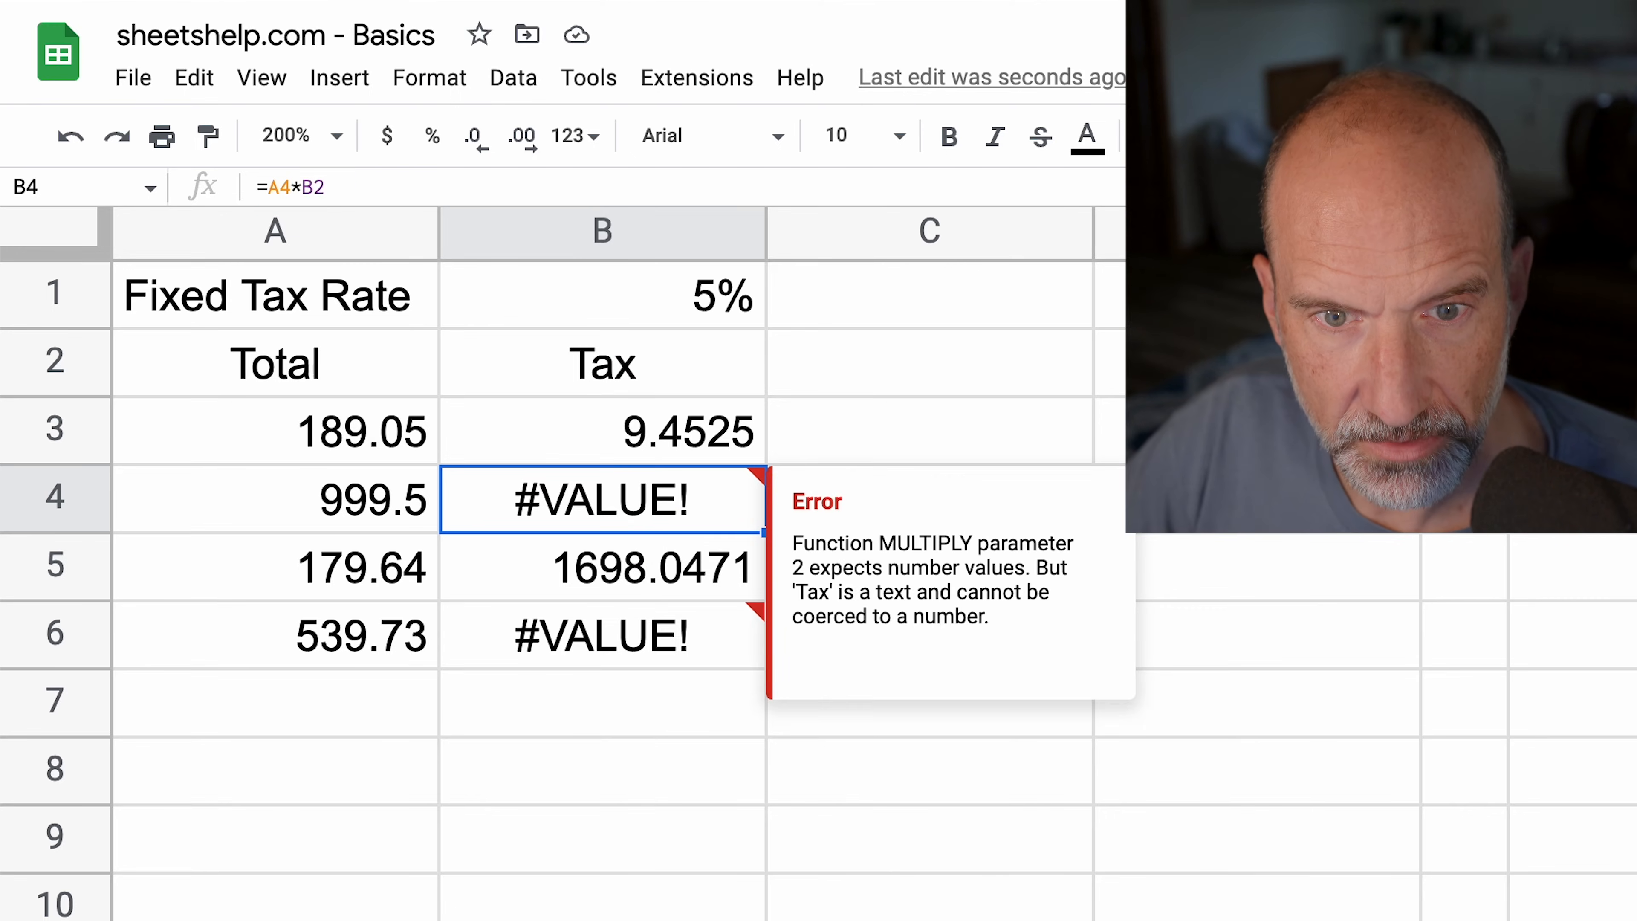
pyautogui.moveTo(601, 498); pyautogui.dragTo(601, 636)
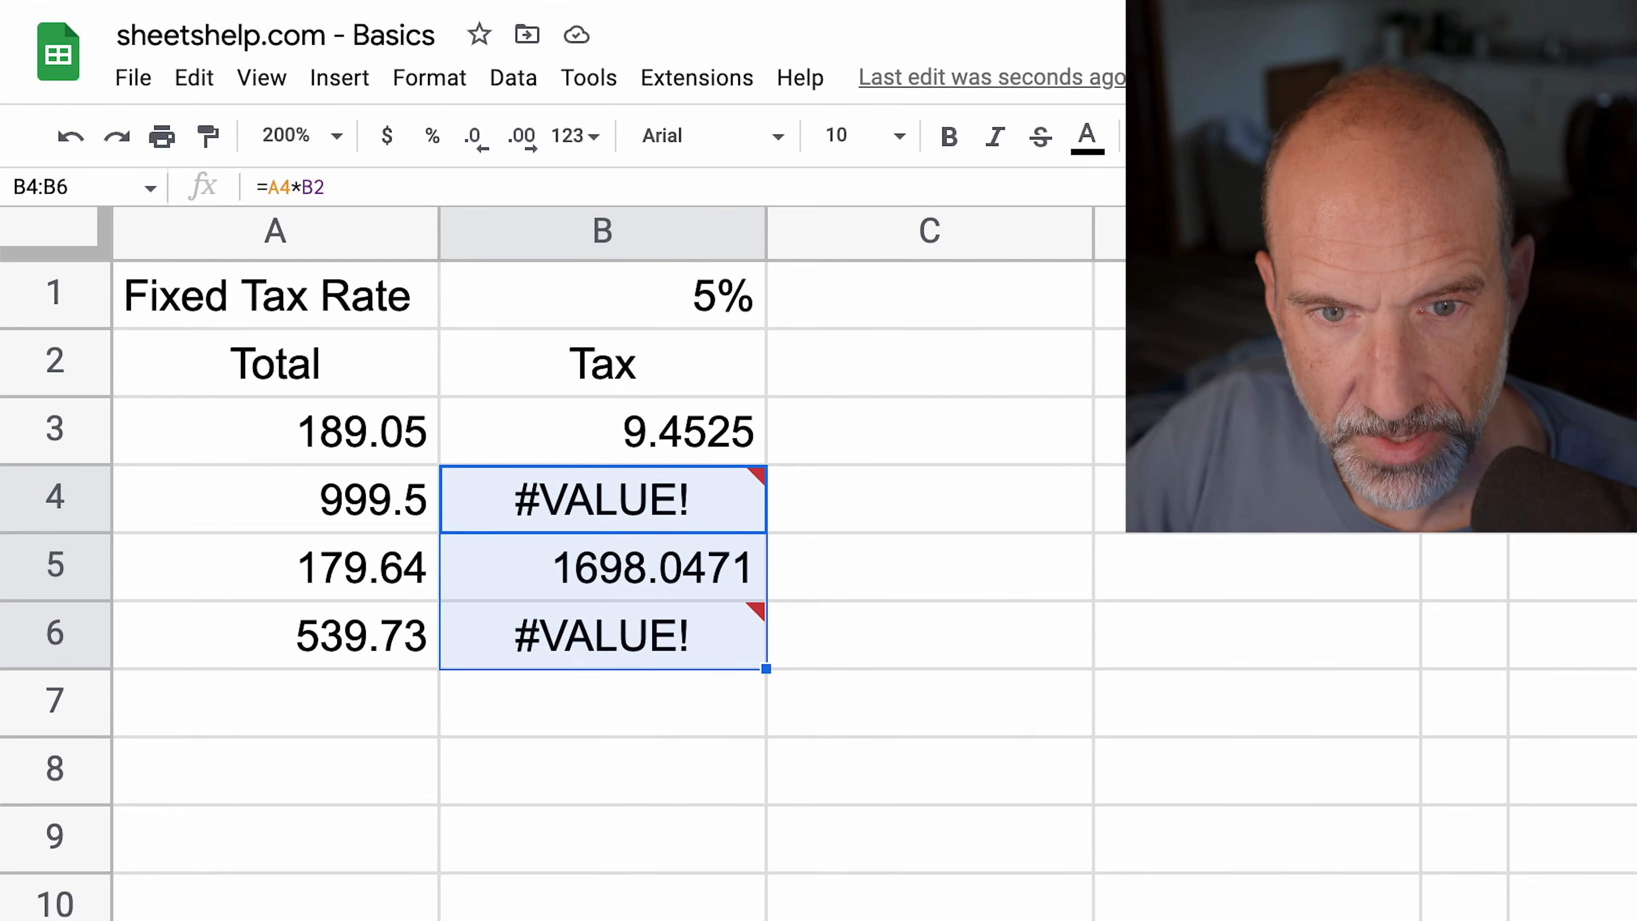
pyautogui.press('Delete')
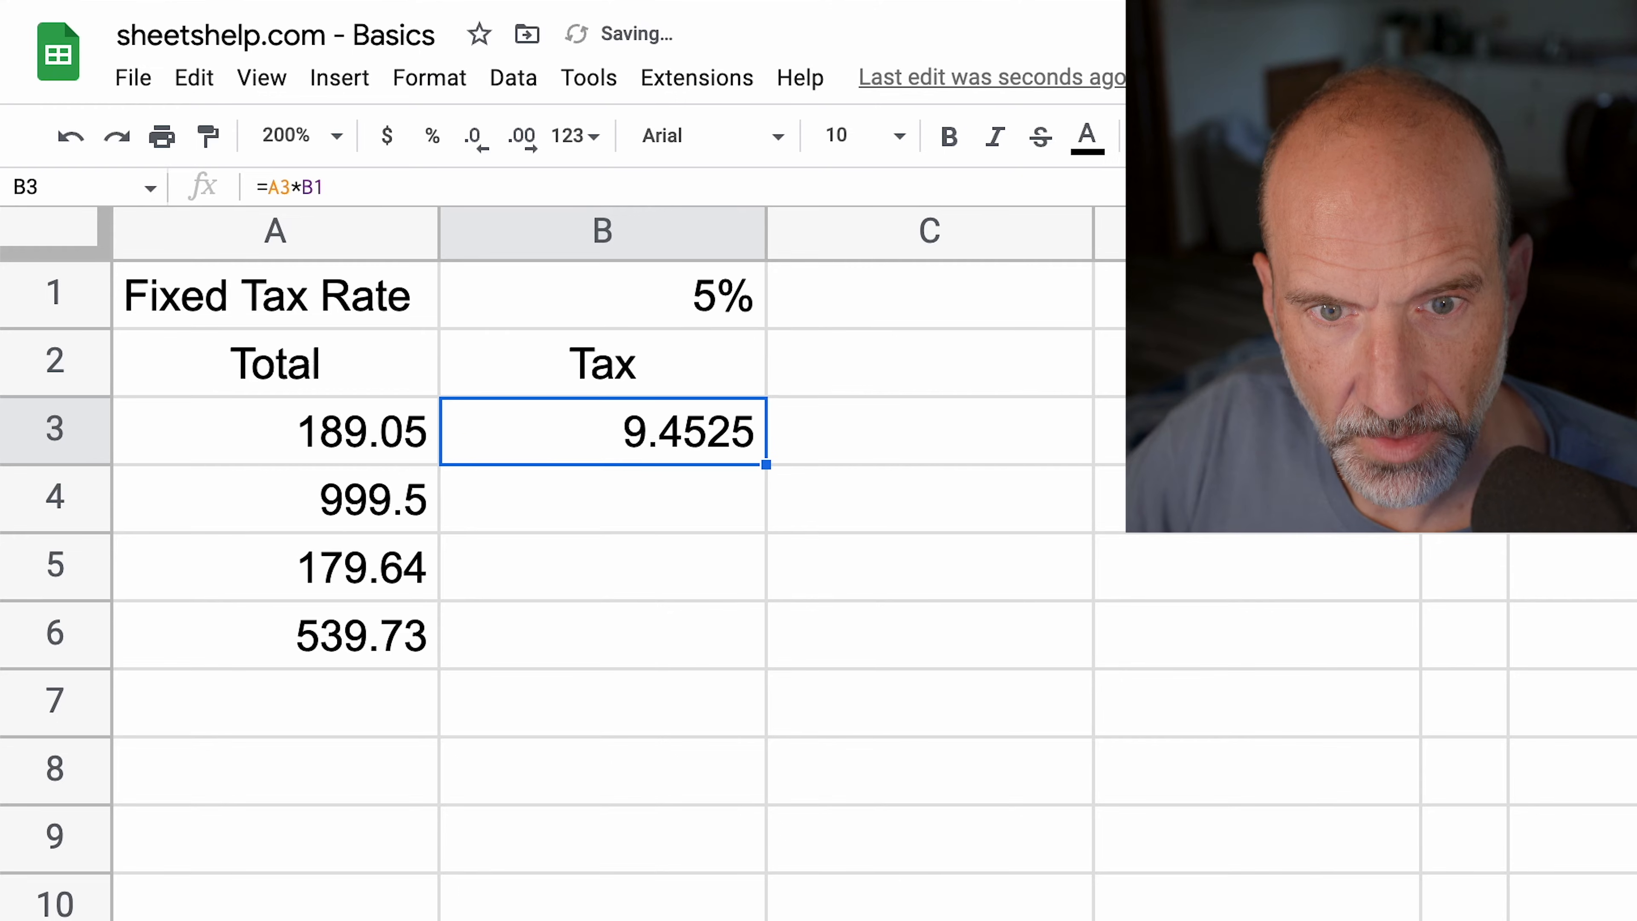
# - Change B3 to =A3*B$1 and verify the copied formula in B6 keeps the locked rate row
pyautogui.doubleClick(602, 431)
pyautogui.write('$')
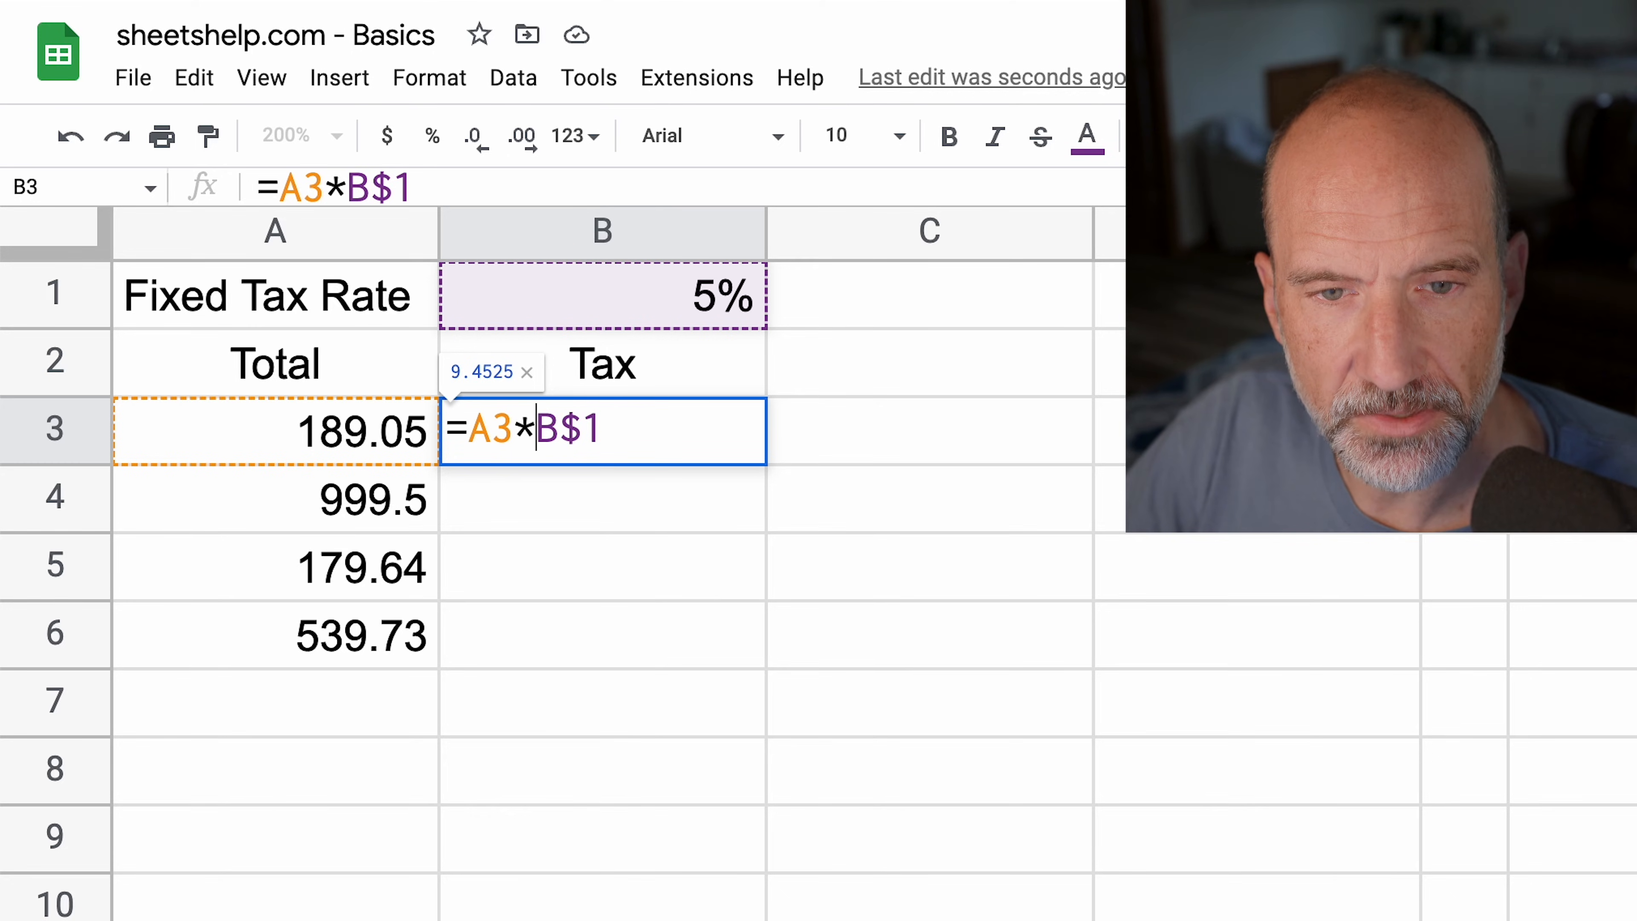
pyautogui.press('enter')
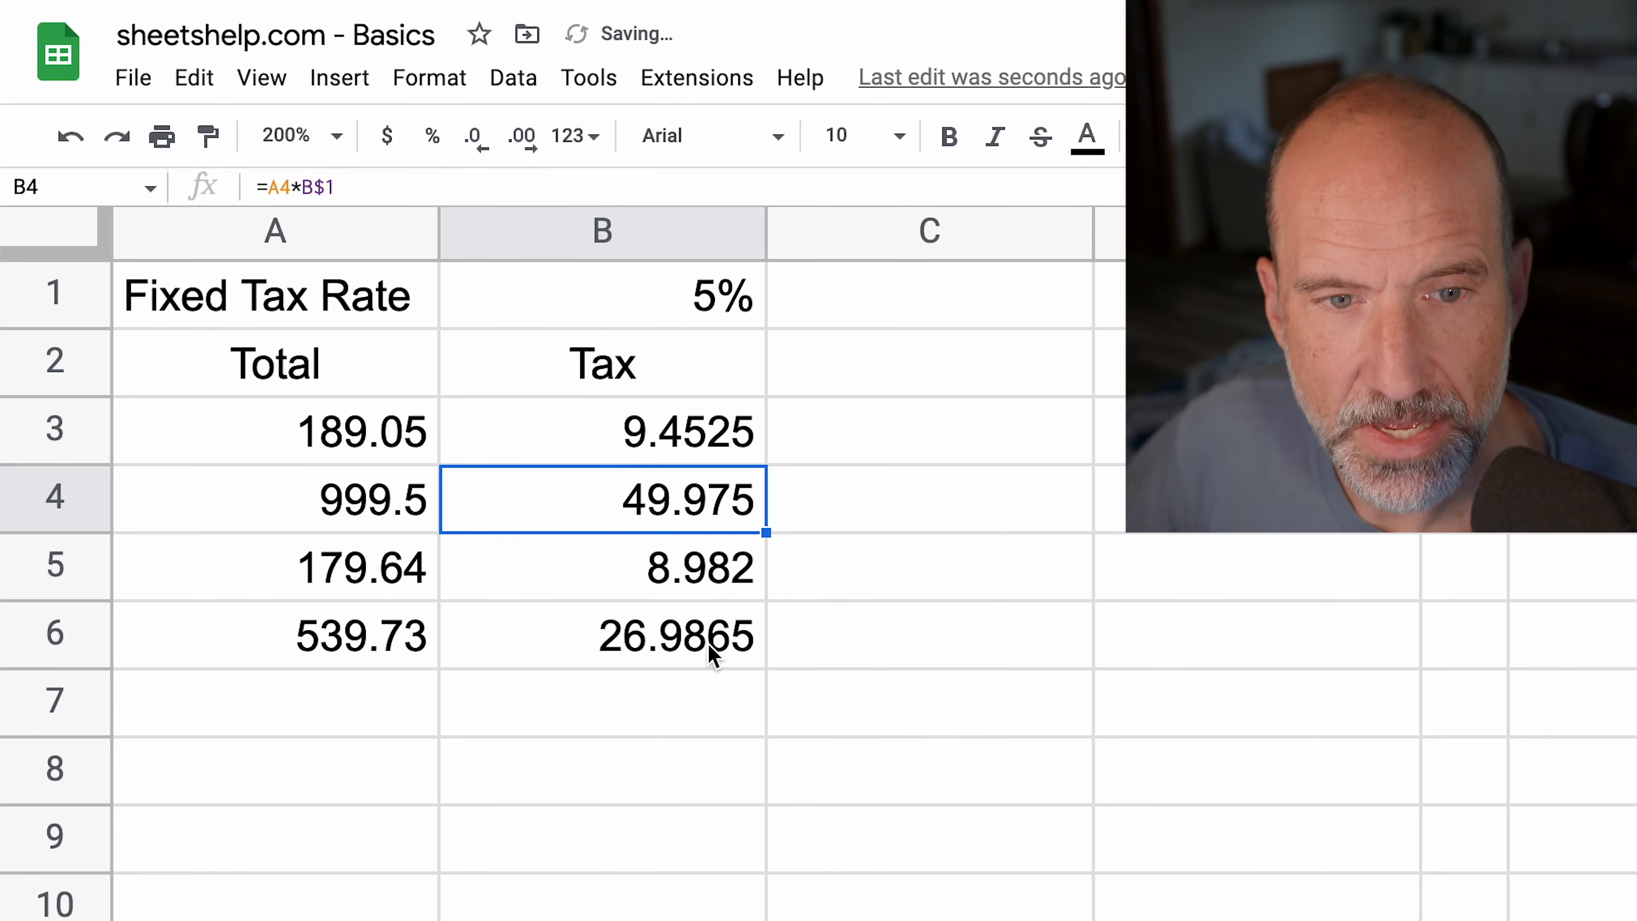
pyautogui.doubleClick(676, 635)
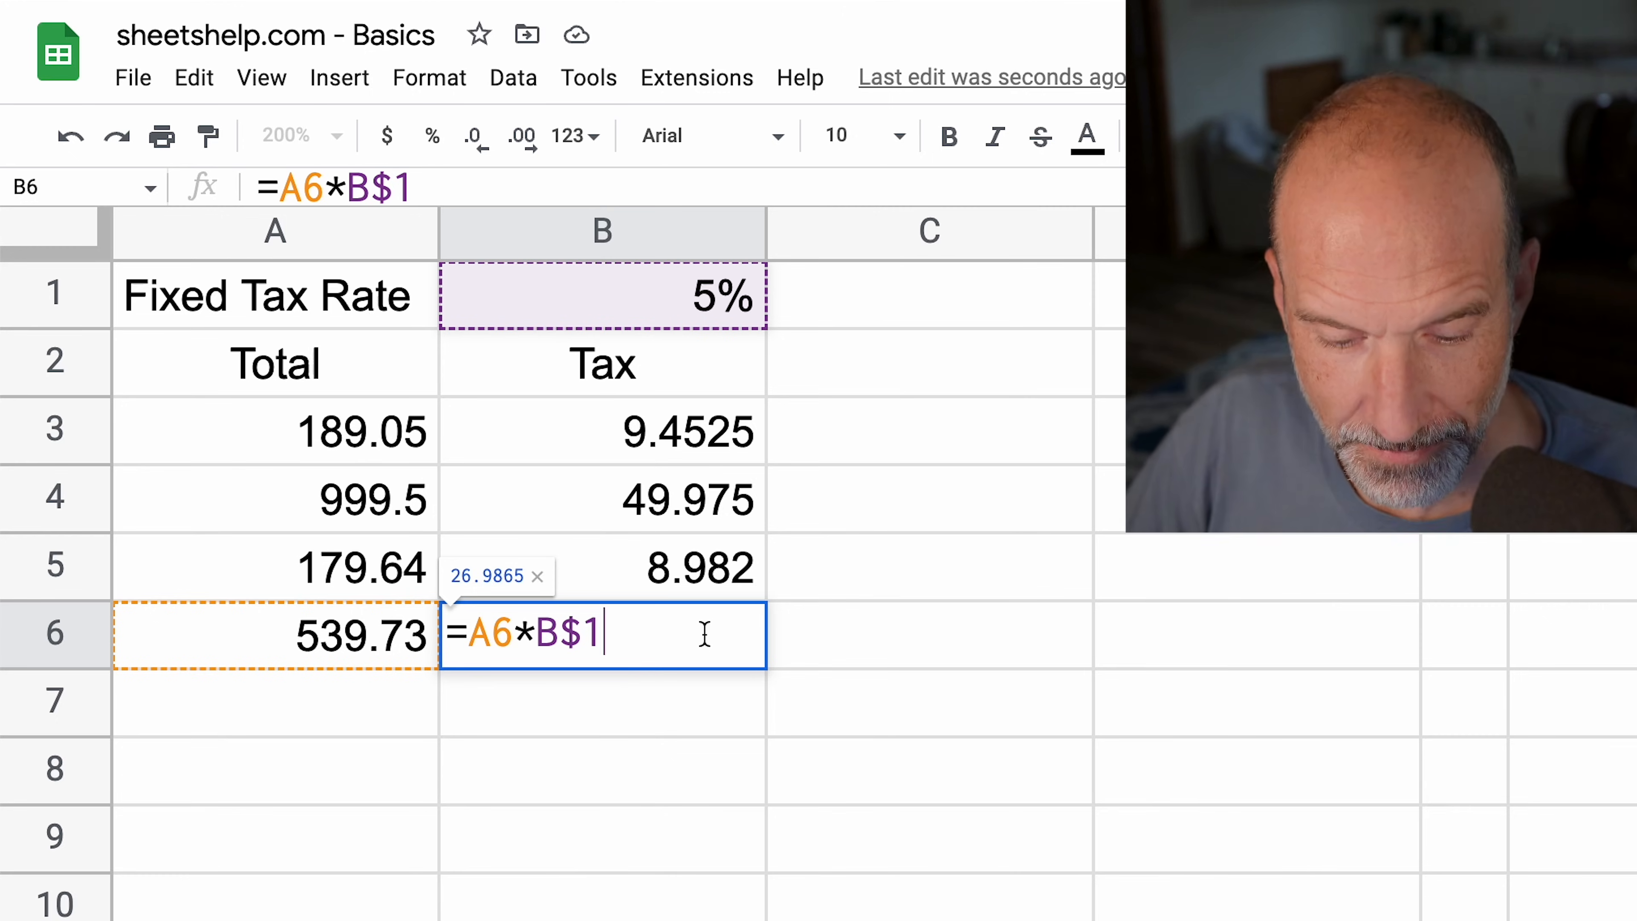
# - Build a formula in B9 pointing at the Unformatted sheet's grand total, 1907.92
pyautogui.press('enter')
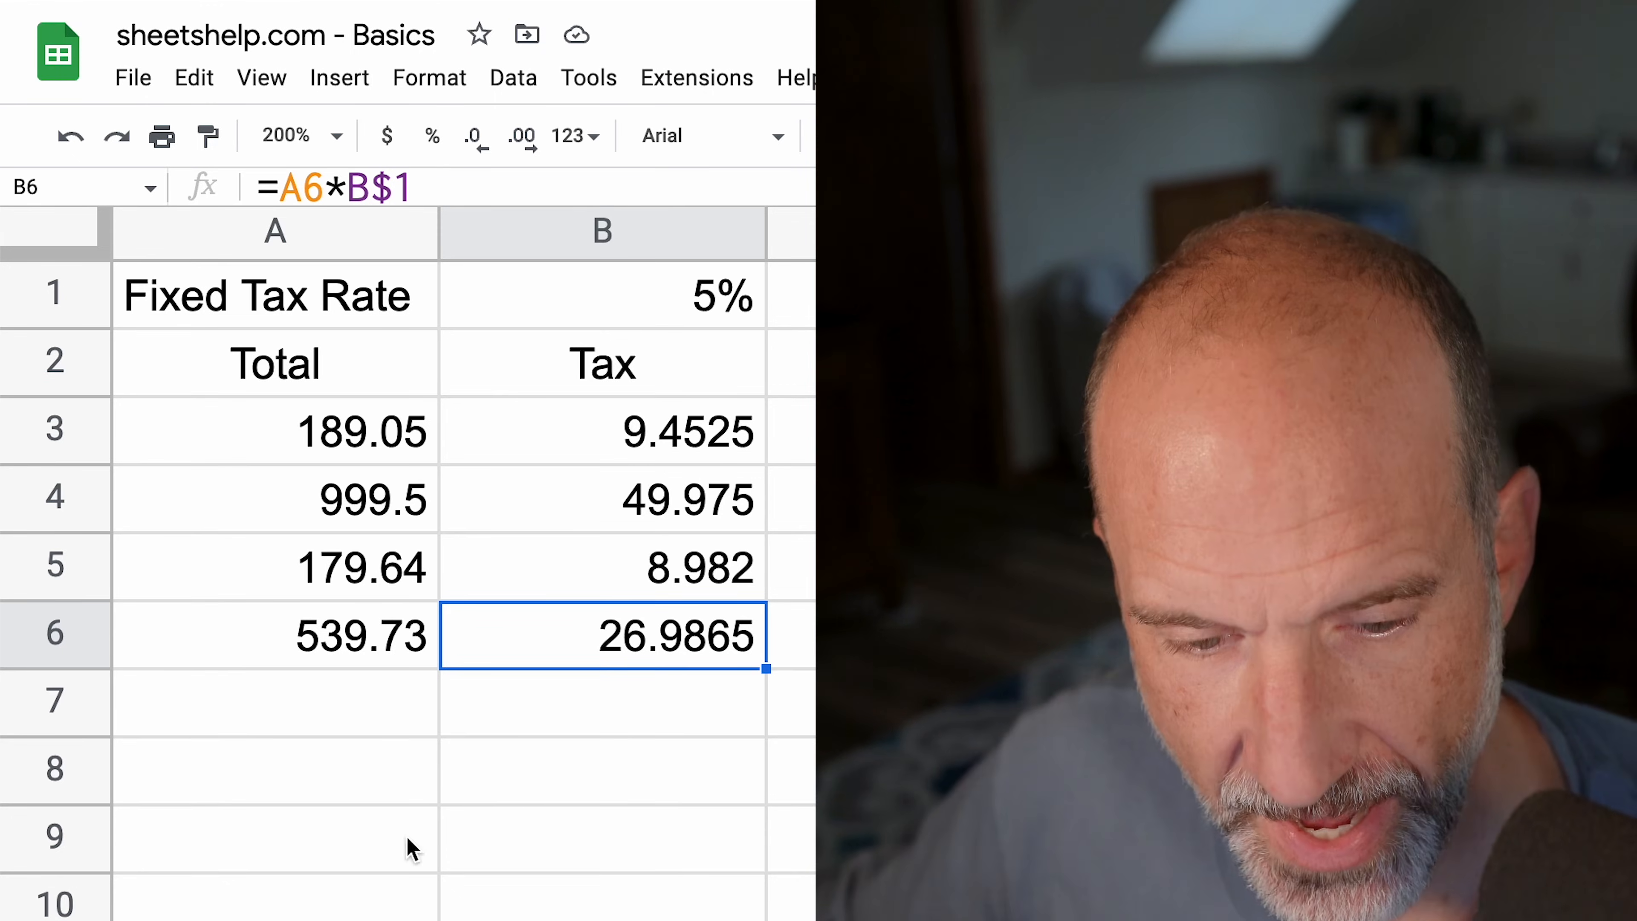
pyautogui.scroll(-3)
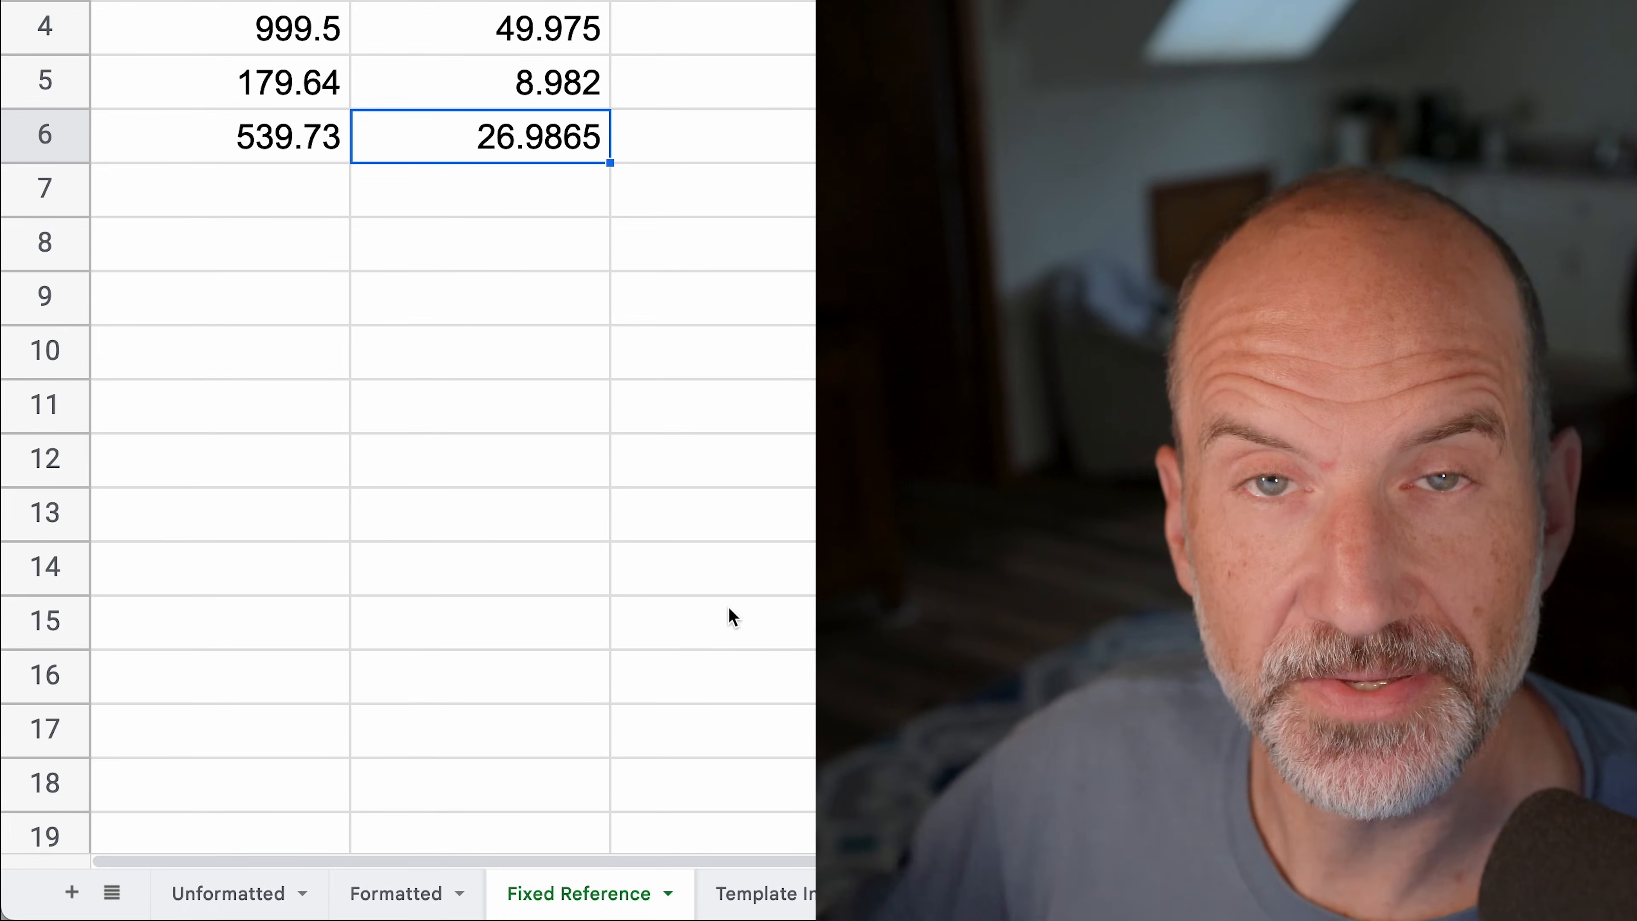
pyautogui.moveTo(527, 322)
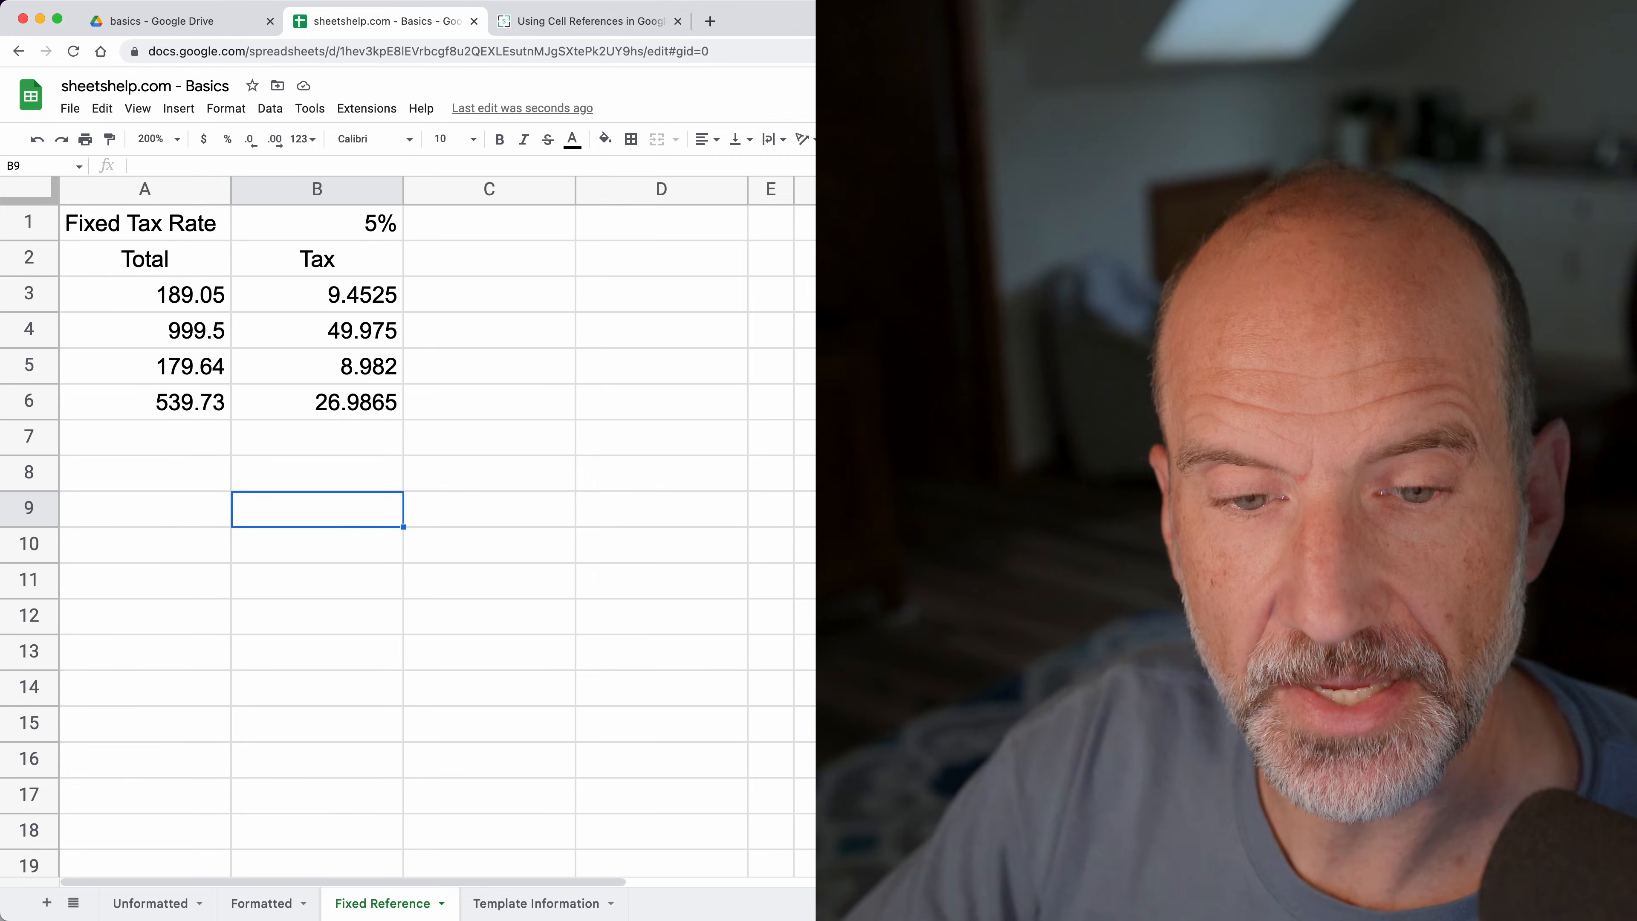
pyautogui.write('=SUM(B3:B6)')
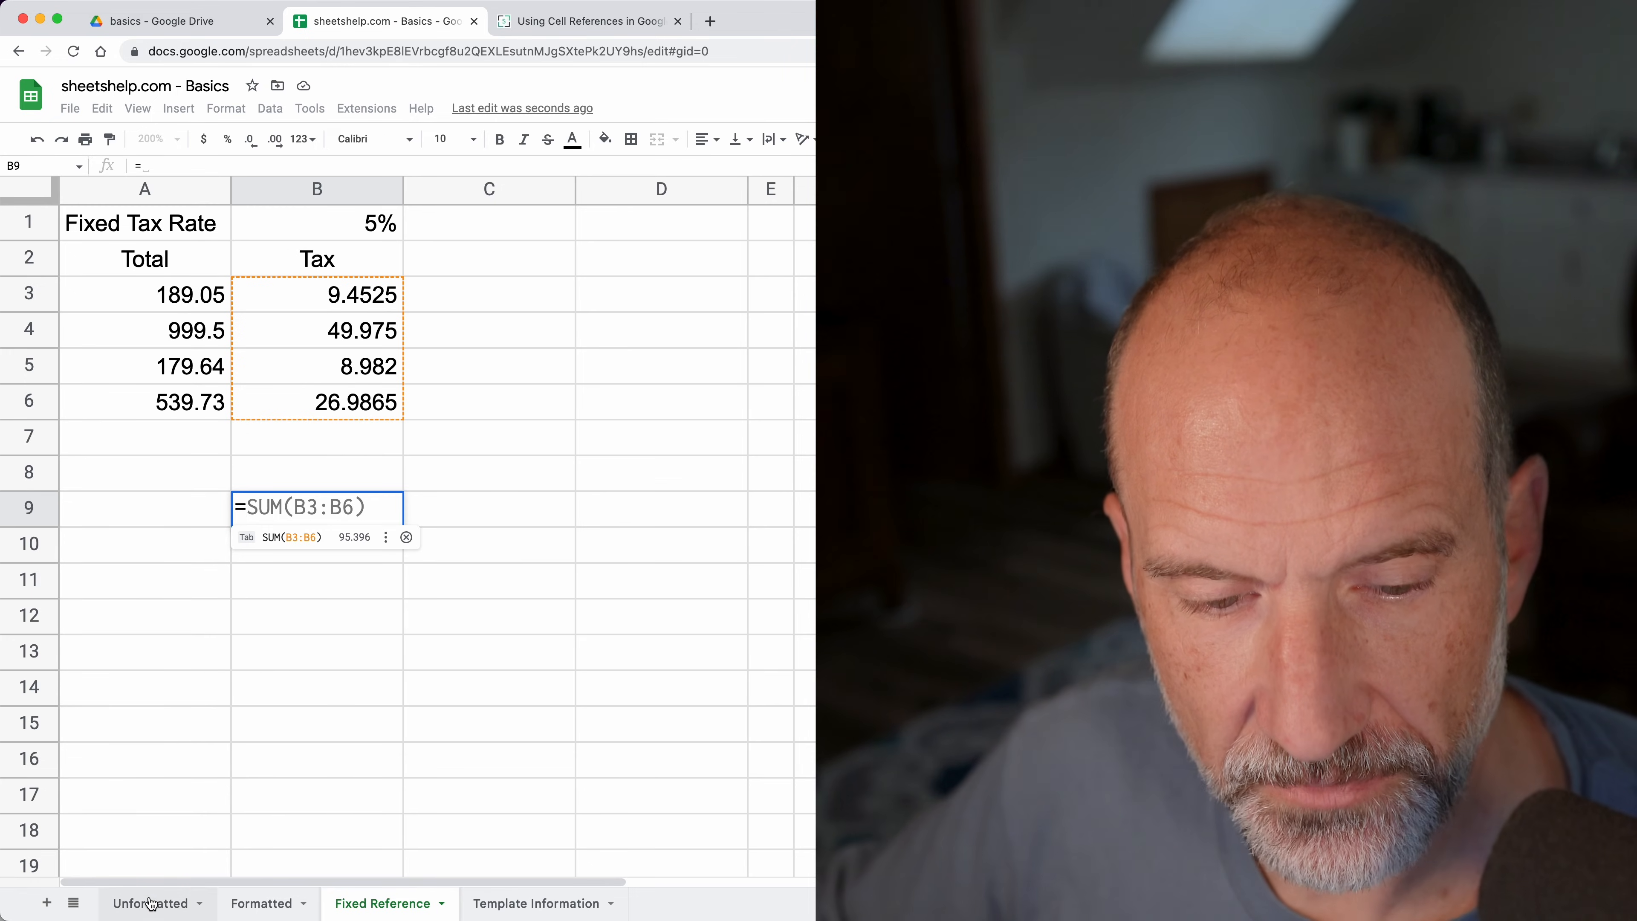
pyautogui.click(149, 903)
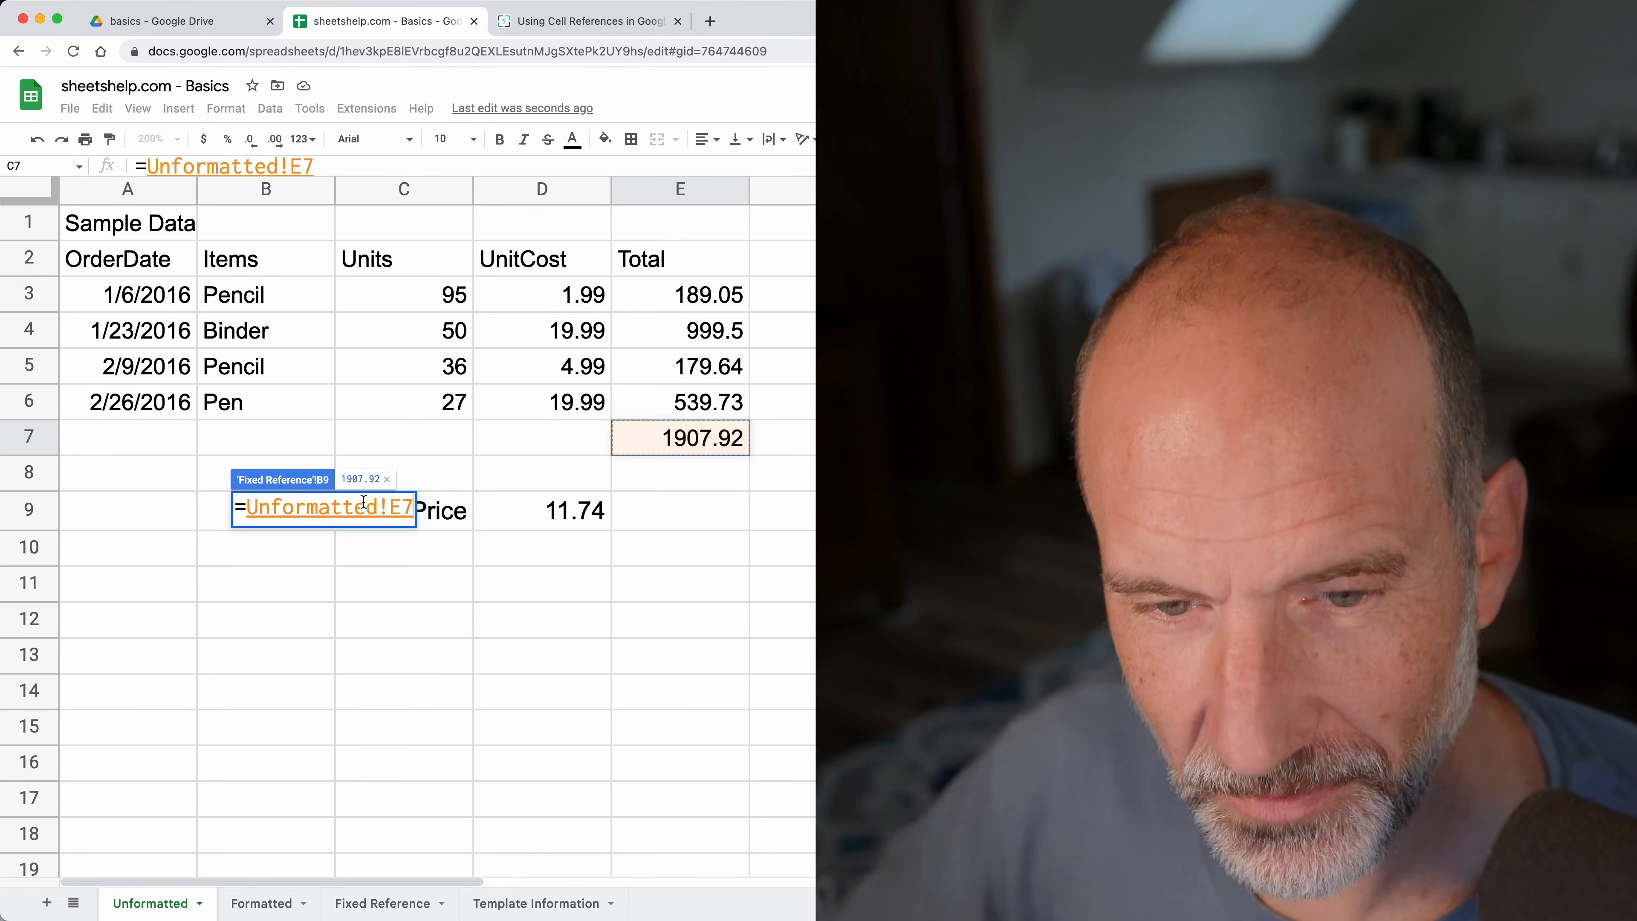
pyautogui.click(382, 903)
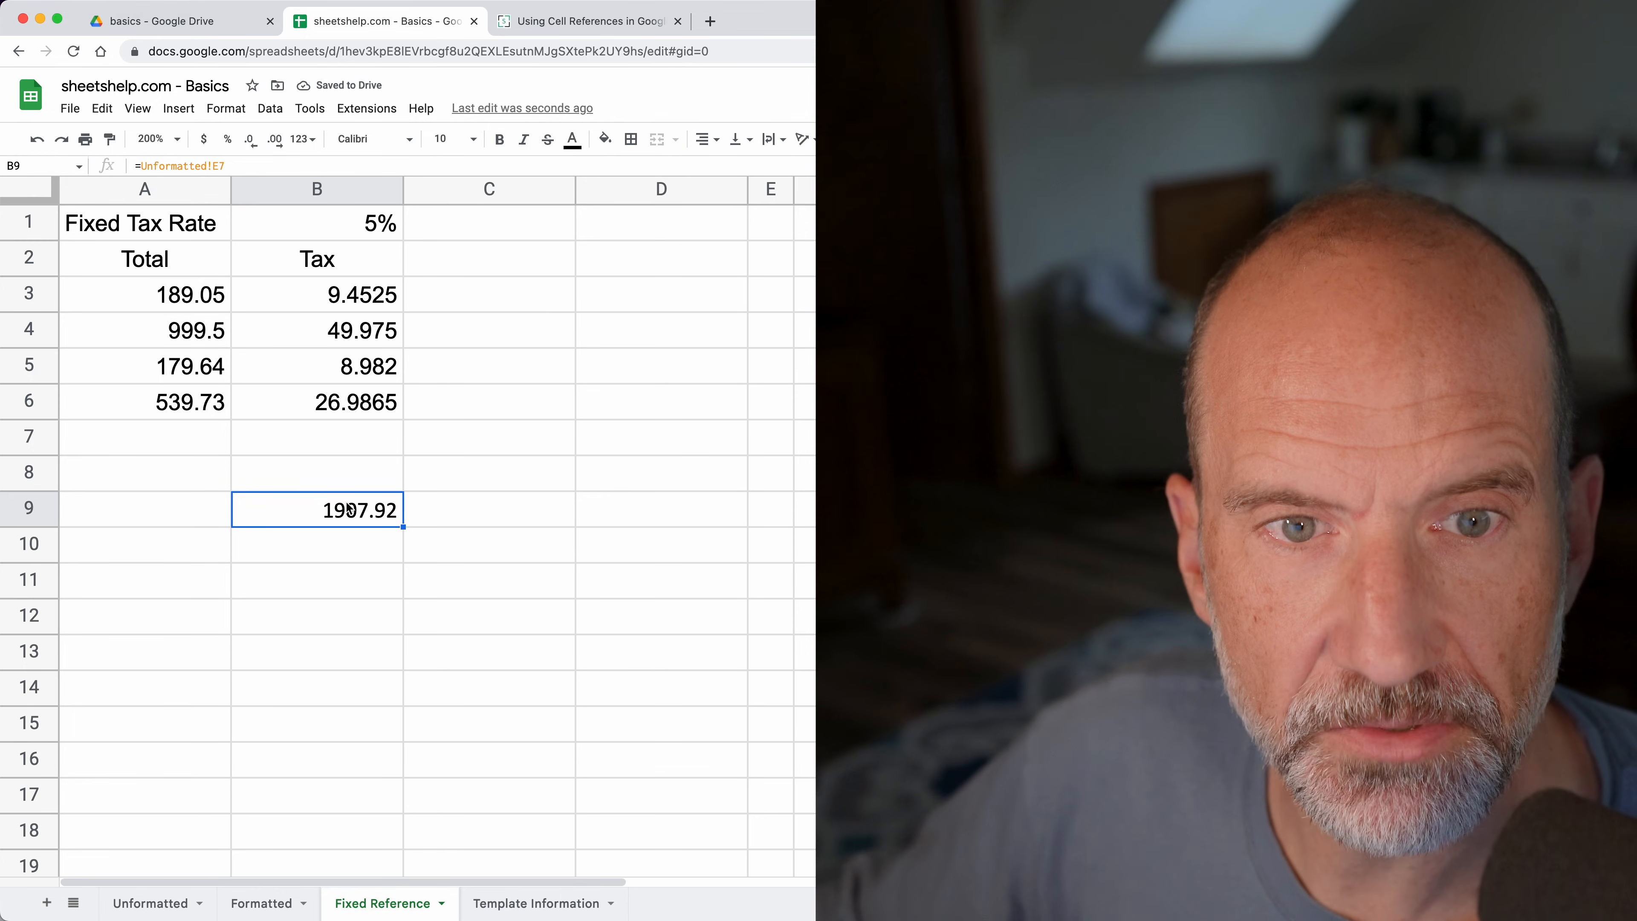
# - Wrap the Unformatted sheet name in single quotes within B9's cross-sheet reference
pyautogui.doubleClick(316, 510)
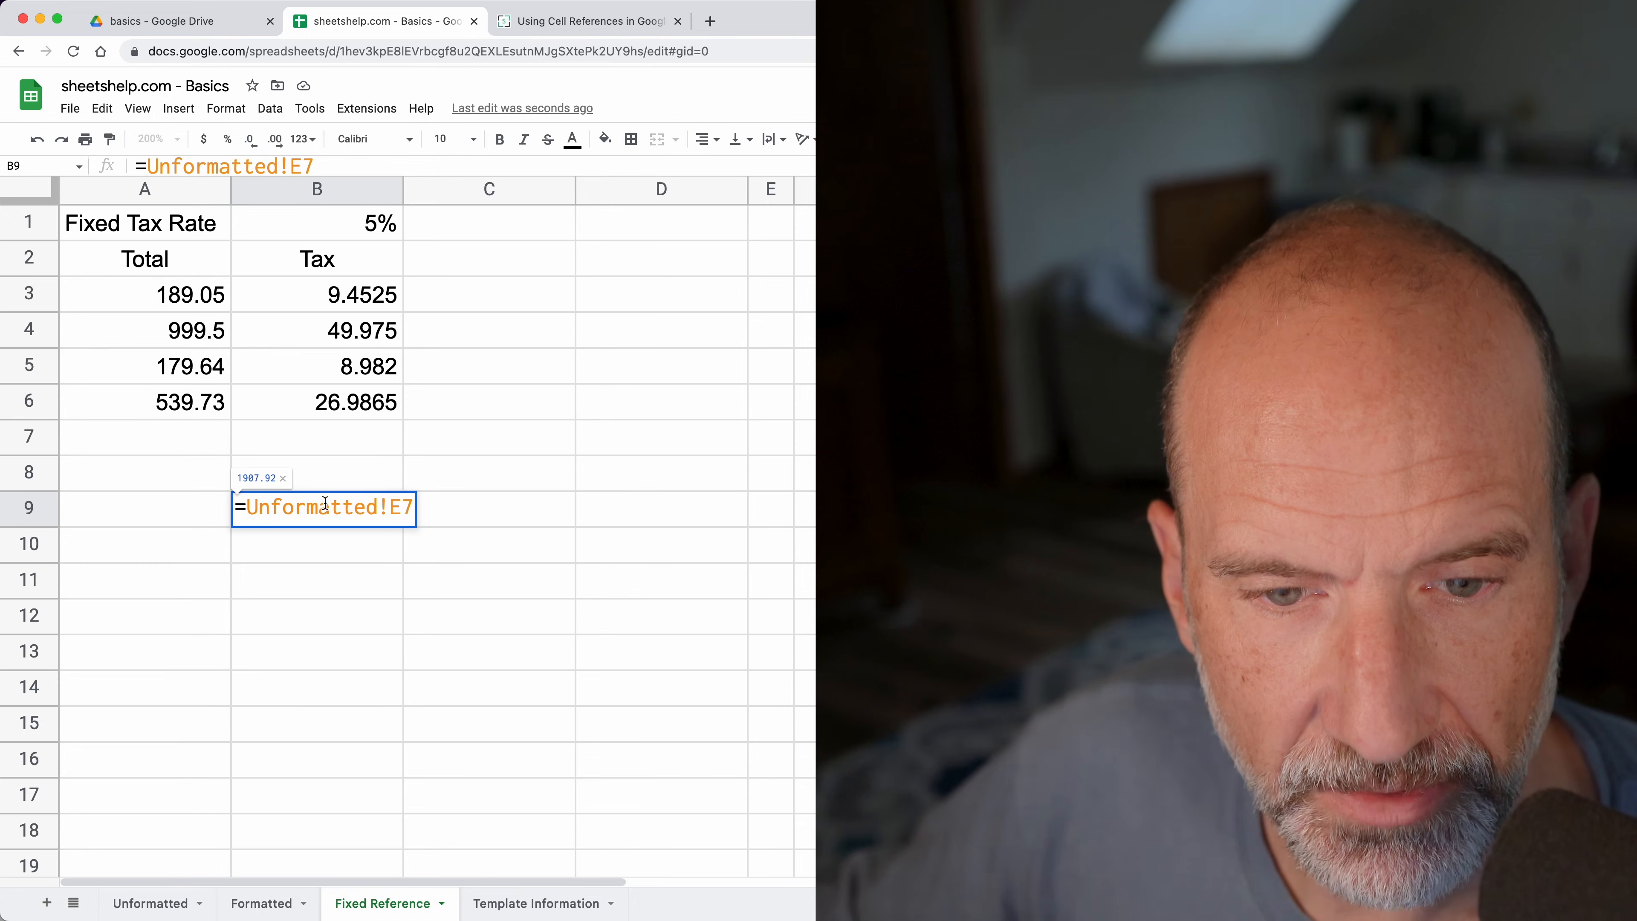
pyautogui.doubleClick(324, 508)
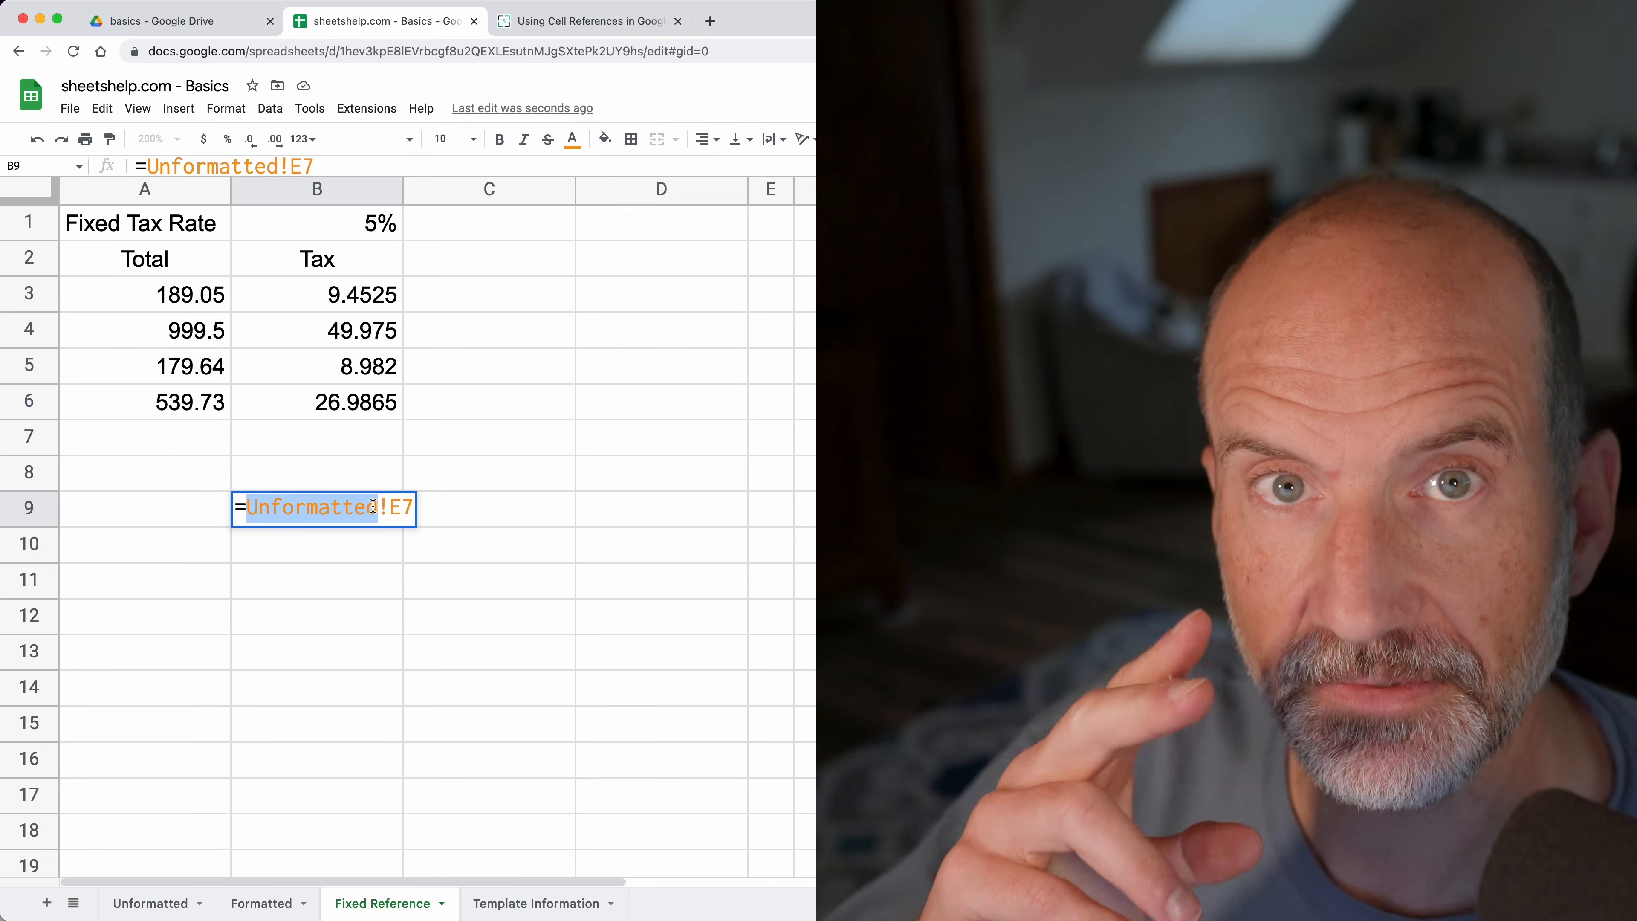
pyautogui.moveTo(324, 508)
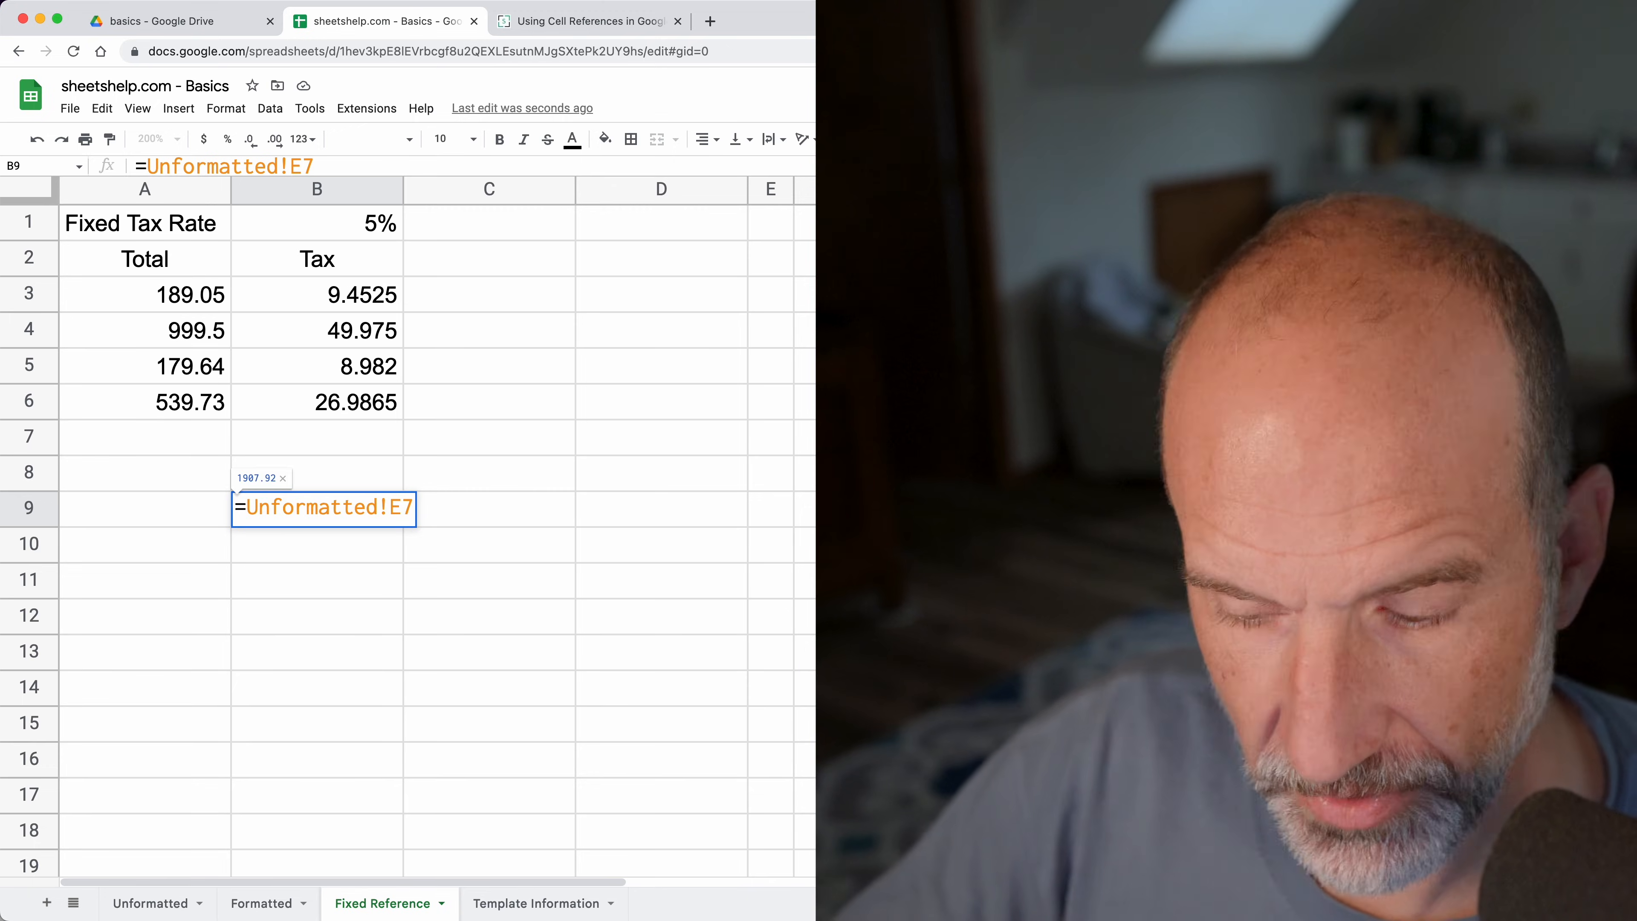
pyautogui.write("'")
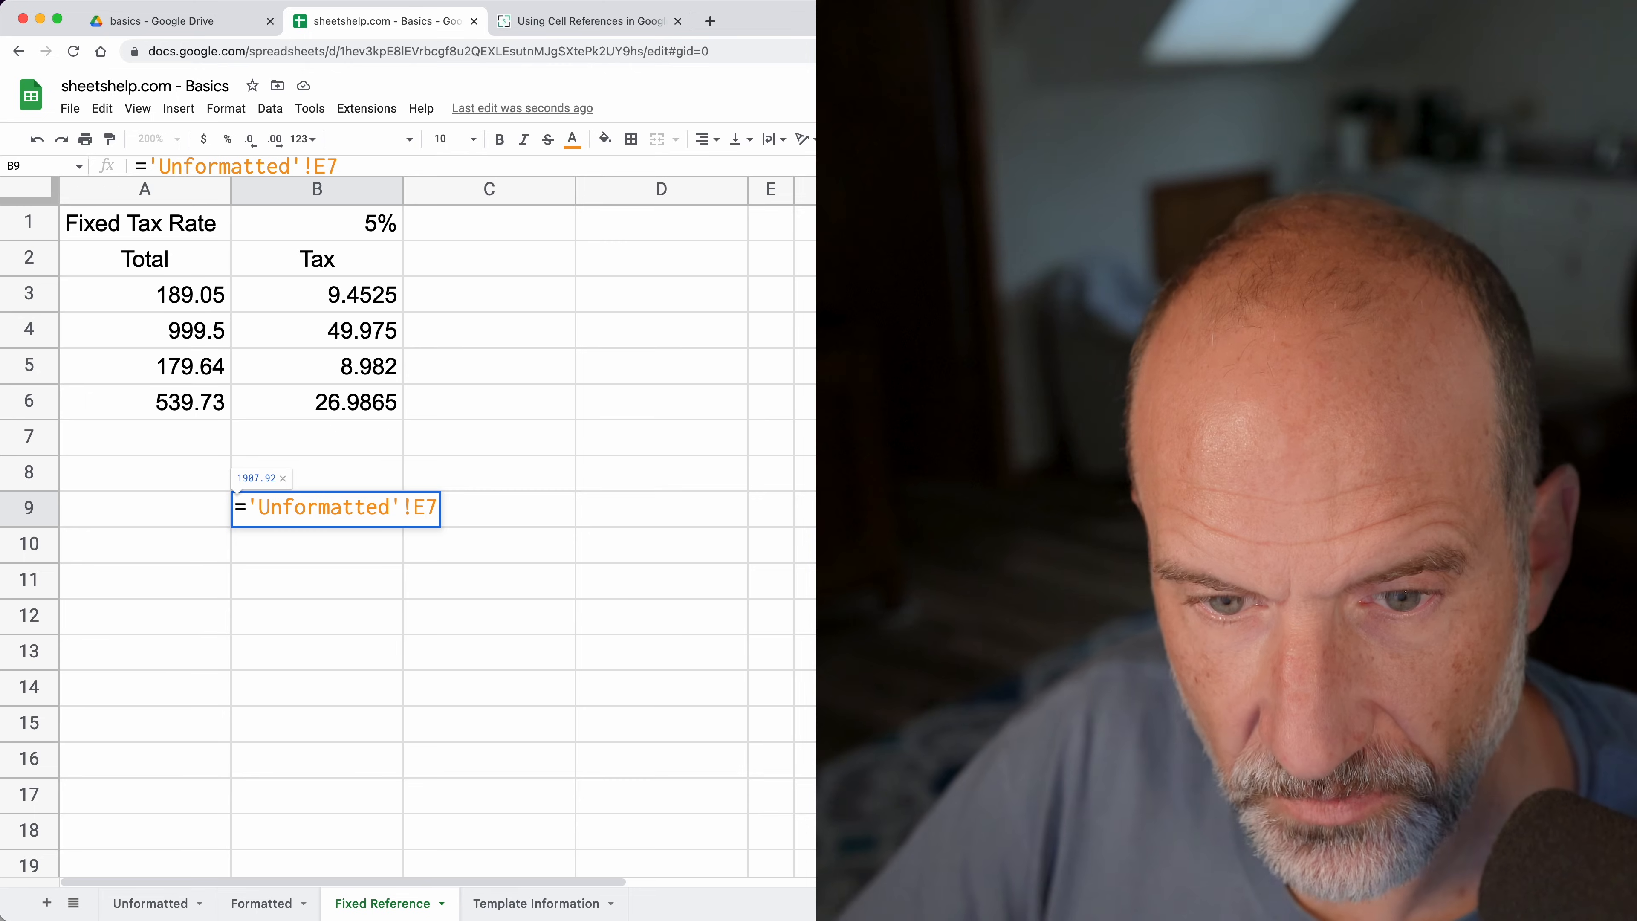
pyautogui.press('f4')
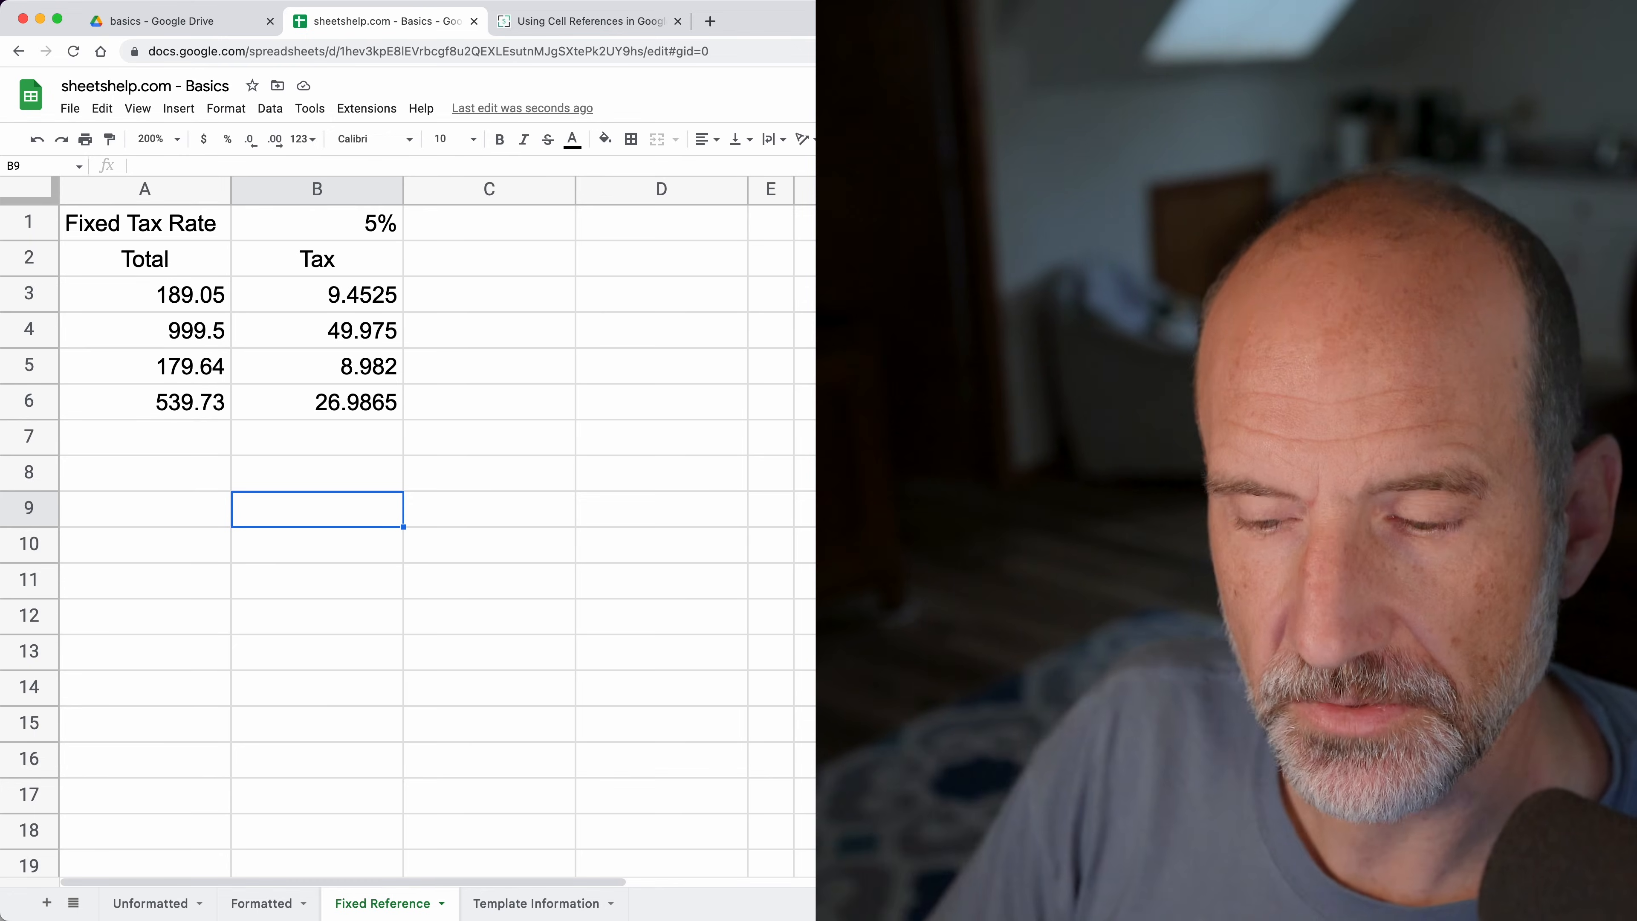
pyautogui.write('=IMPORTRANGE(')
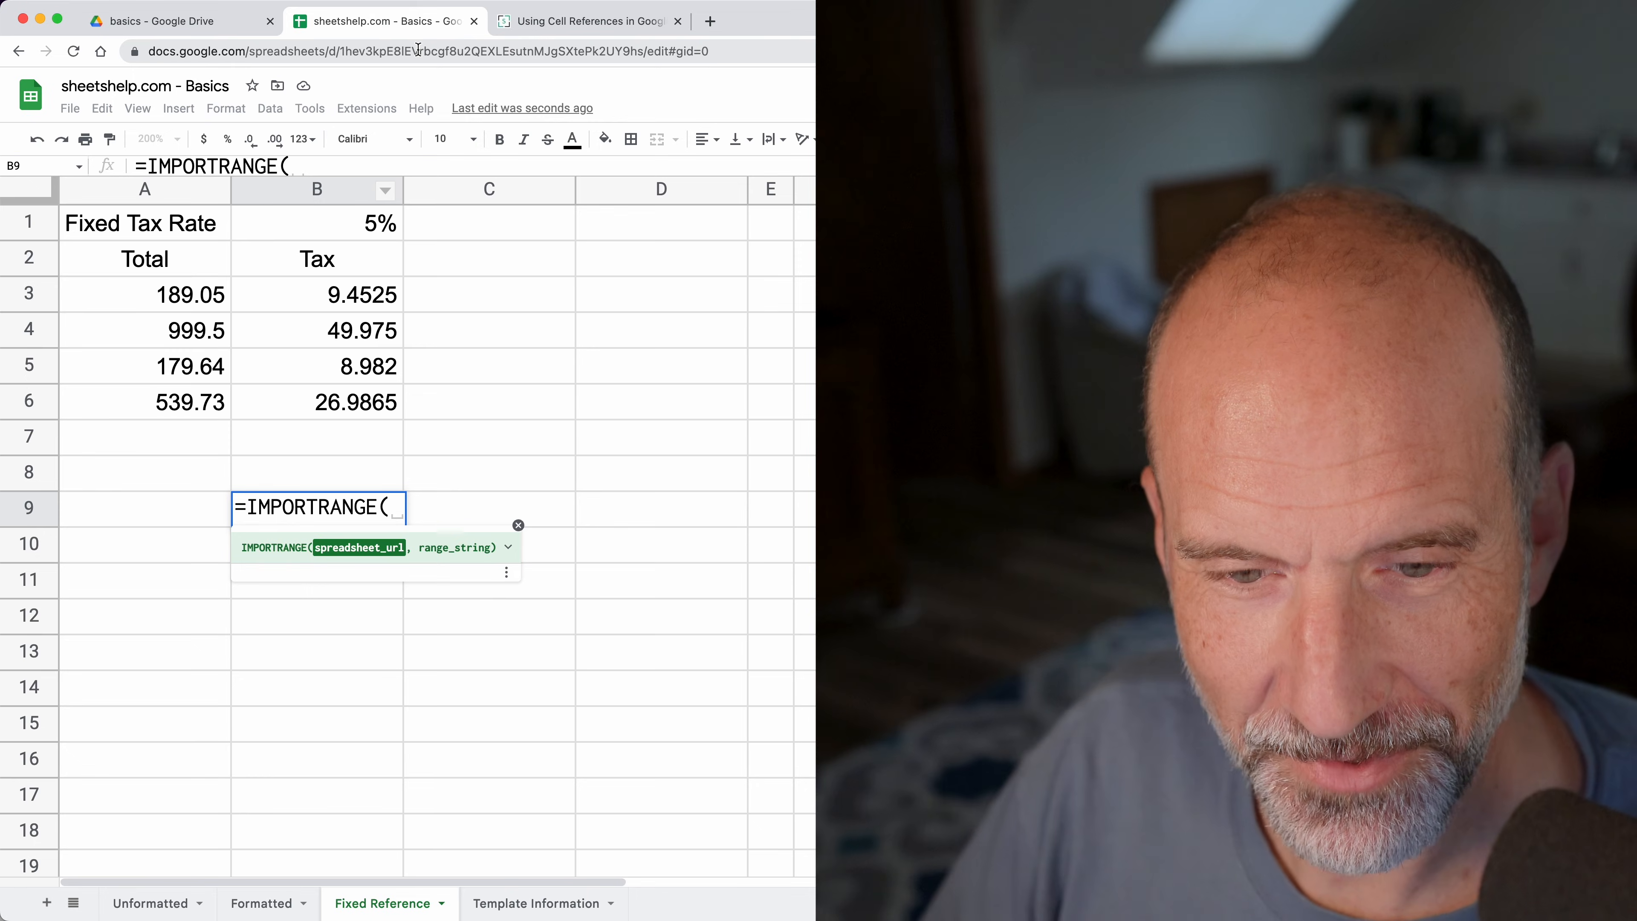
pyautogui.press('Escape')
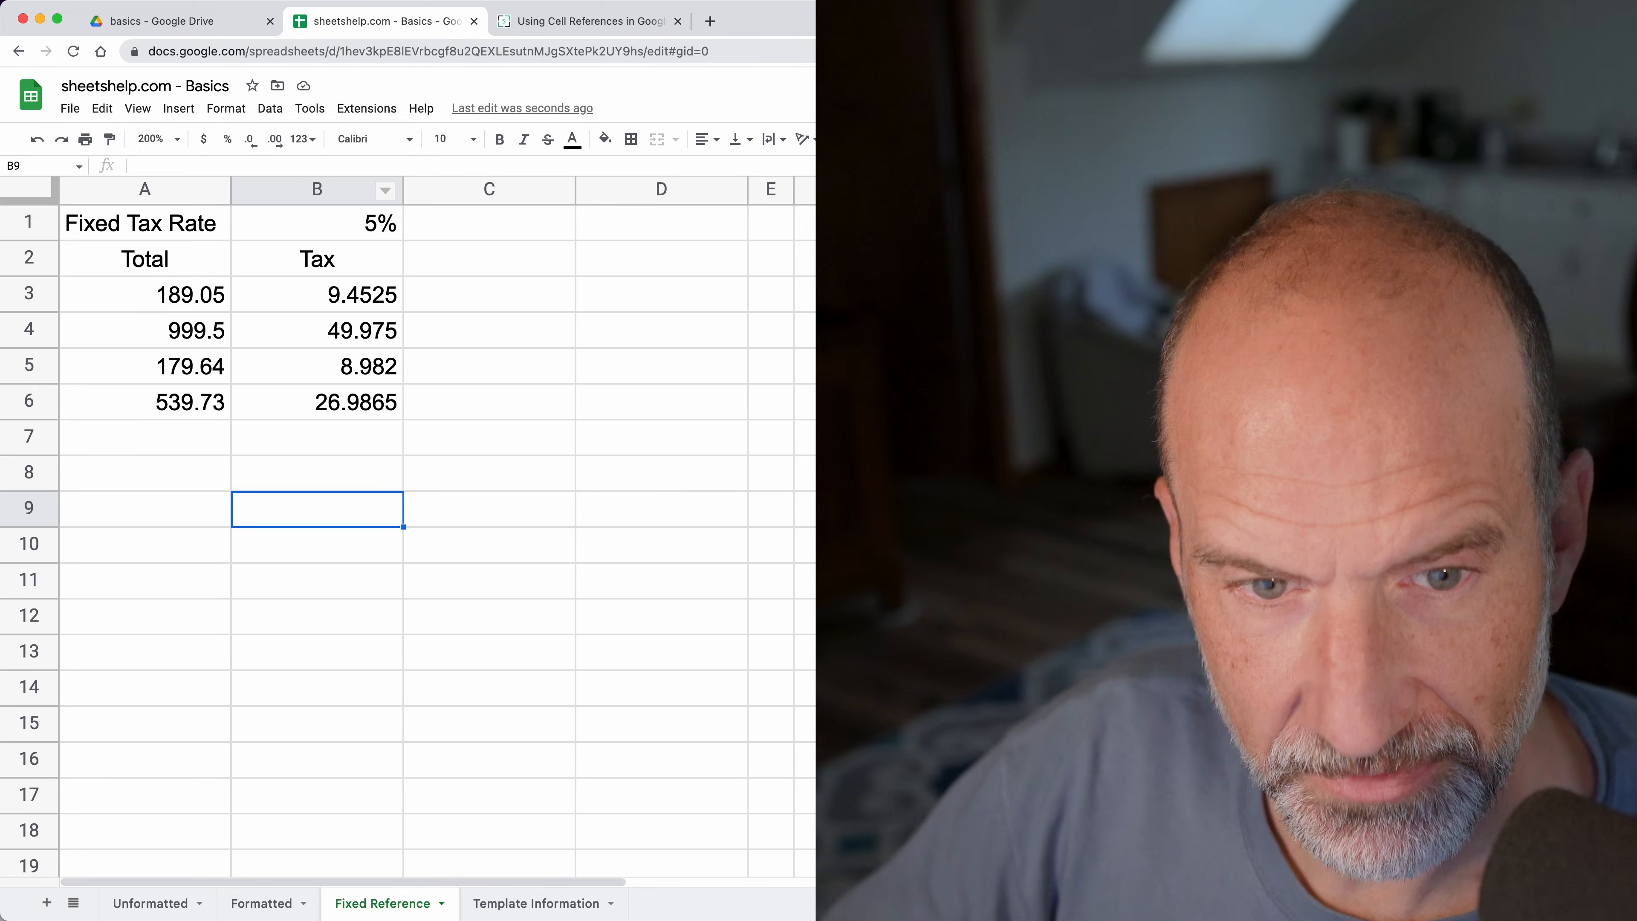
pyautogui.click(489, 437)
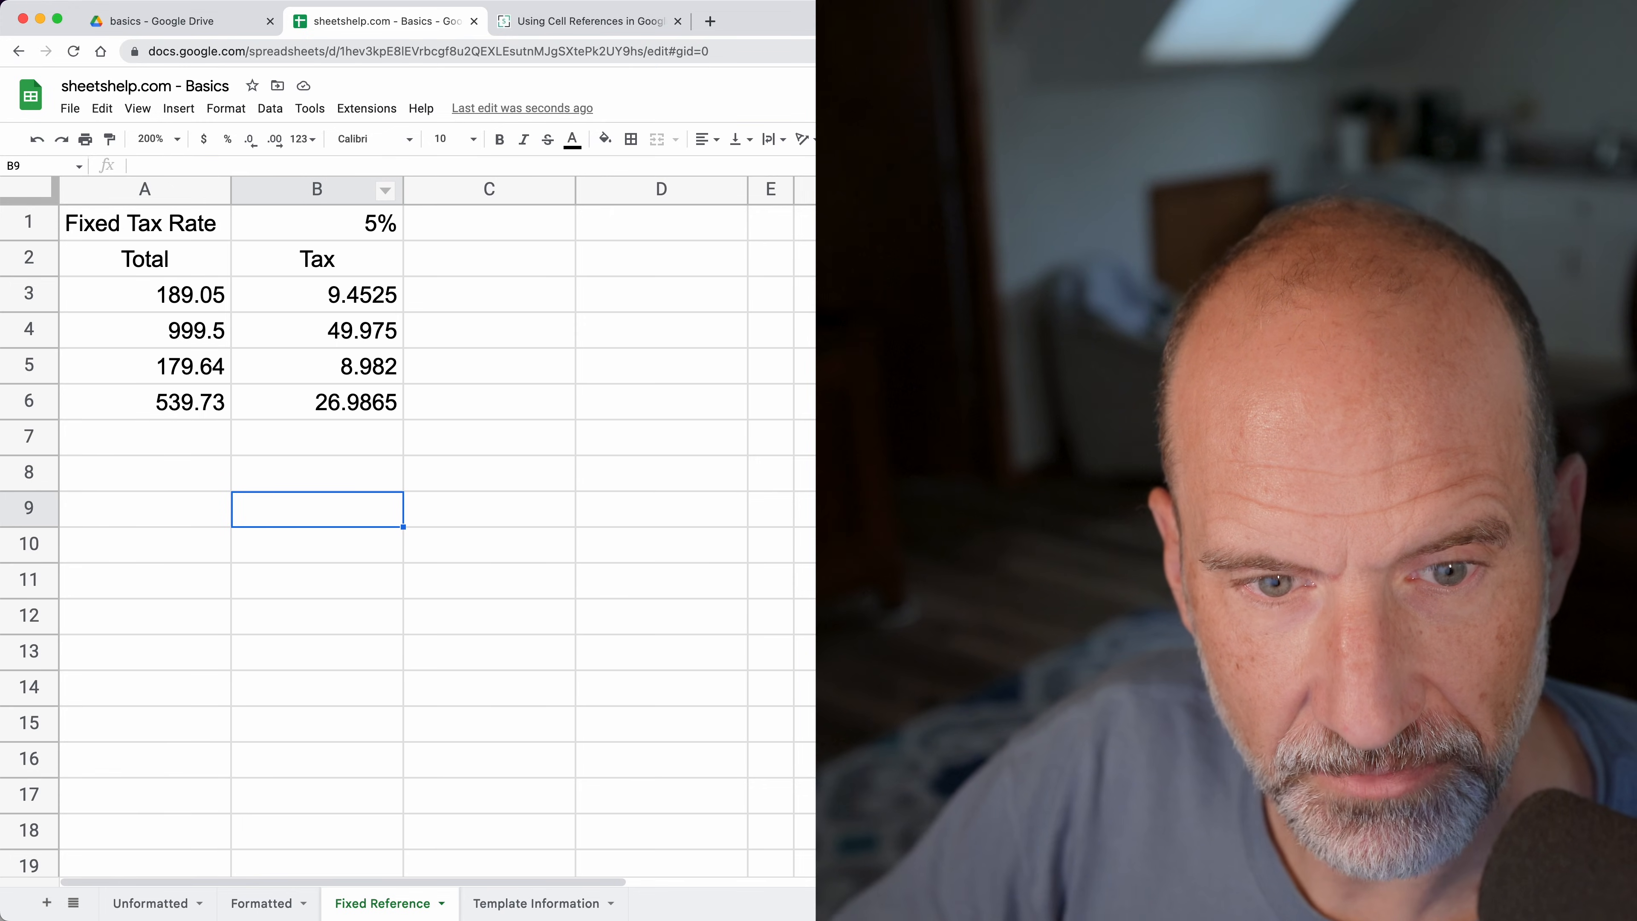
# - Average the totals A3:A6 in D7, giving 476.98
pyautogui.click(316, 437)
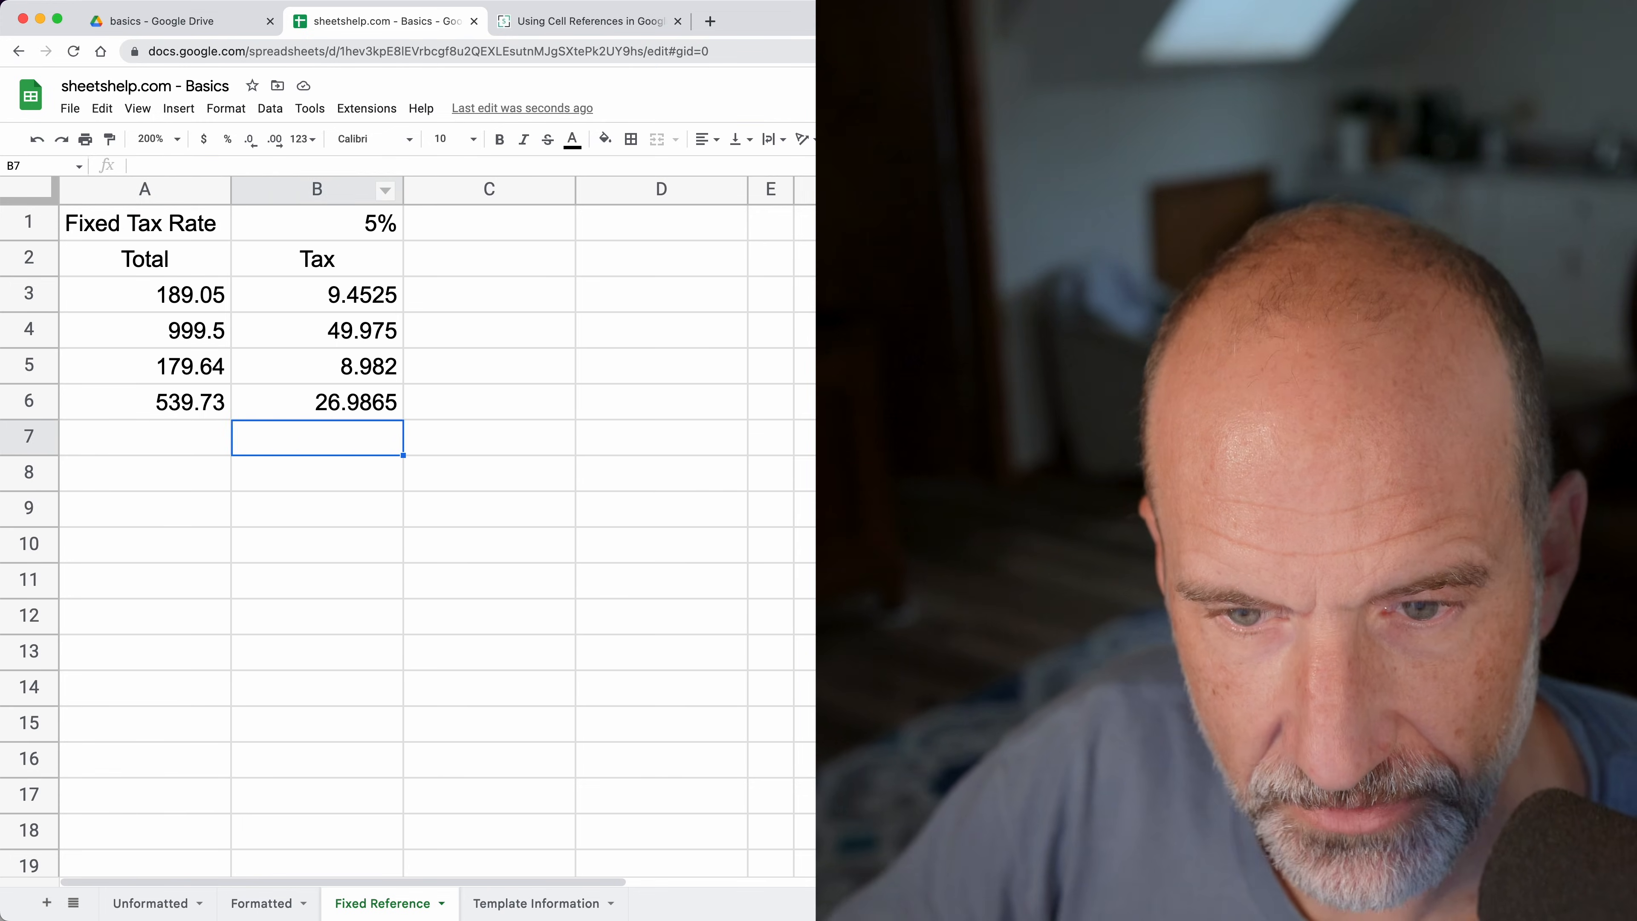
pyautogui.click(661, 438)
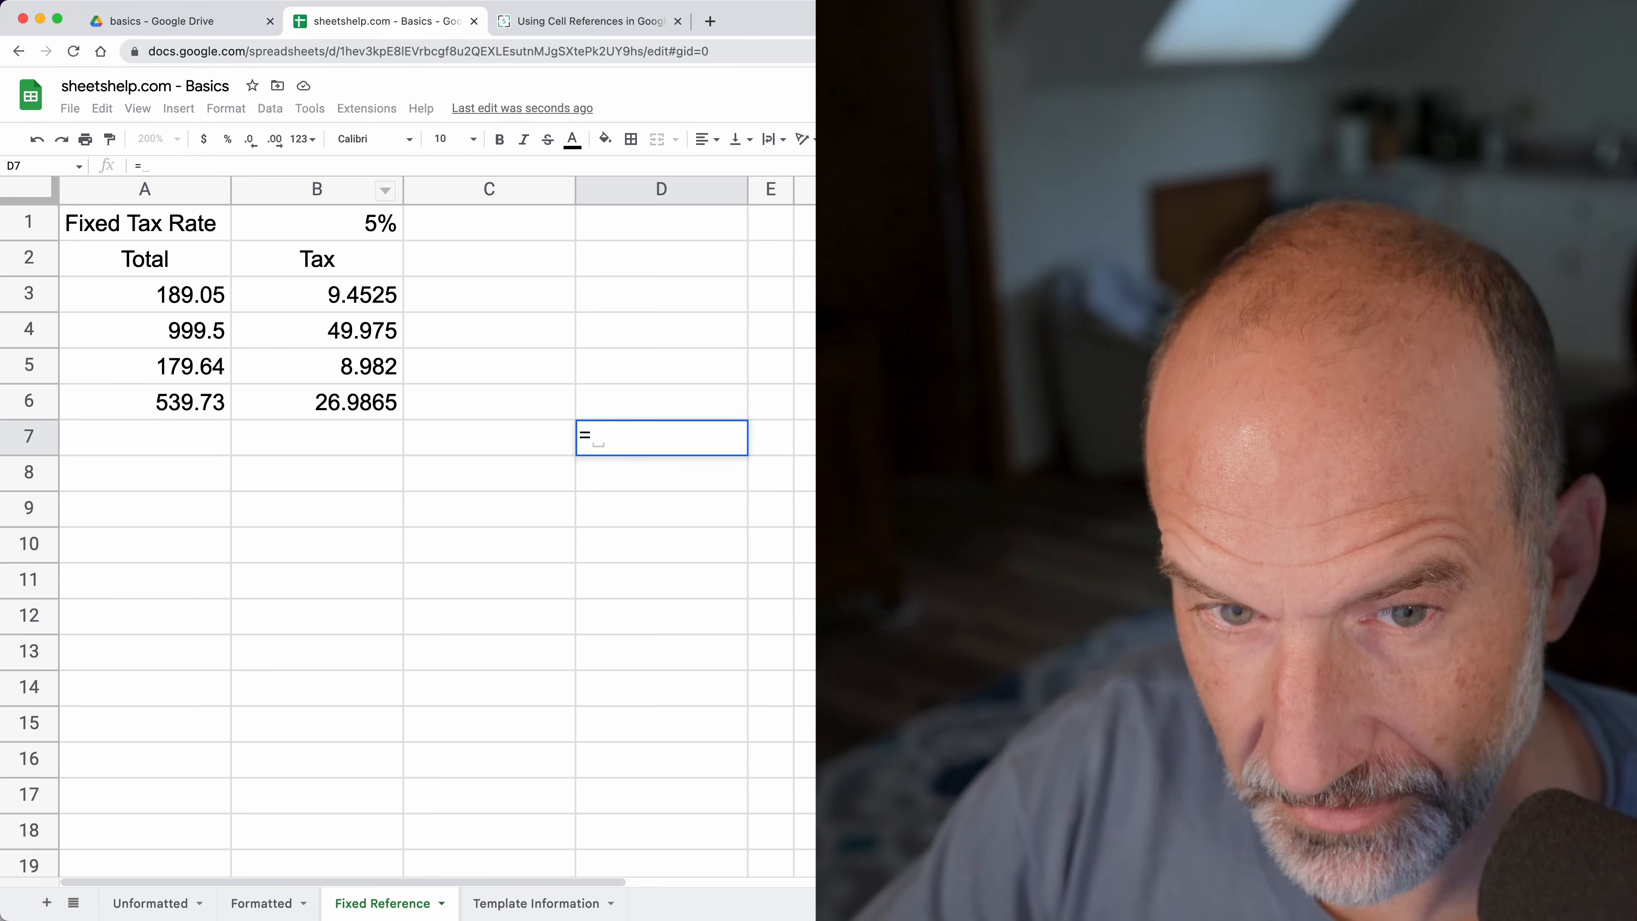
pyautogui.write('AVERAGE(')
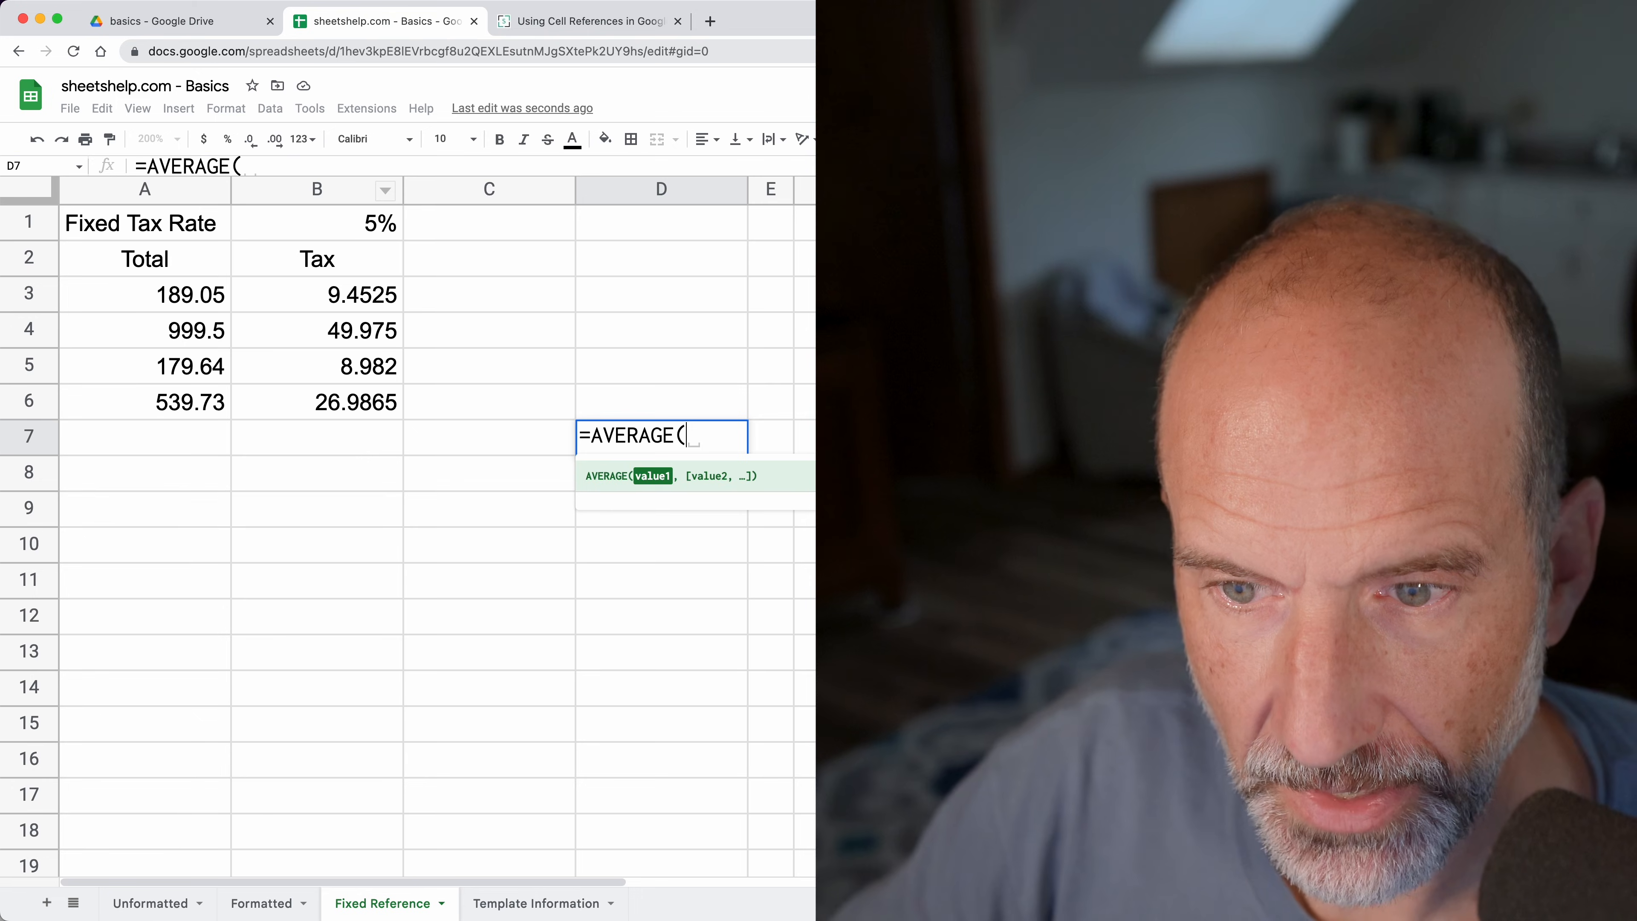
pyautogui.click(144, 401)
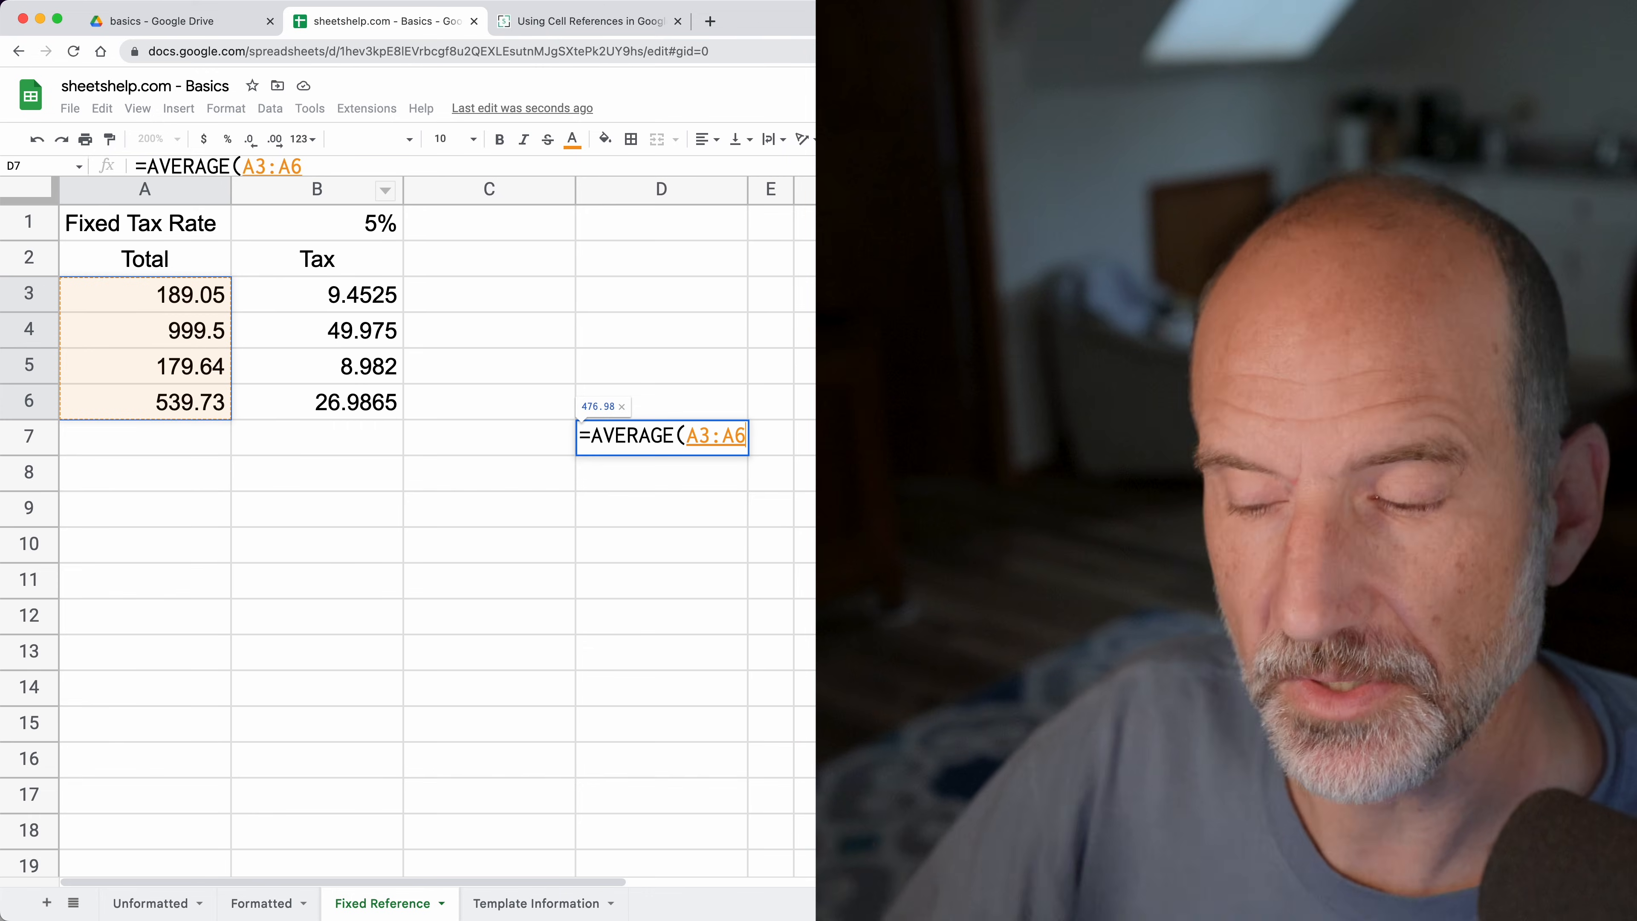
pyautogui.write(')')
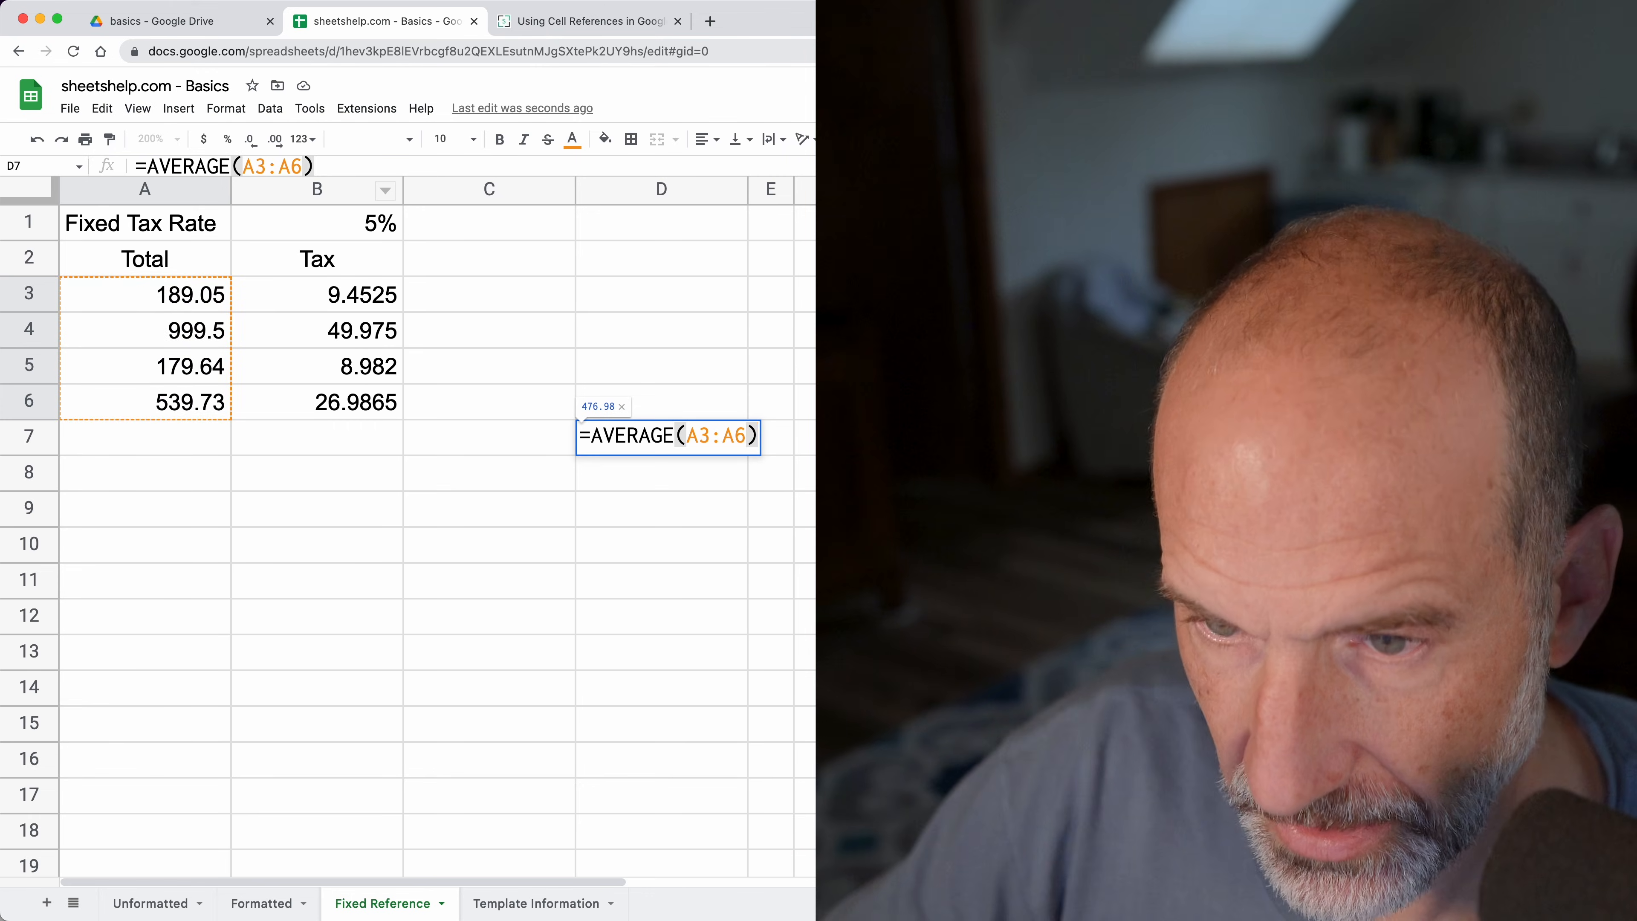
pyautogui.press('enter')
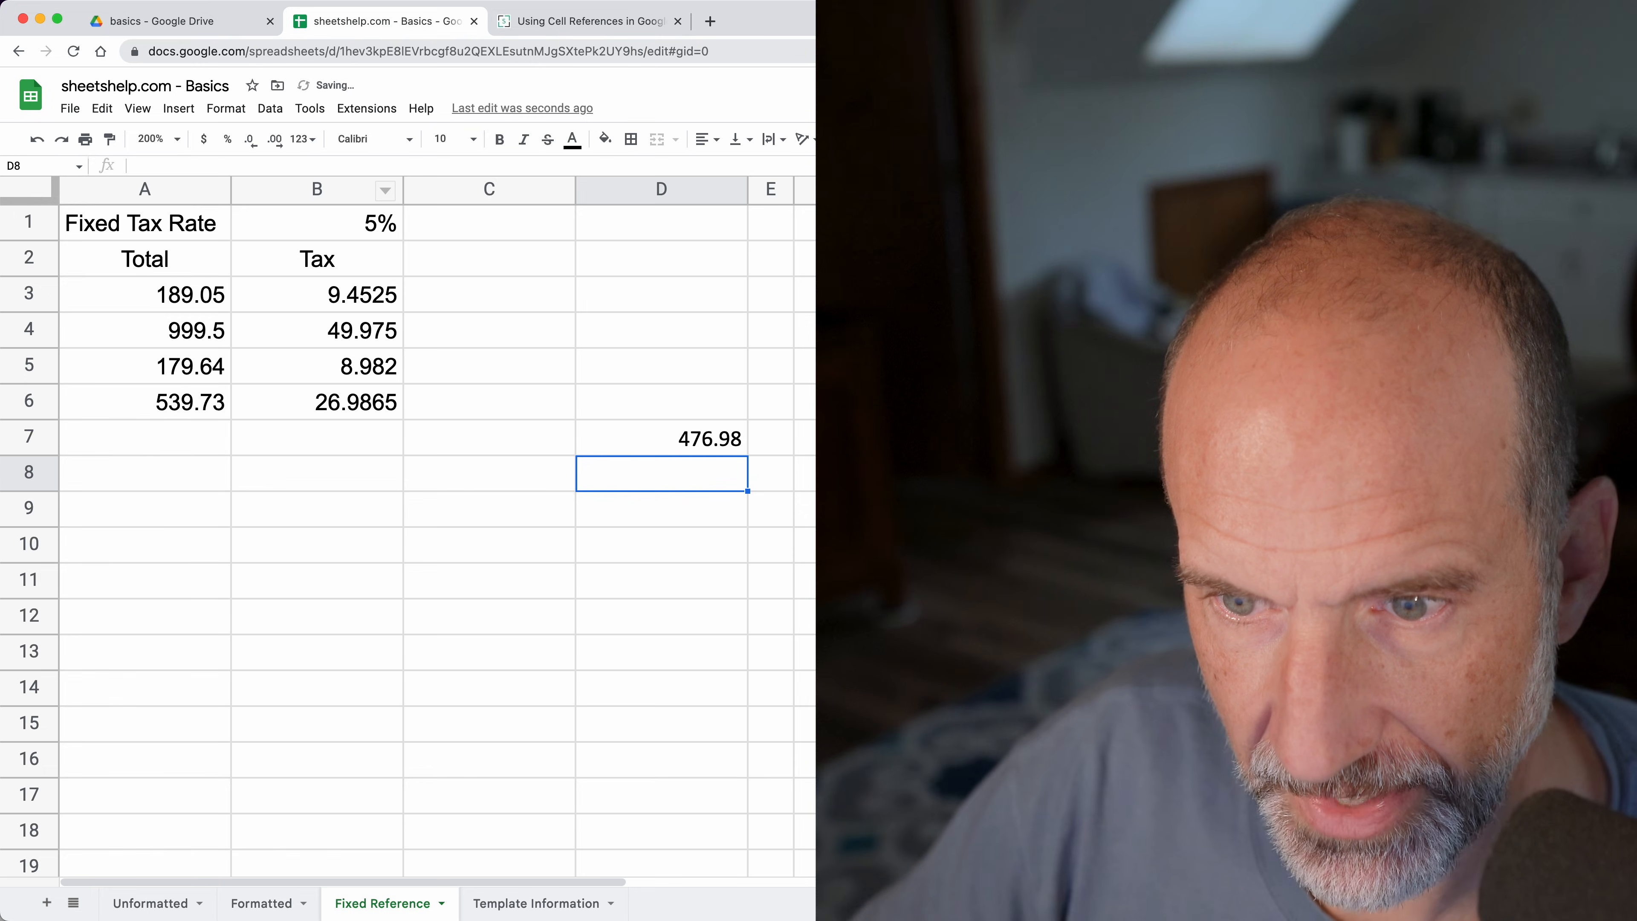
# - Enter 455555555 in A7 below the totals
pyautogui.click(144, 437)
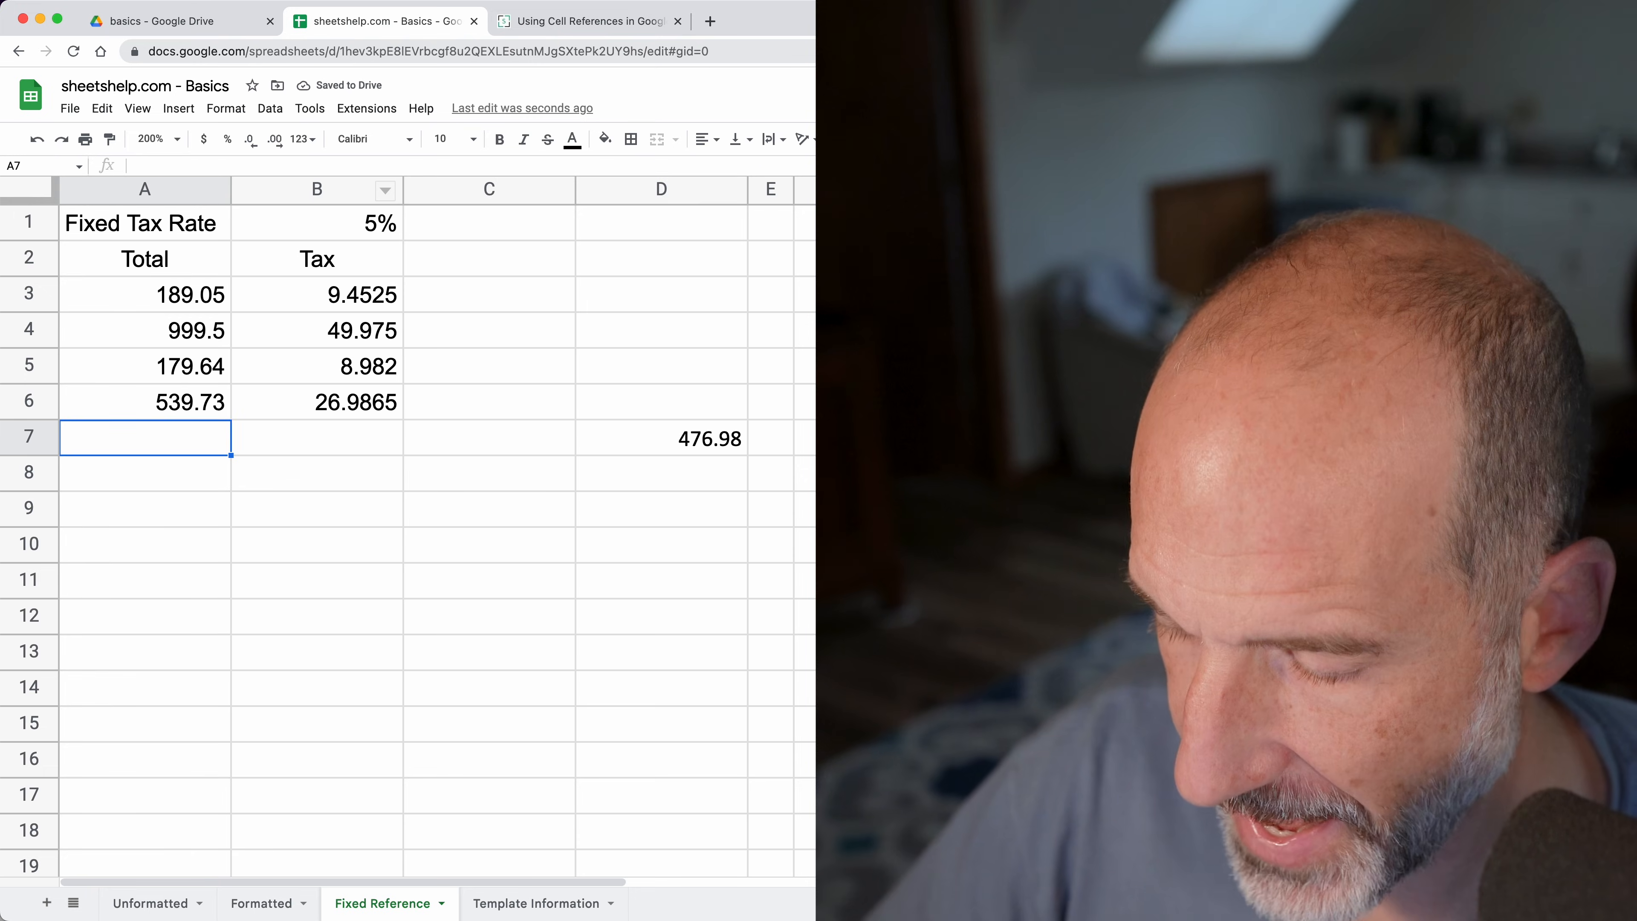
pyautogui.write('455555555')
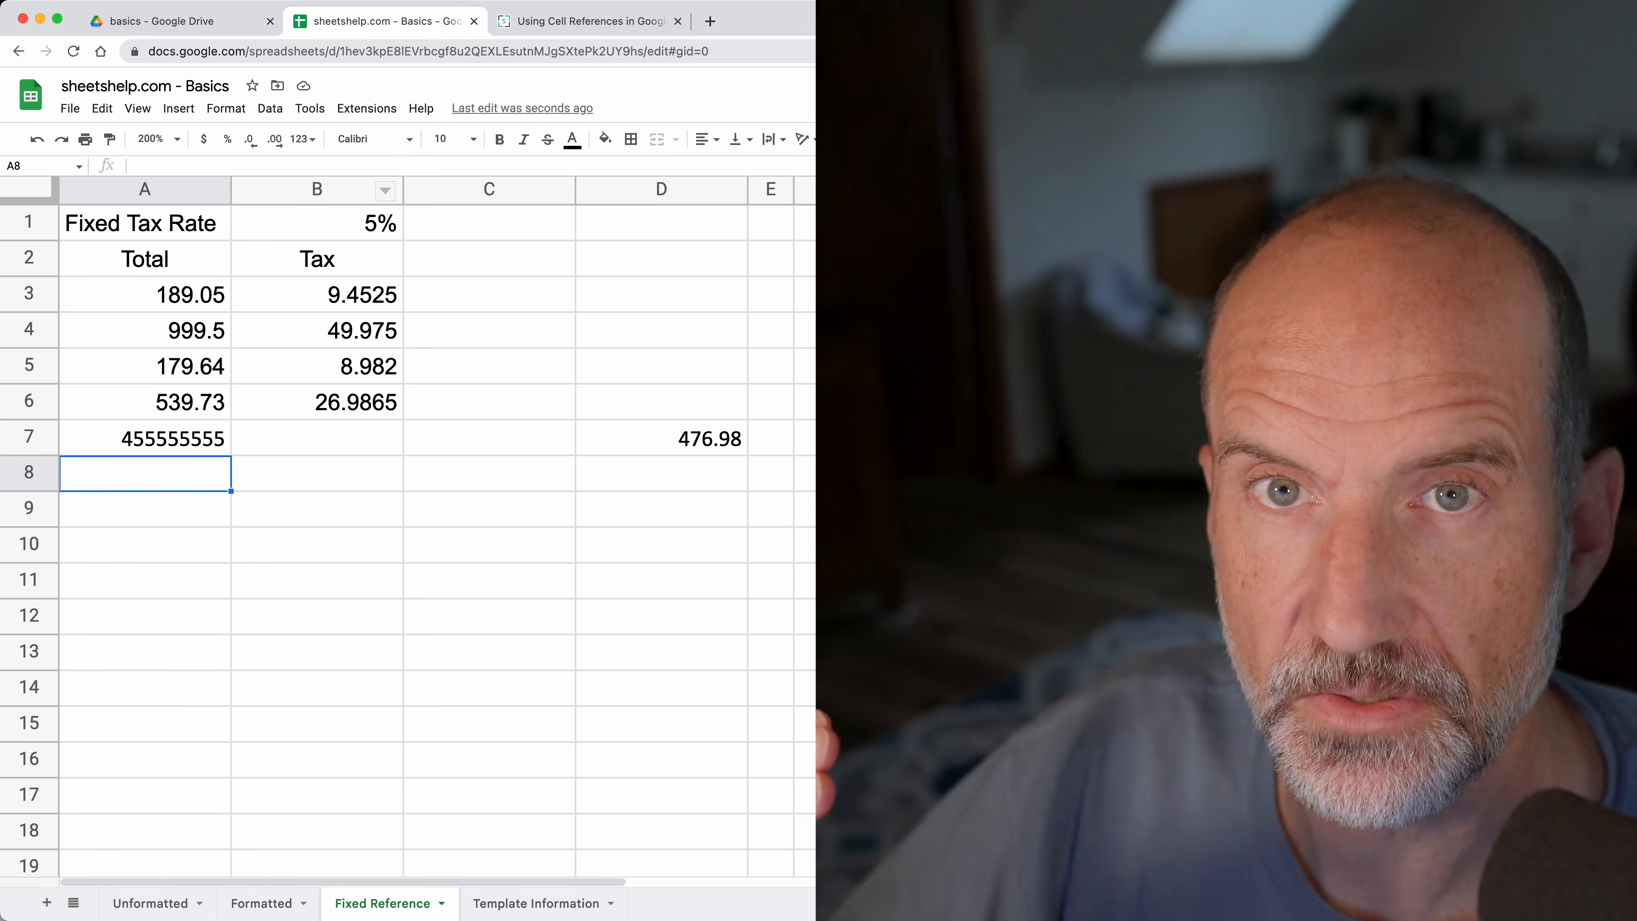
pyautogui.click(145, 437)
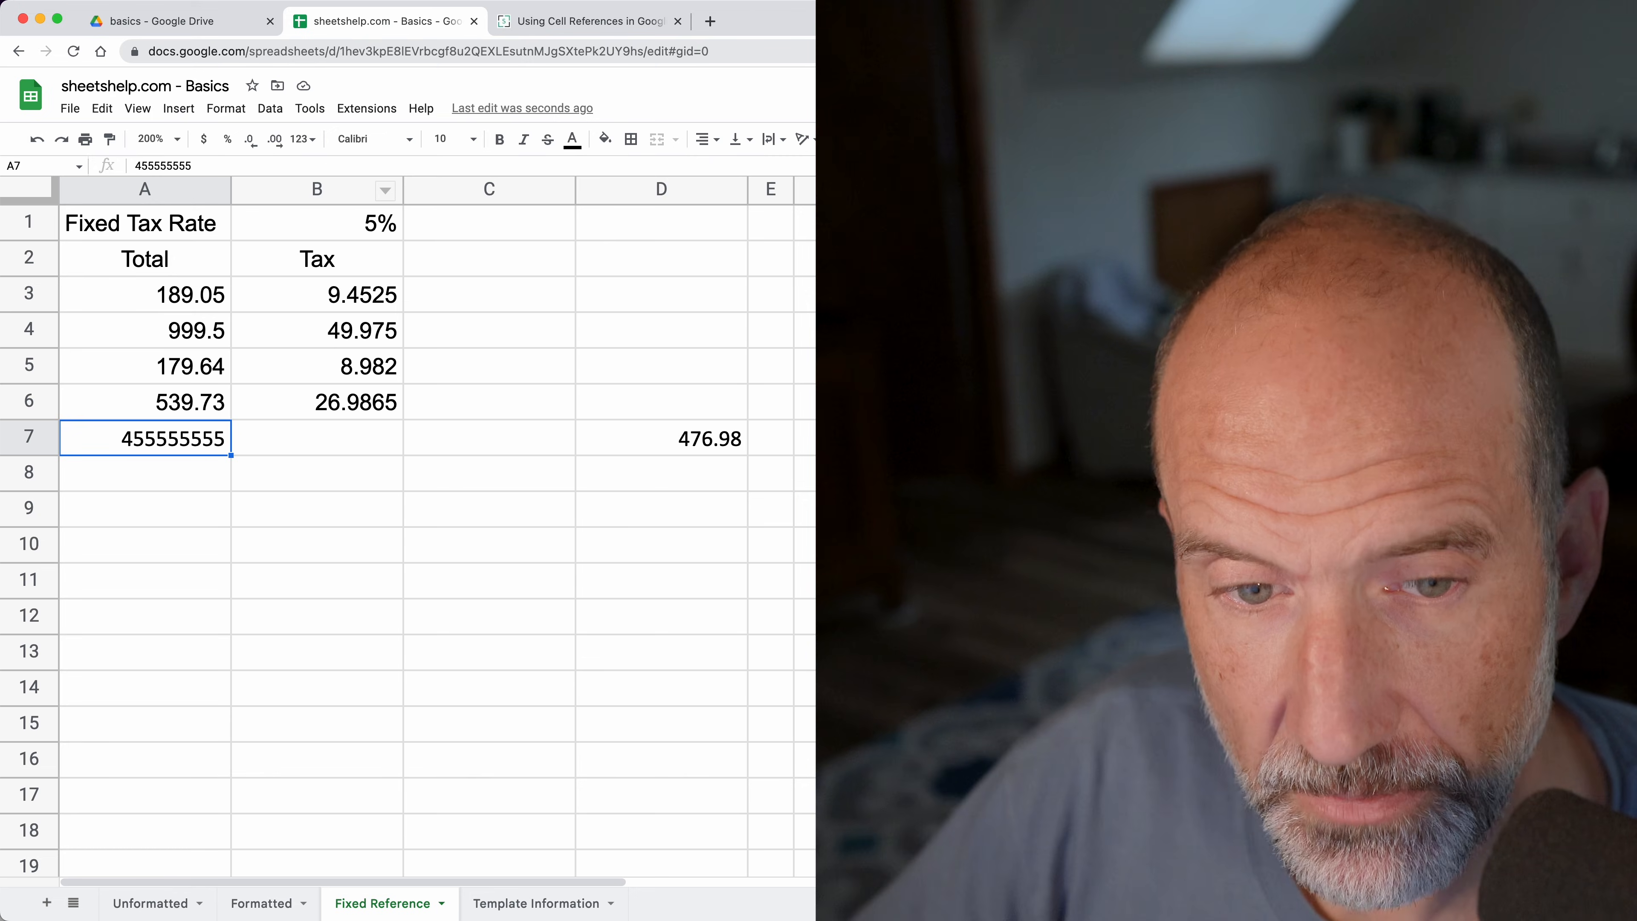
# - Extend the D7 average range to include A7 (91111492.58) and enter 8888 in A8
pyautogui.write('=AVERAGE(A3:A6)')
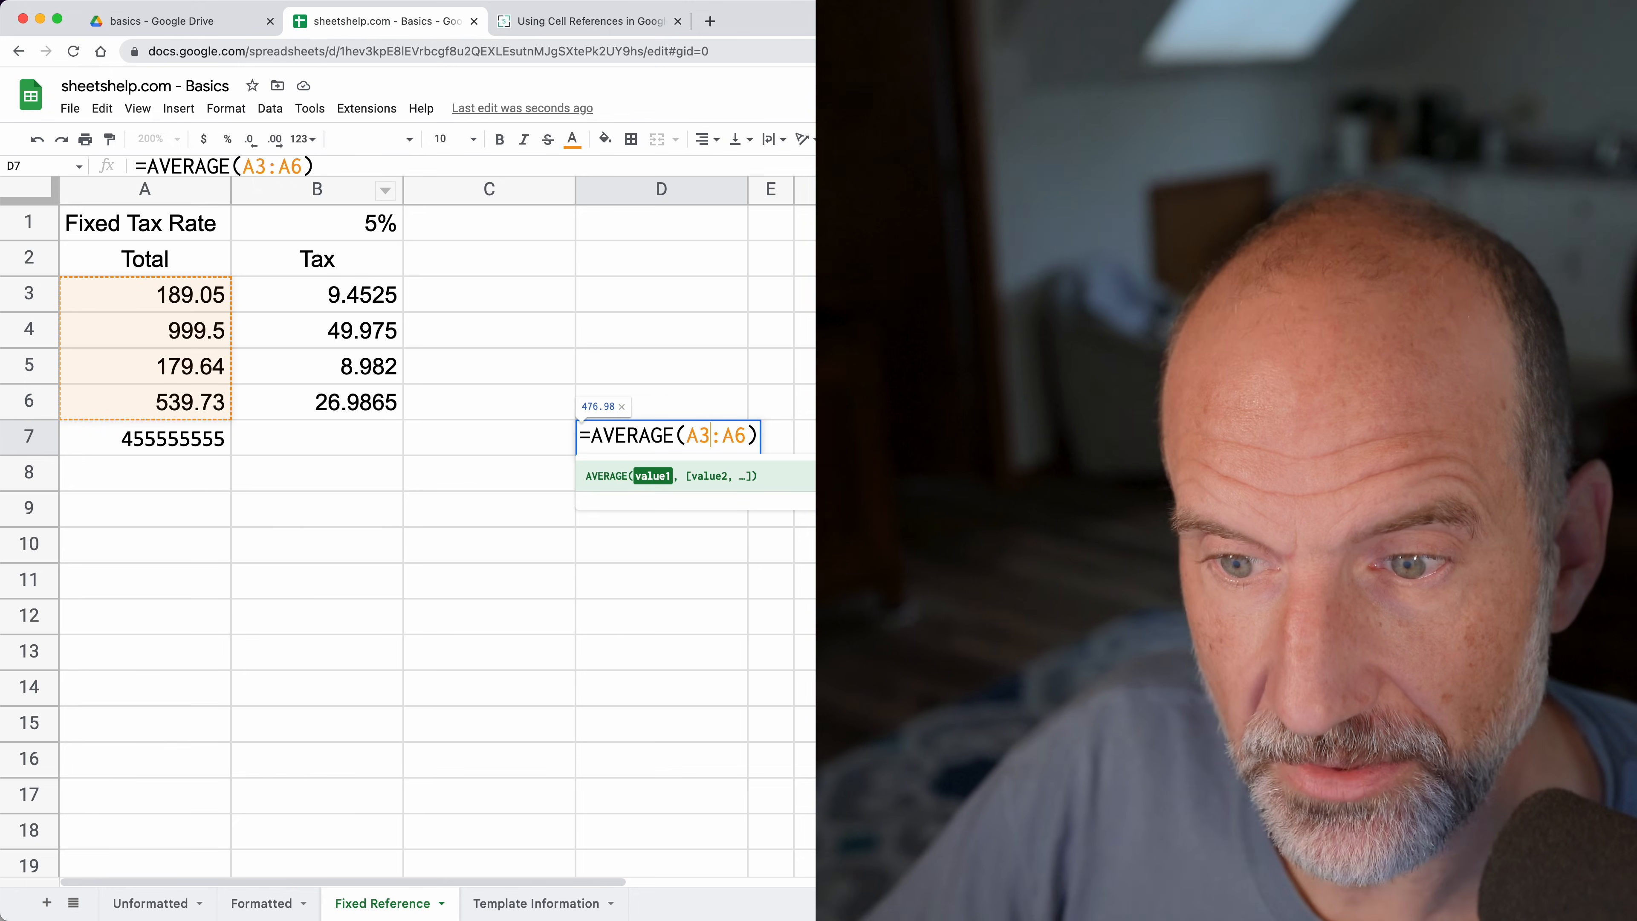
pyautogui.press('Backspace')
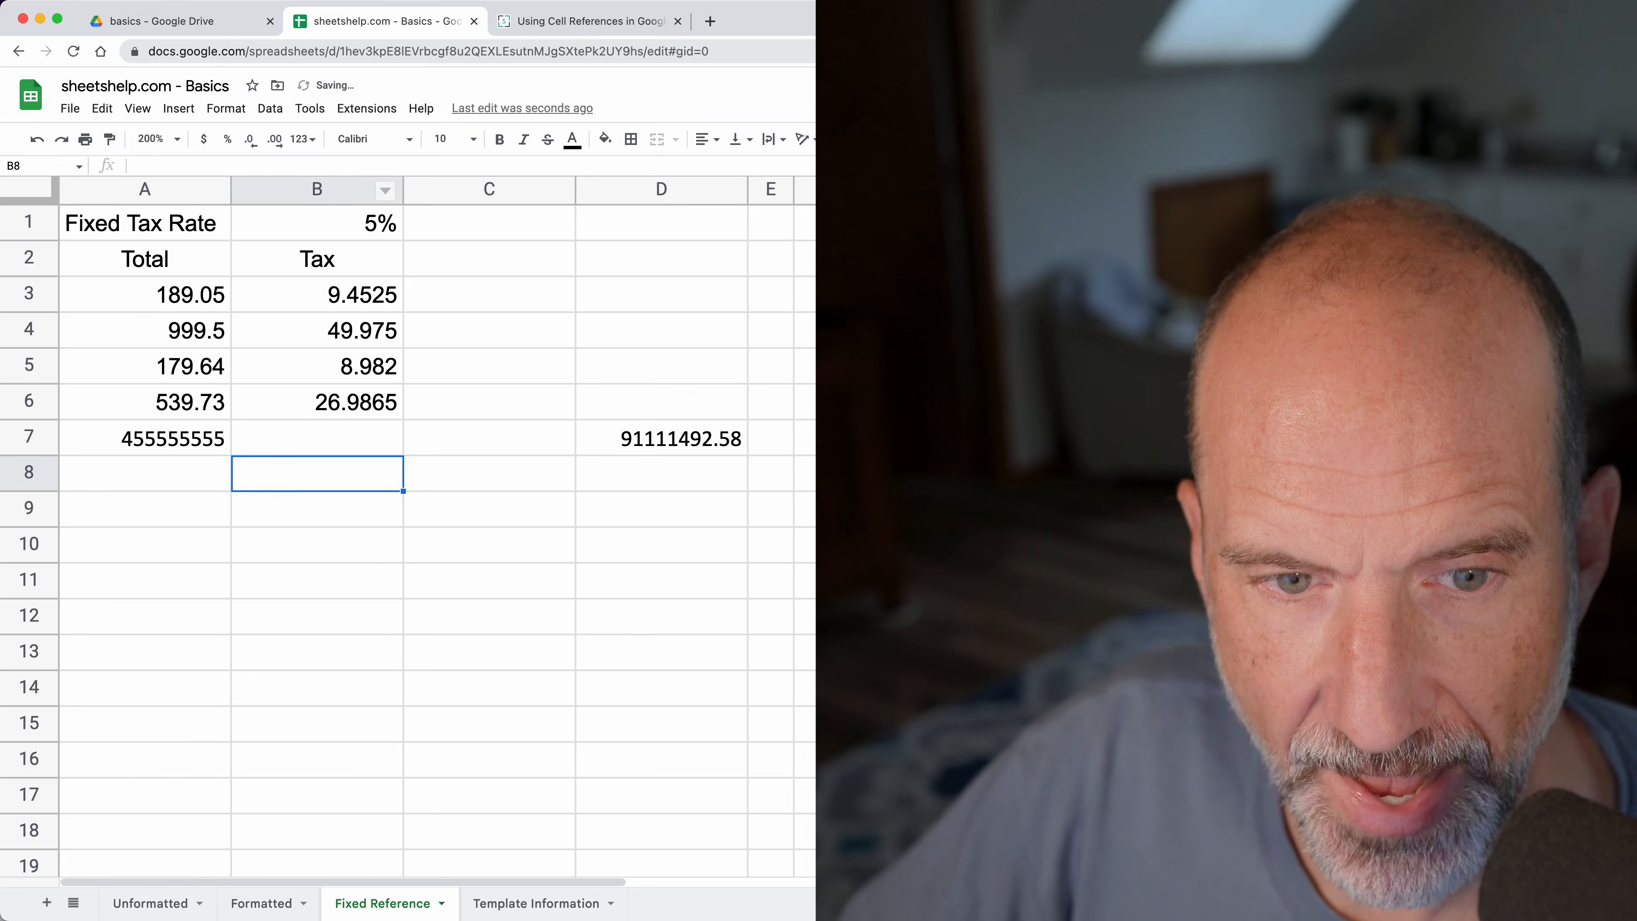
pyautogui.click(144, 473)
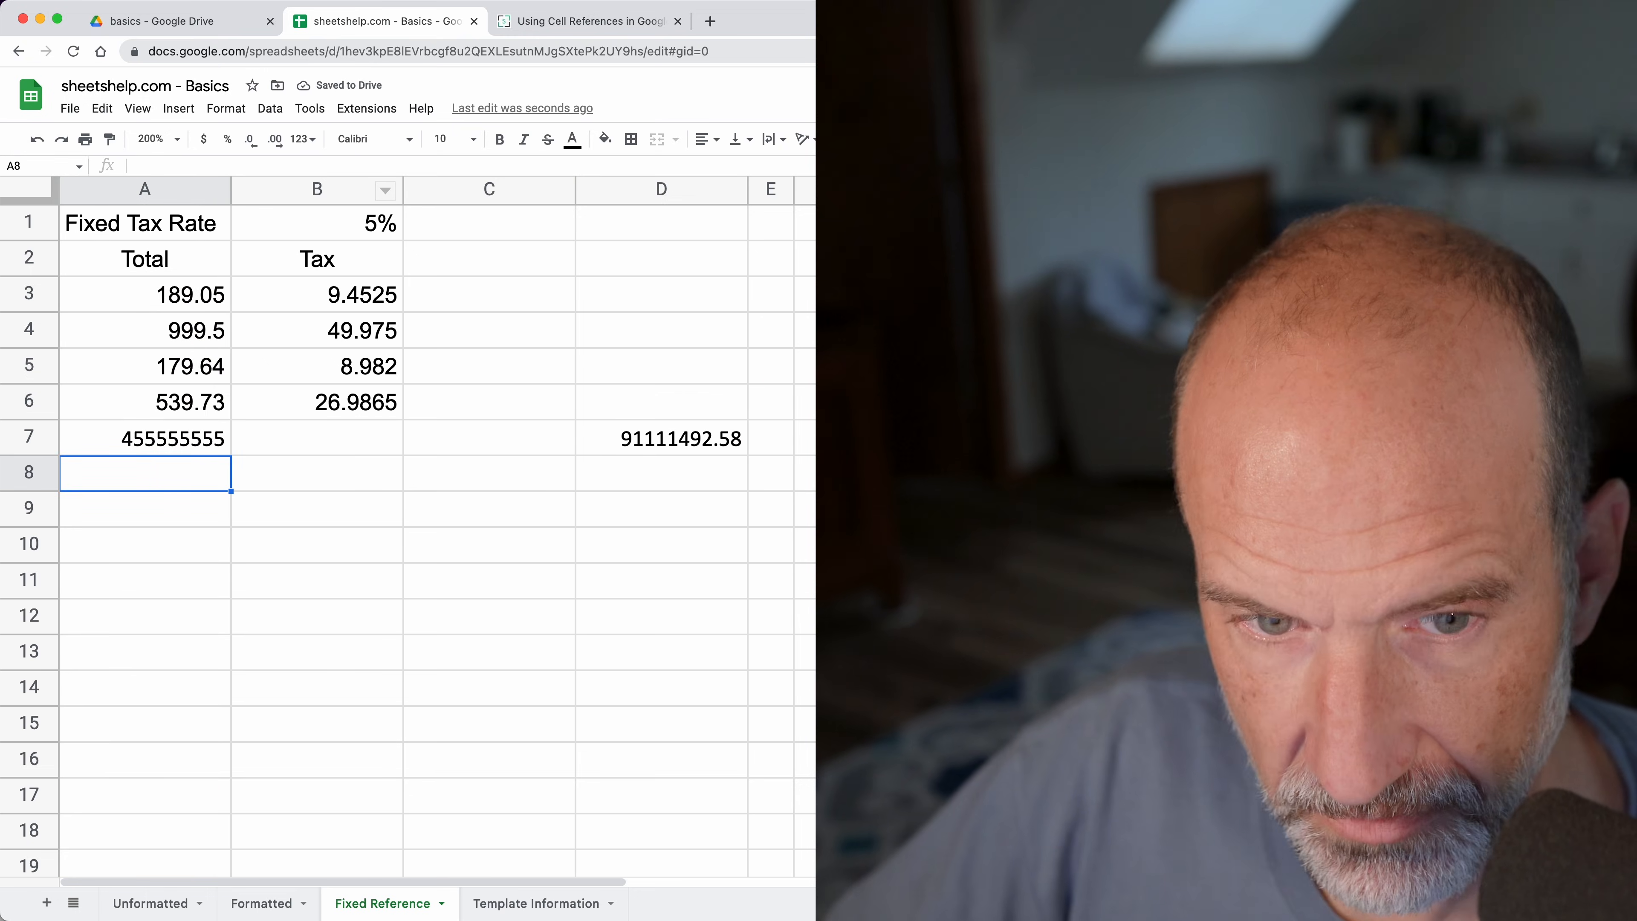
pyautogui.write('8888')
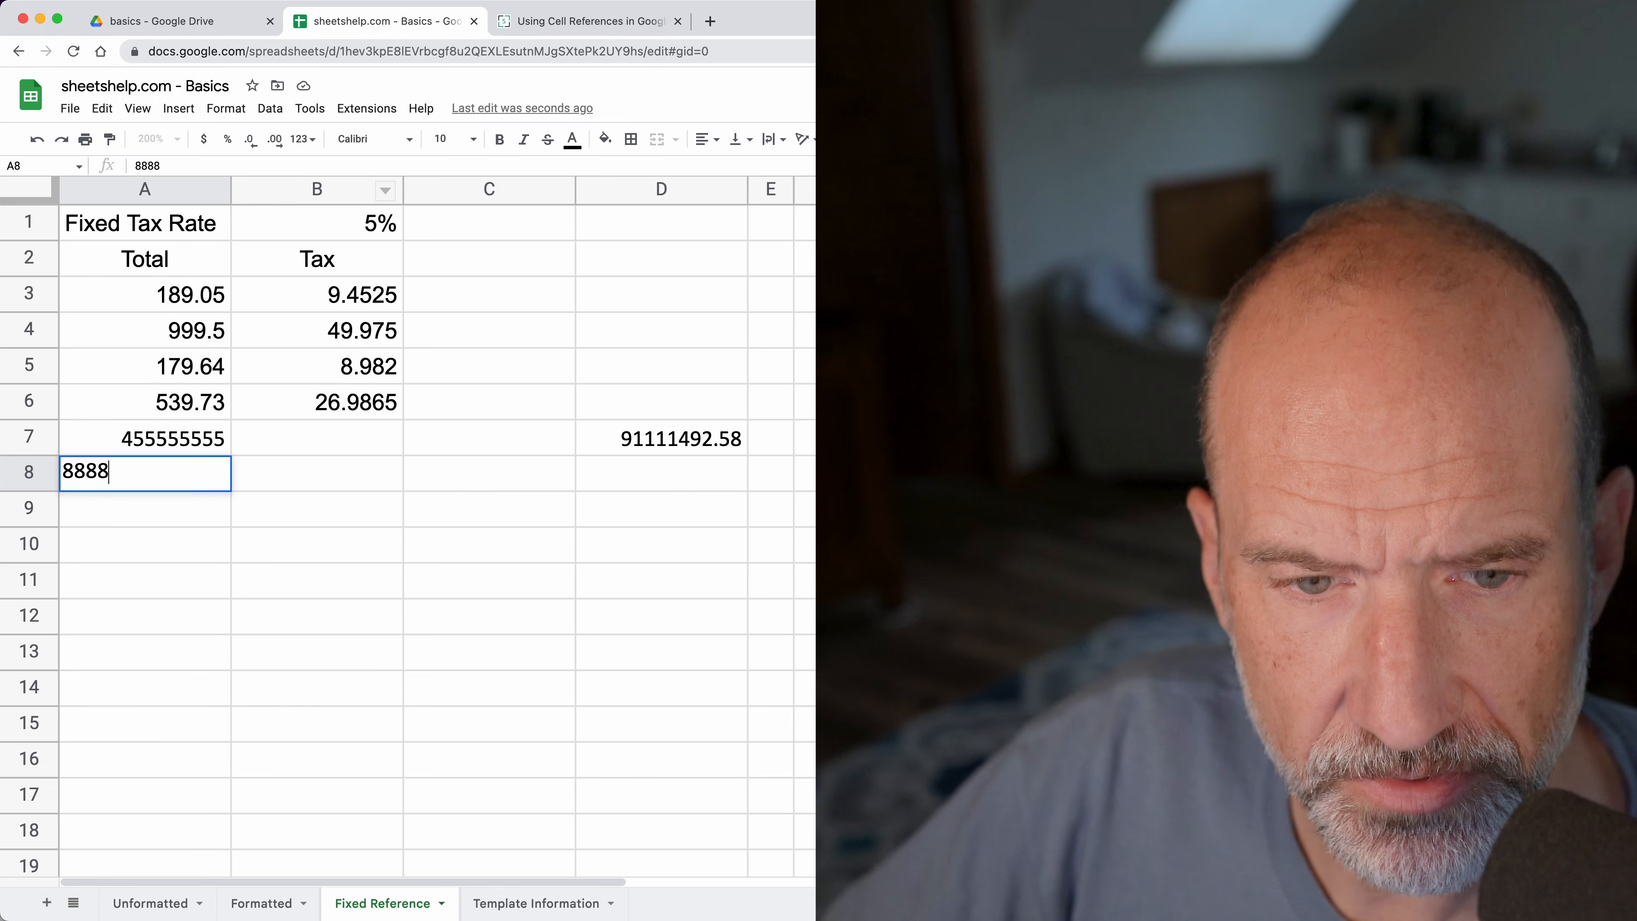